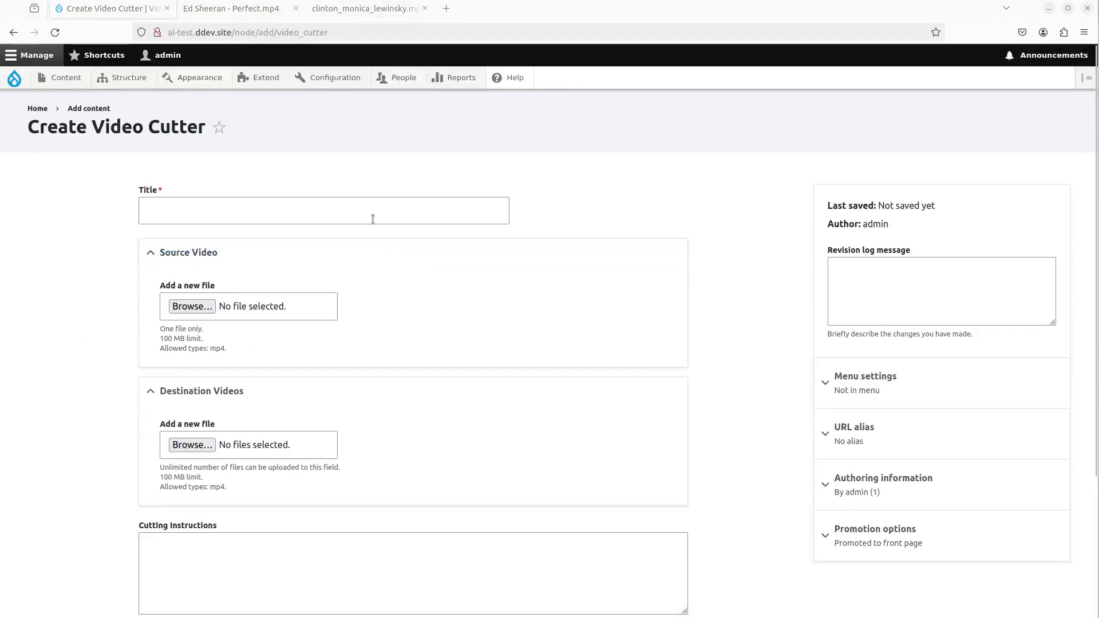
{"action": "mouse_move", "coordinate": [306, 175]}
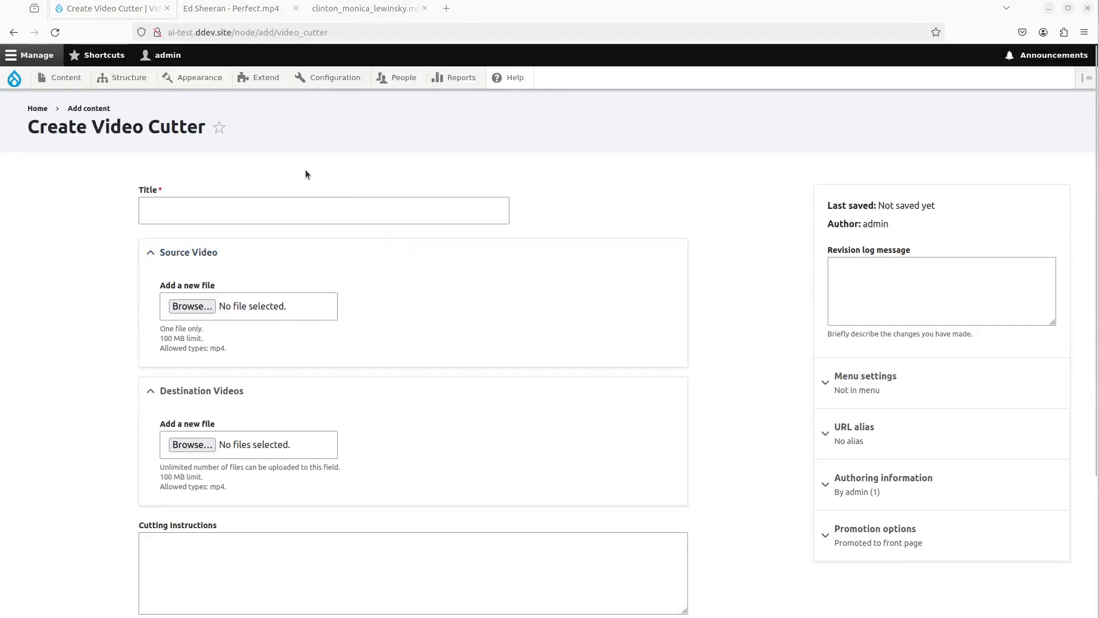
Step: Preview the downloaded music video, then the press-conference clip in its own tab
{"action": "left_click", "coordinate": [231, 7]}
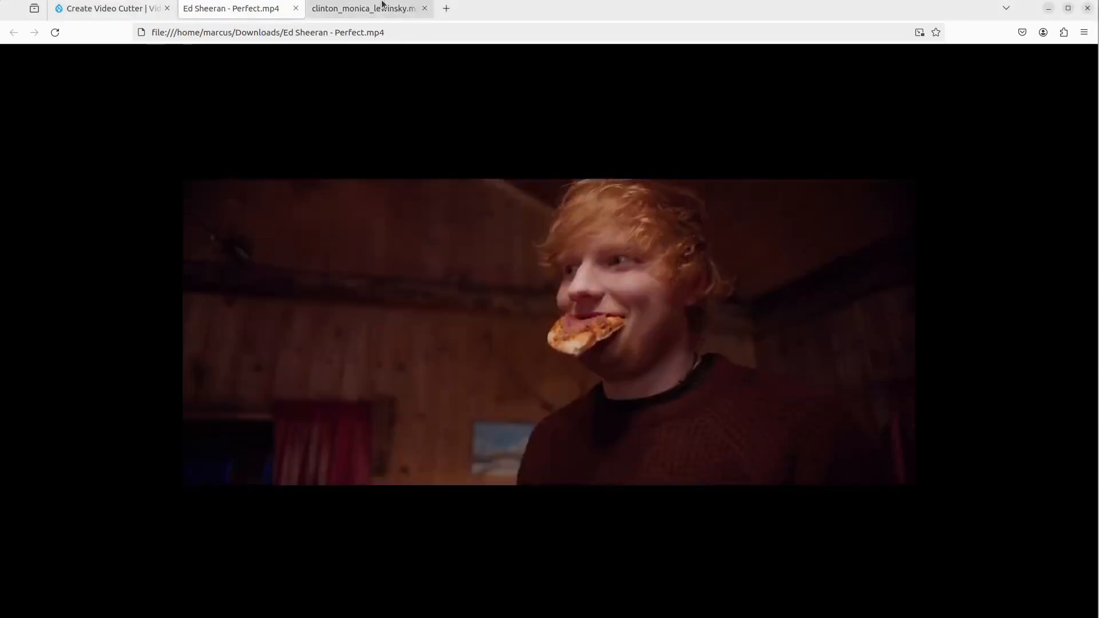
{"action": "left_click", "coordinate": [365, 9]}
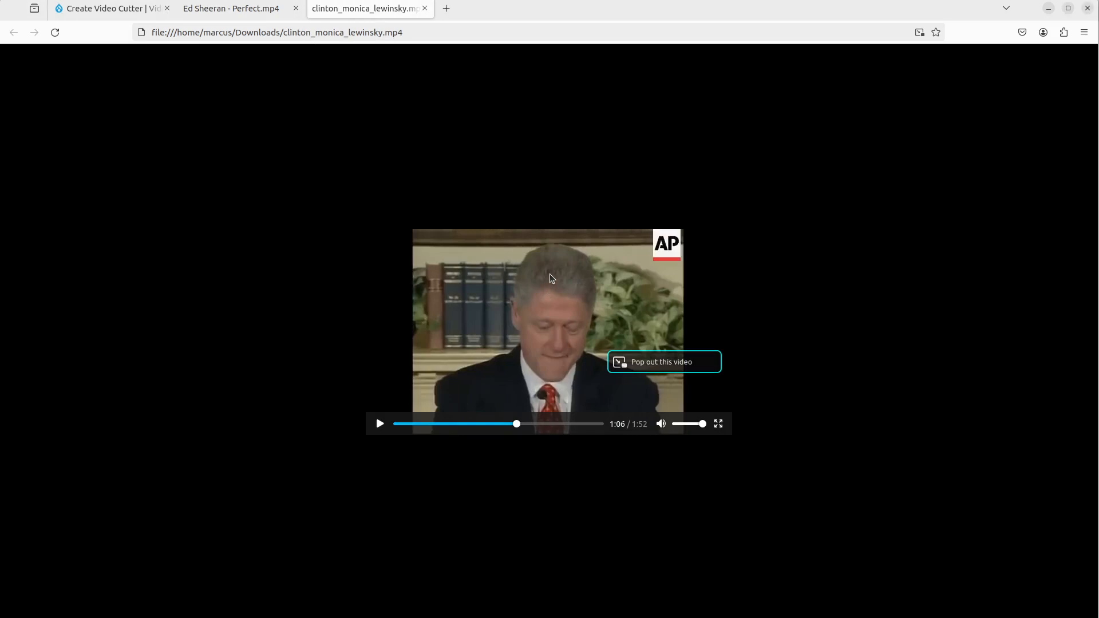
{"action": "mouse_move", "coordinate": [109, 66]}
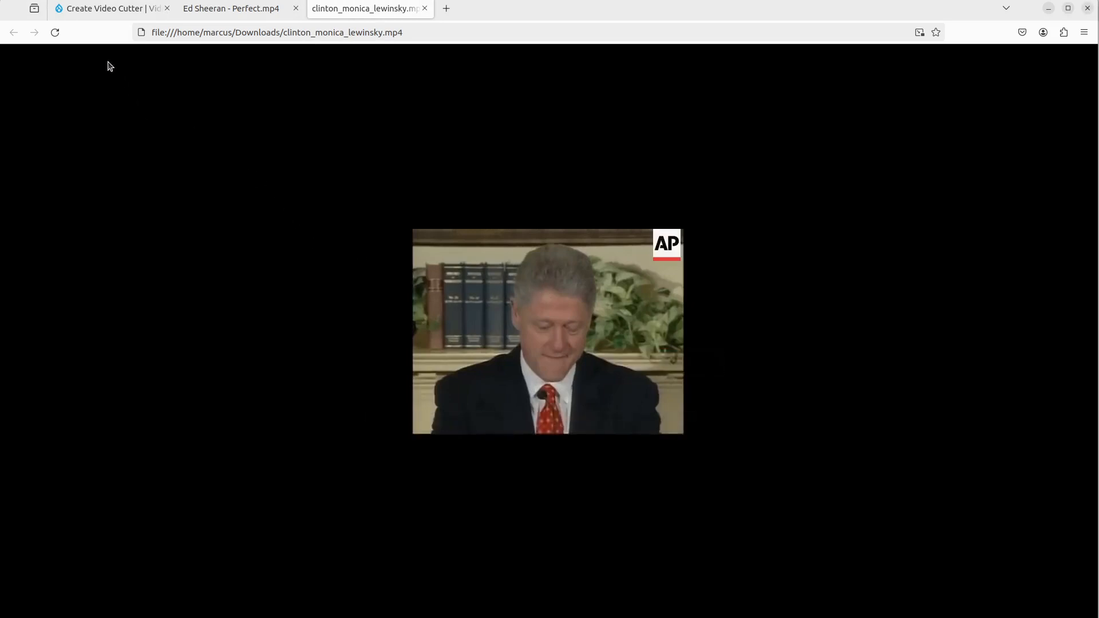
Step: Title the Video Cutter 'Ed Sheeran - Perfect' and upload the music video as source
{"action": "left_click", "coordinate": [105, 9]}
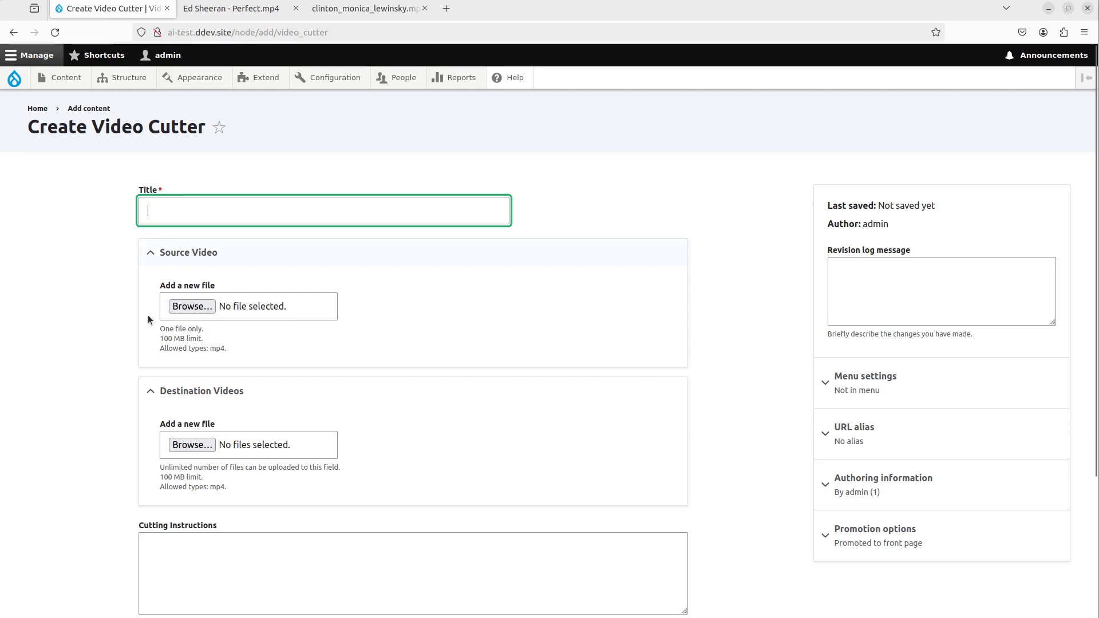
{"action": "mouse_move", "coordinate": [96, 361]}
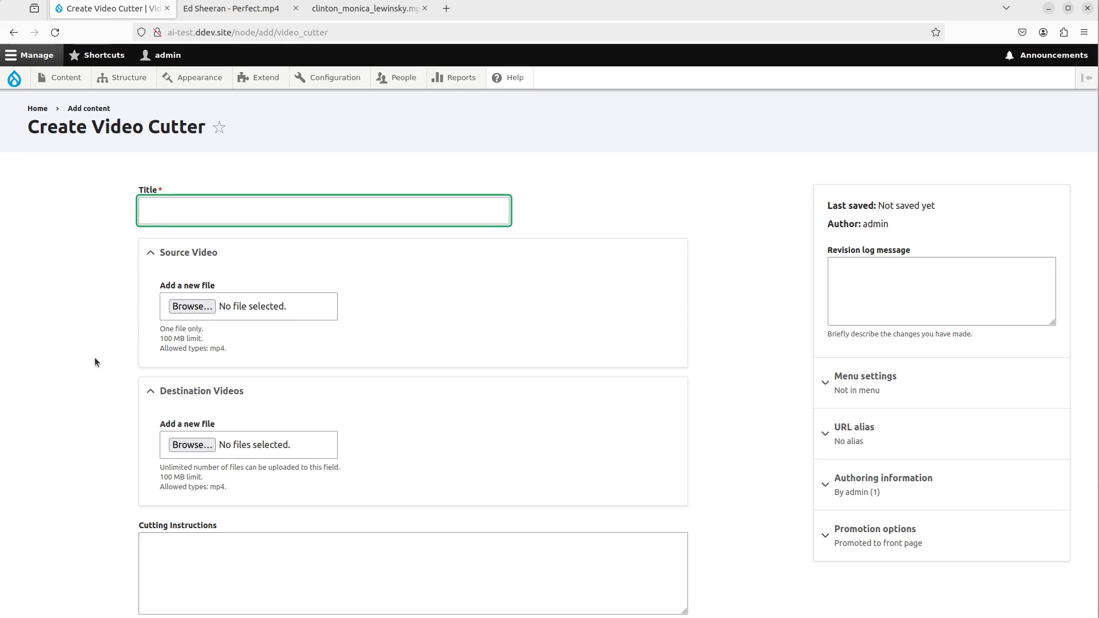
{"action": "type", "text": "Ed Sh"}
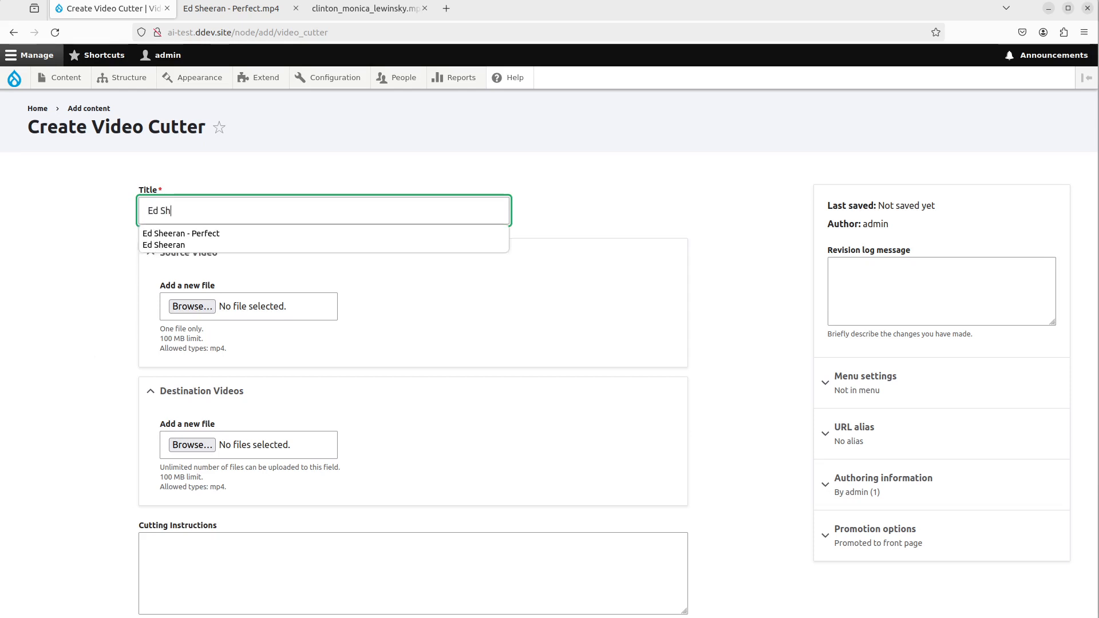
{"action": "left_click", "coordinate": [181, 234]}
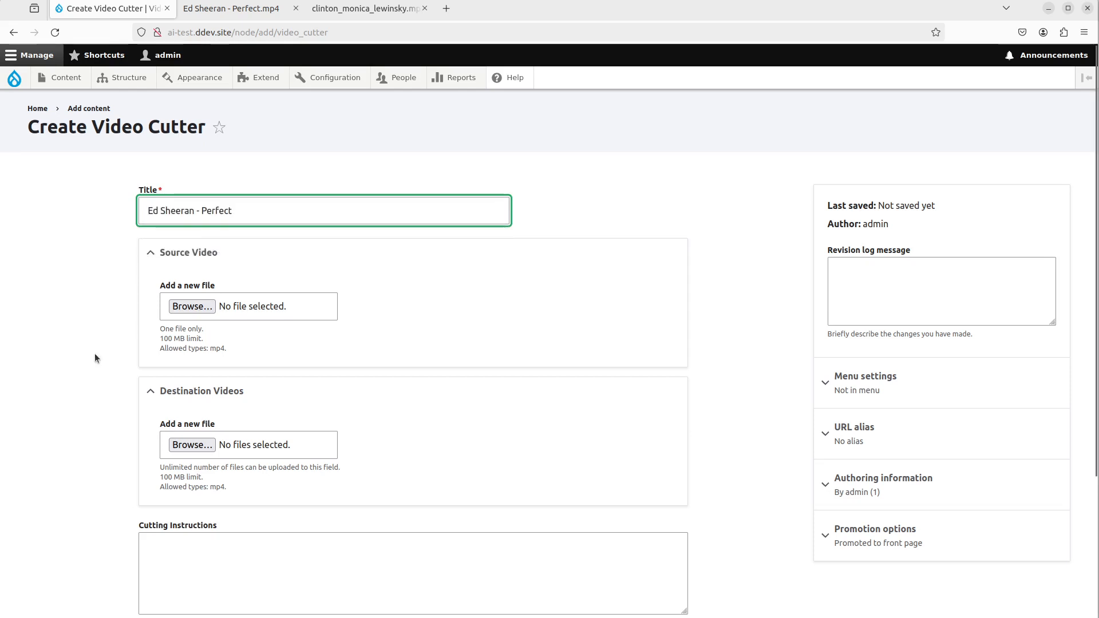
{"action": "left_click", "coordinate": [191, 306]}
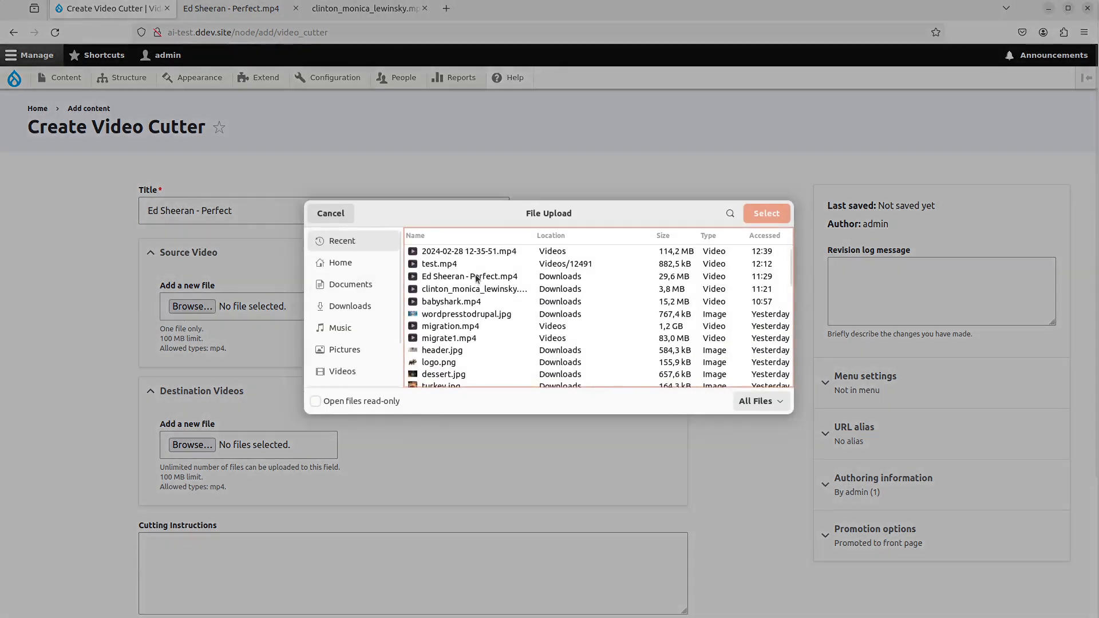
{"action": "left_click", "coordinate": [765, 212]}
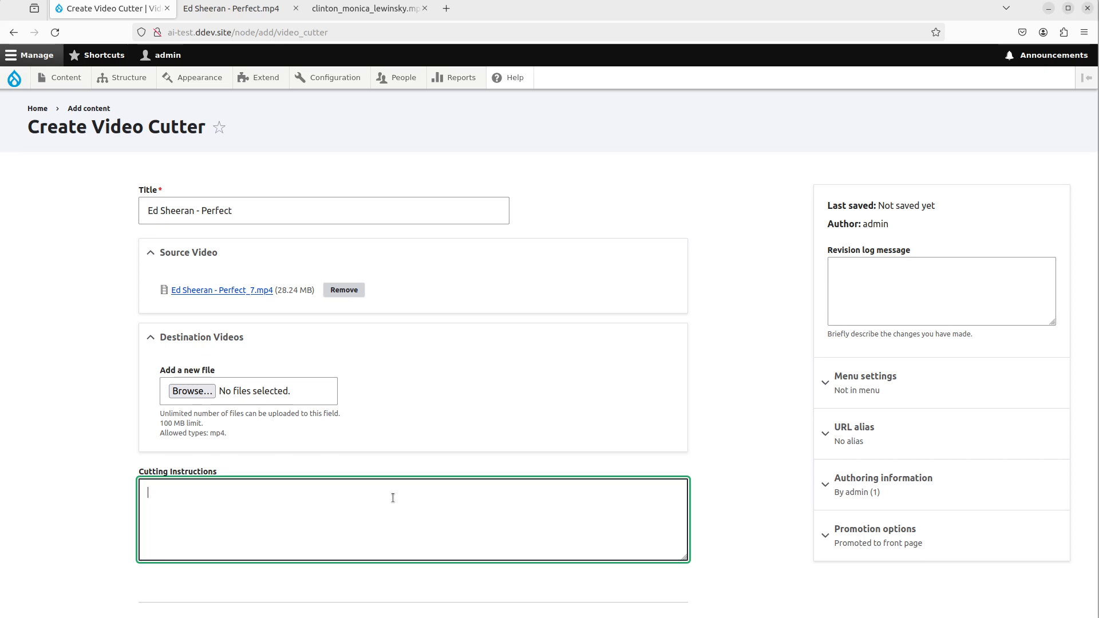
Step: Add cutting instructions asking for every shot where a pizza is featured, and save the node
{"action": "type", "text": "I want all the shots w"}
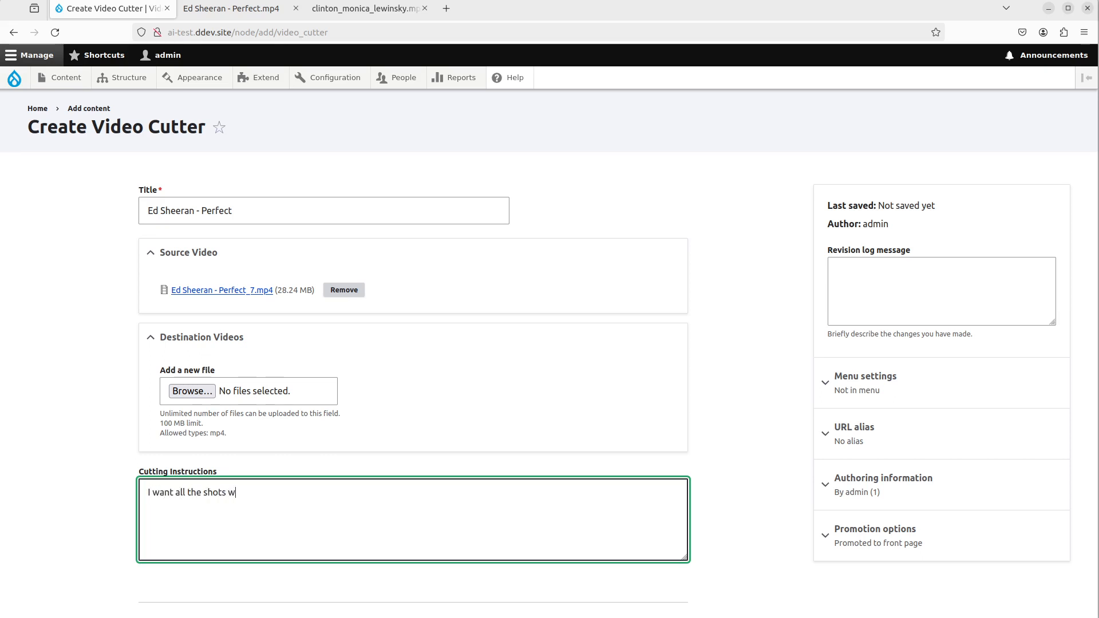
{"action": "type", "text": "here a pizza is"}
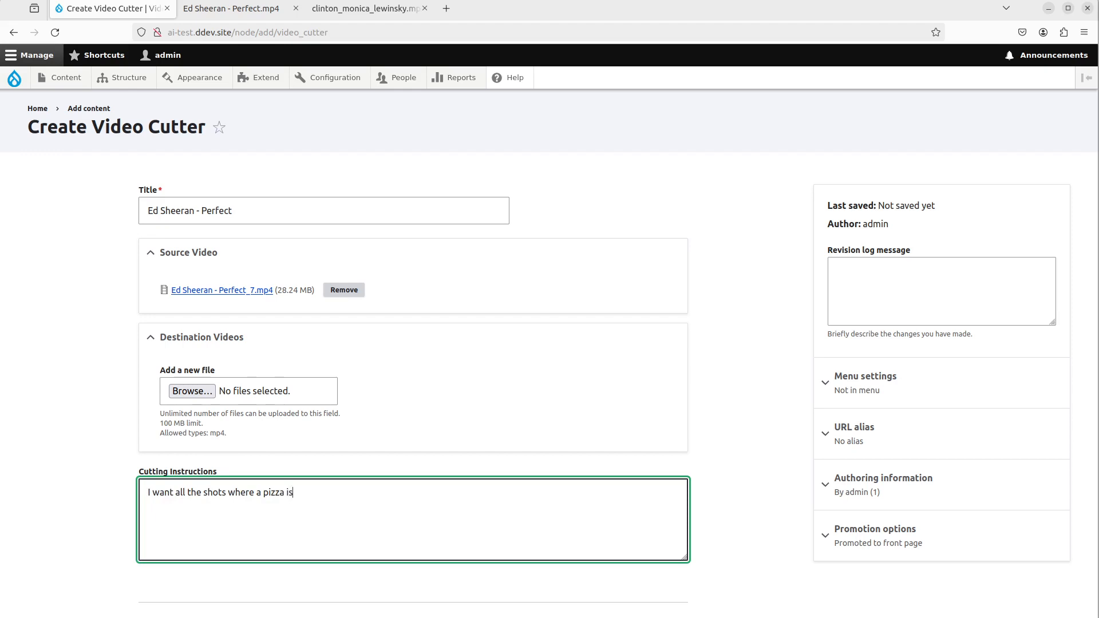
{"action": "type", "text": "featured."}
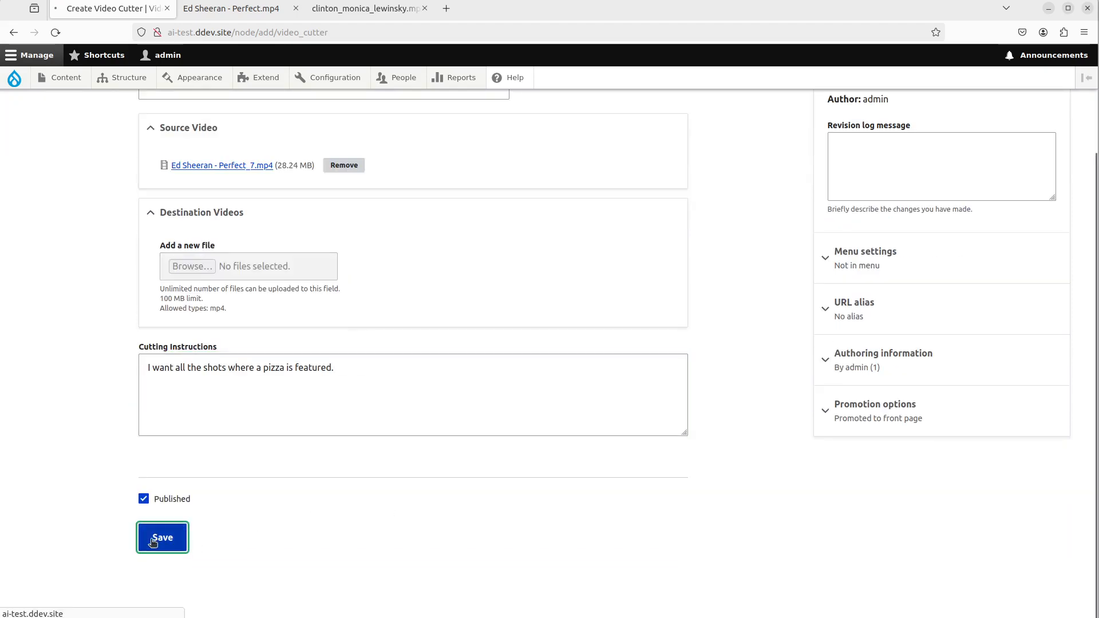
{"action": "left_click", "coordinate": [162, 537]}
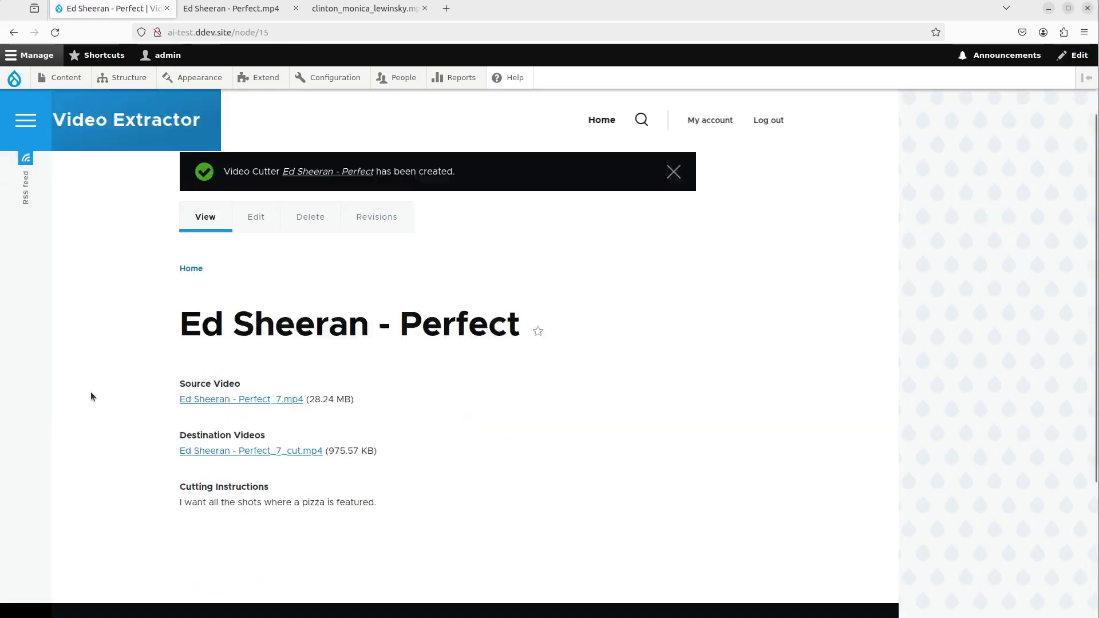
{"action": "scroll", "scroll_direction": "down", "scroll_amount": 3}
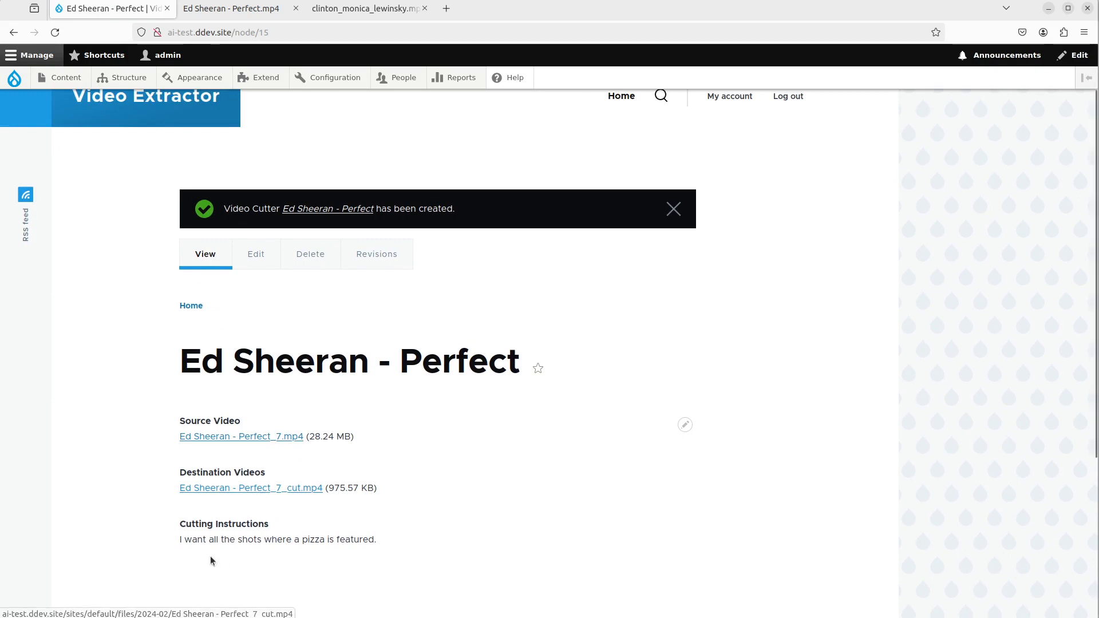
{"action": "mouse_move", "coordinate": [251, 487]}
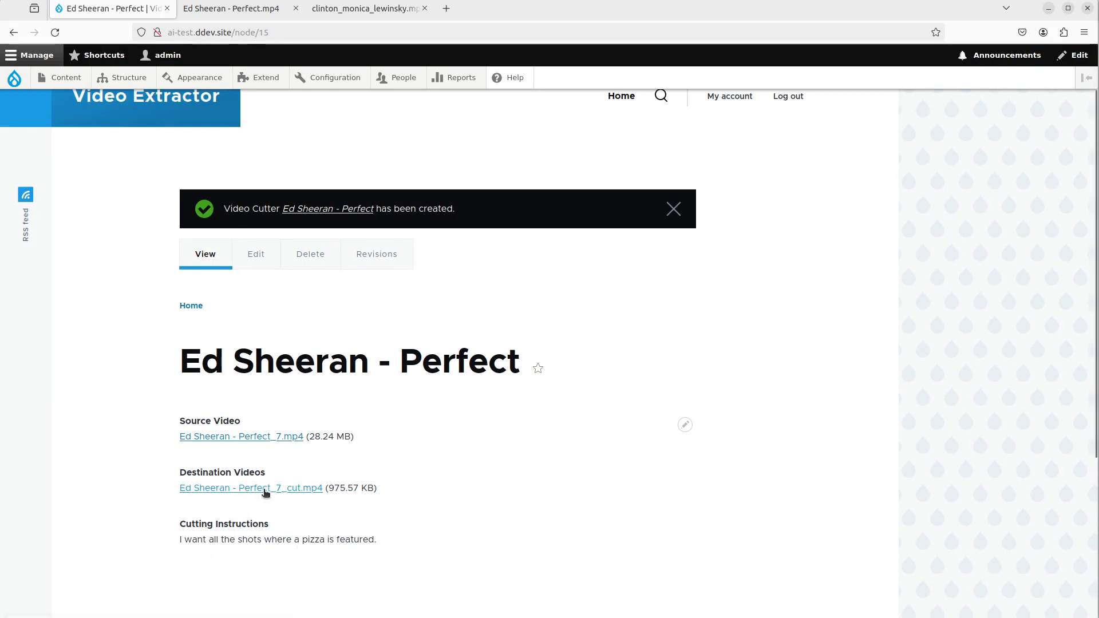
{"action": "left_click", "coordinate": [250, 487]}
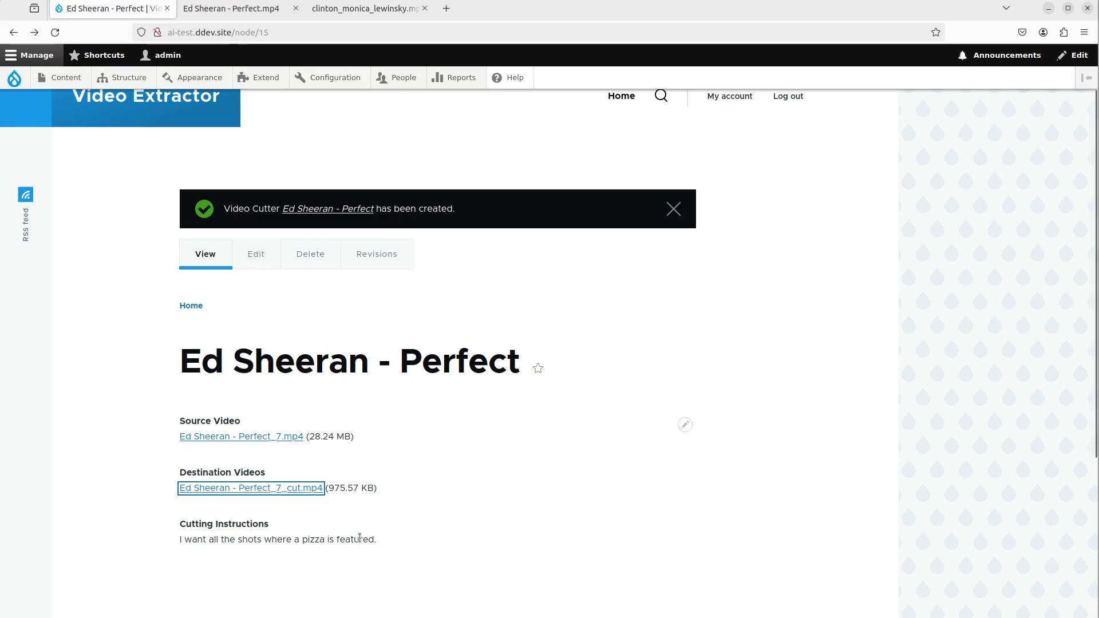
{"action": "mouse_move", "coordinate": [364, 534]}
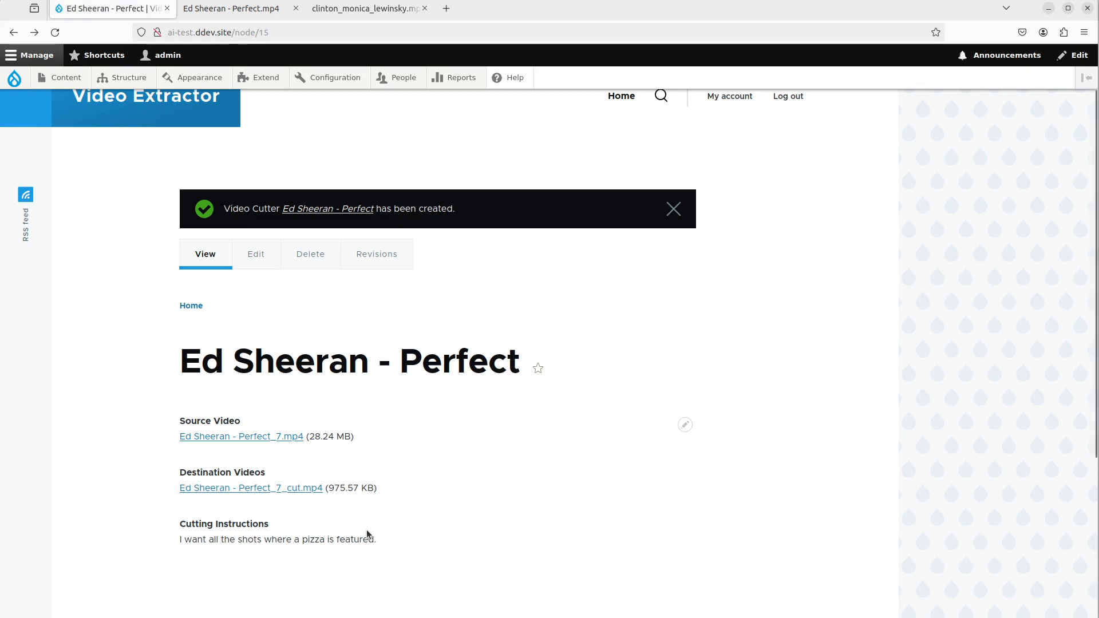
{"action": "mouse_move", "coordinate": [377, 550]}
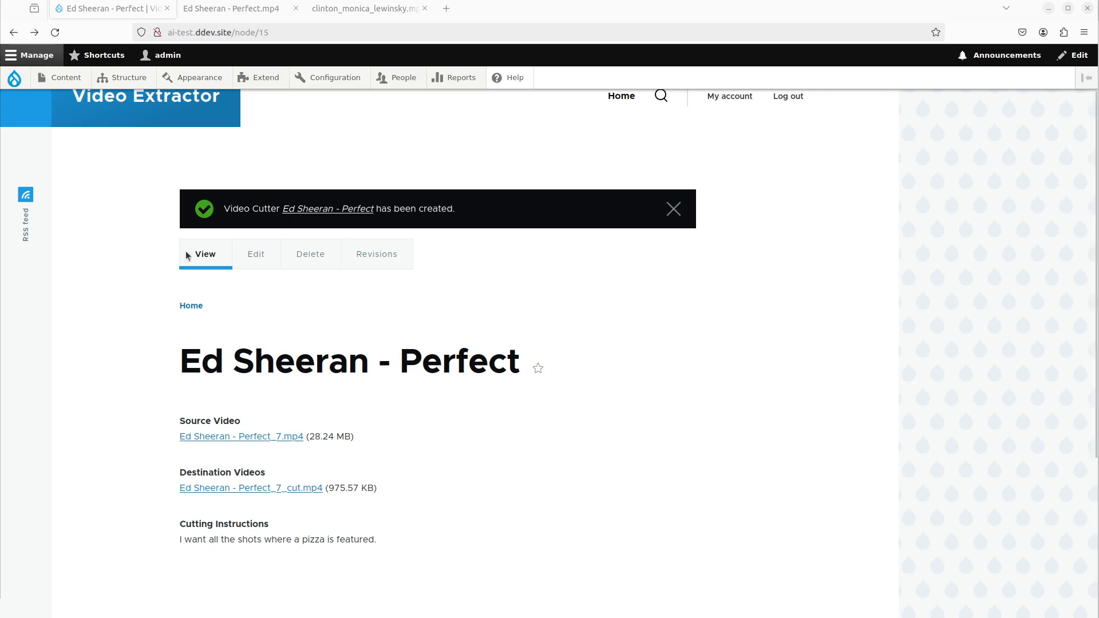
Step: Start a new Video Cutter titled 'Bill Clinton' with the press-conference clip as source
{"action": "left_click", "coordinate": [66, 77]}
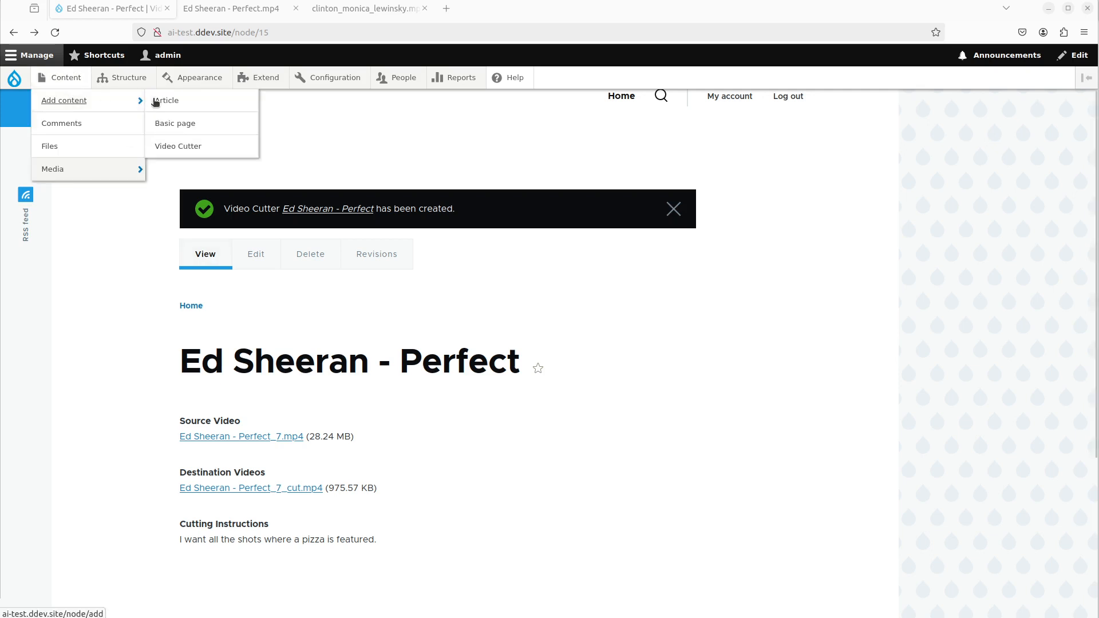
{"action": "left_click", "coordinate": [178, 146]}
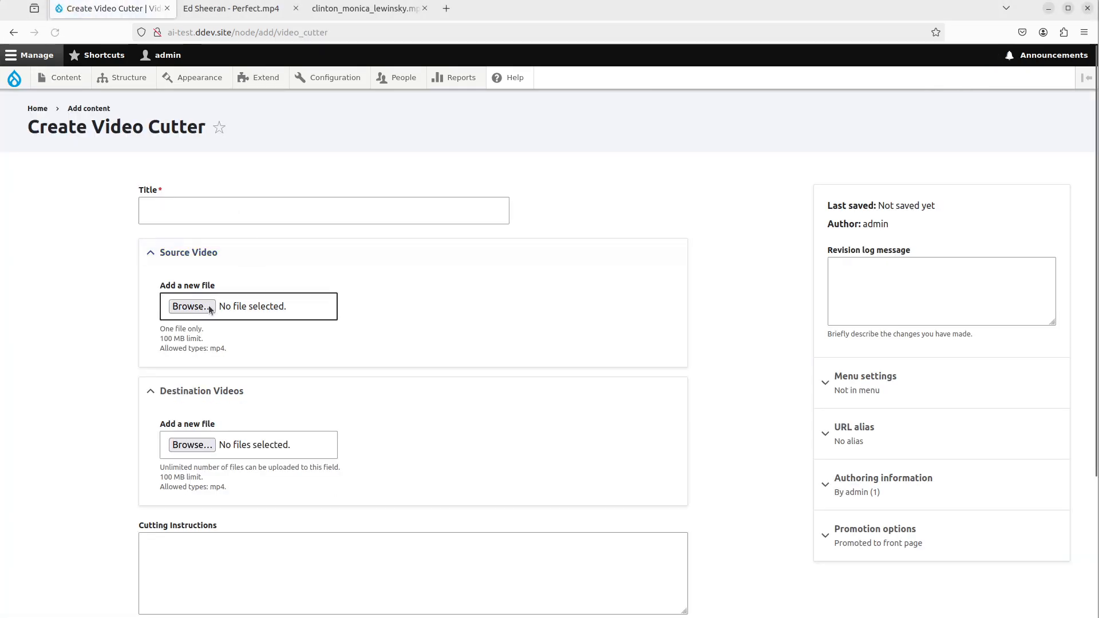
{"action": "type", "text": "Bill"}
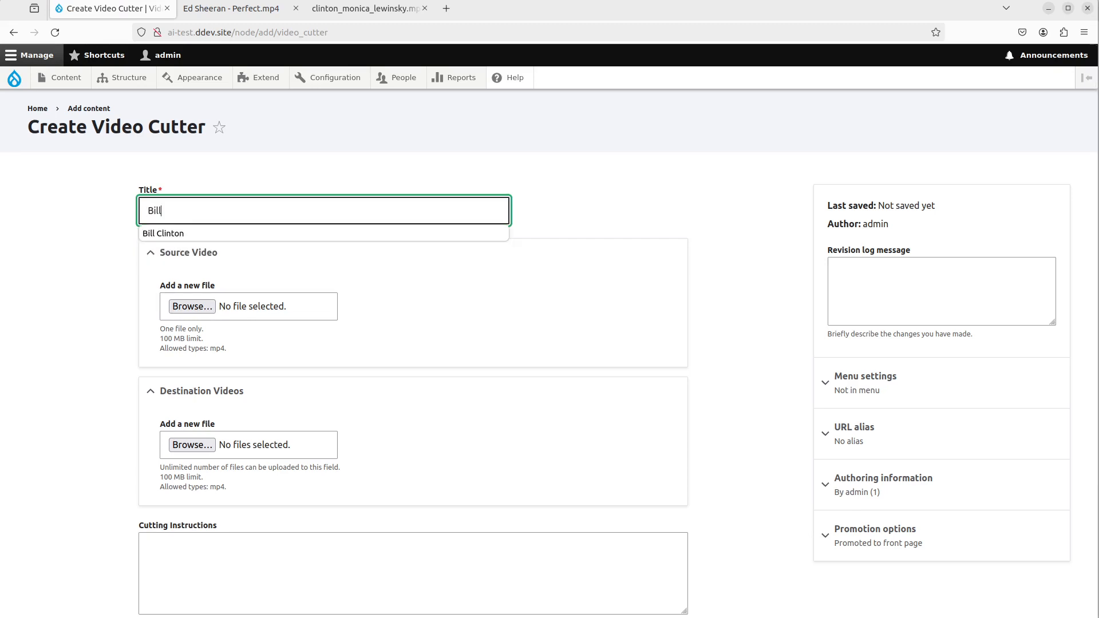
{"action": "type", "text": "Clinton"}
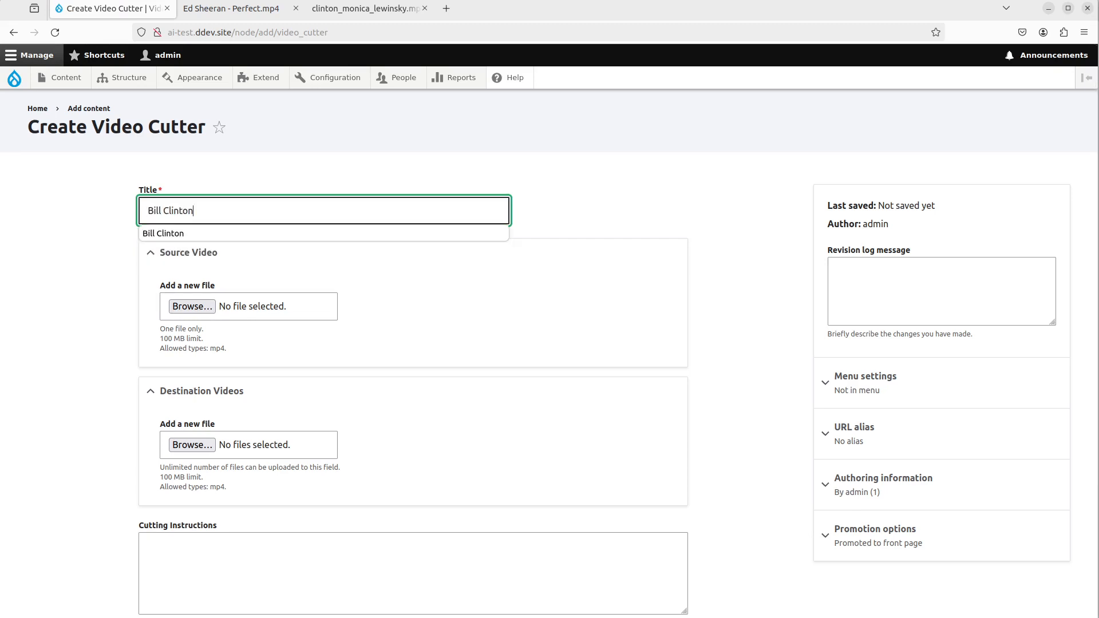
{"action": "left_click", "coordinate": [191, 306]}
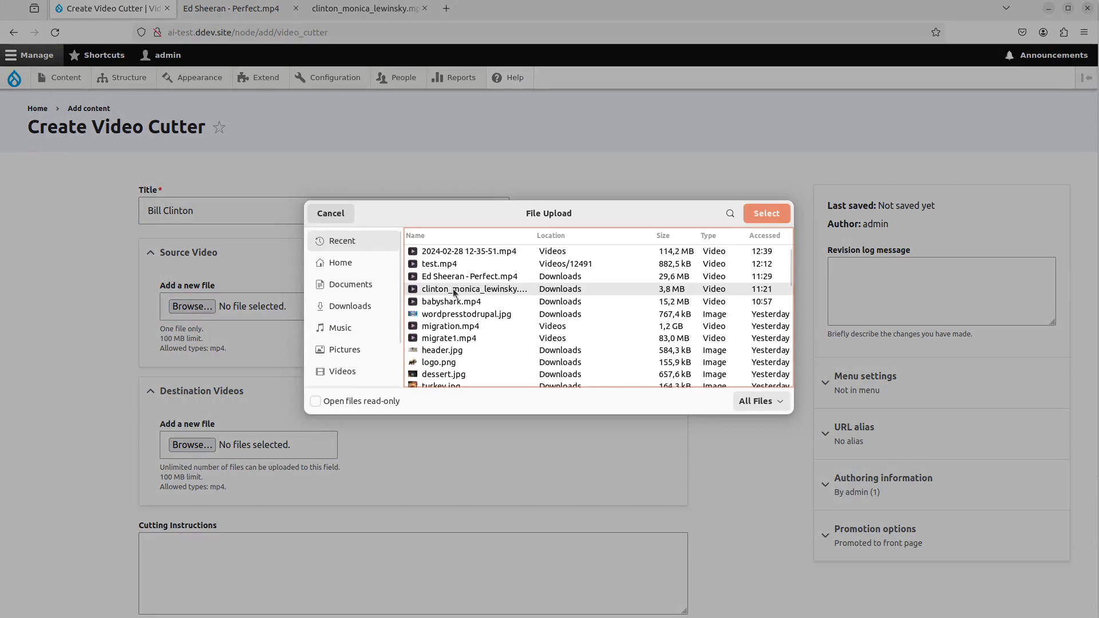
{"action": "left_click", "coordinate": [765, 213]}
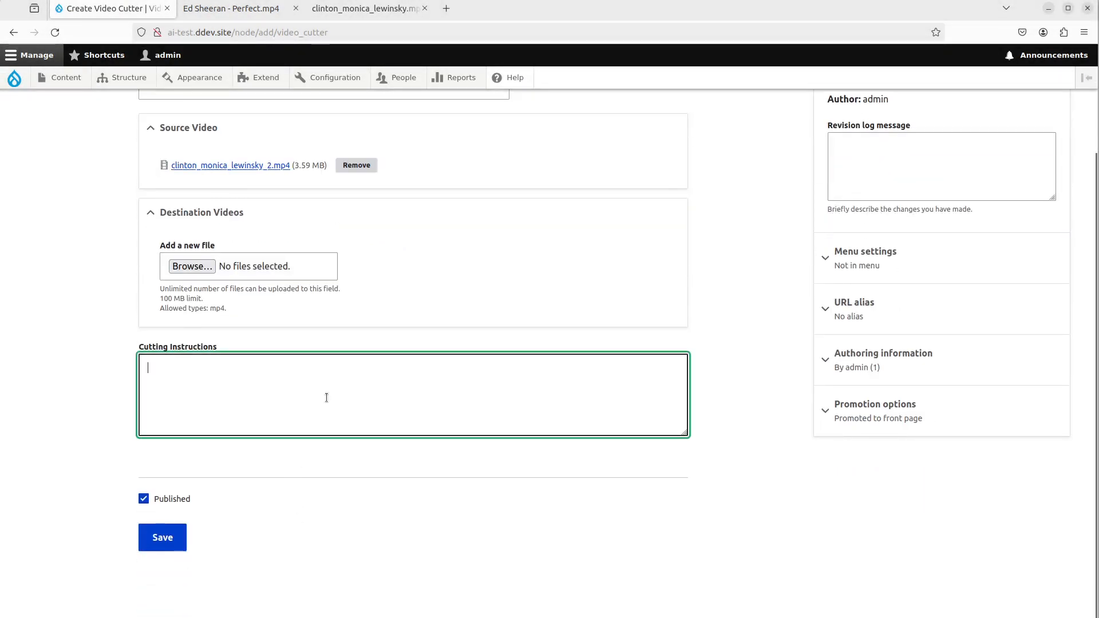
Step: Add instructions 'can you cut out the part where he is refuting that he had sex.' and save
{"action": "type", "text": "c"}
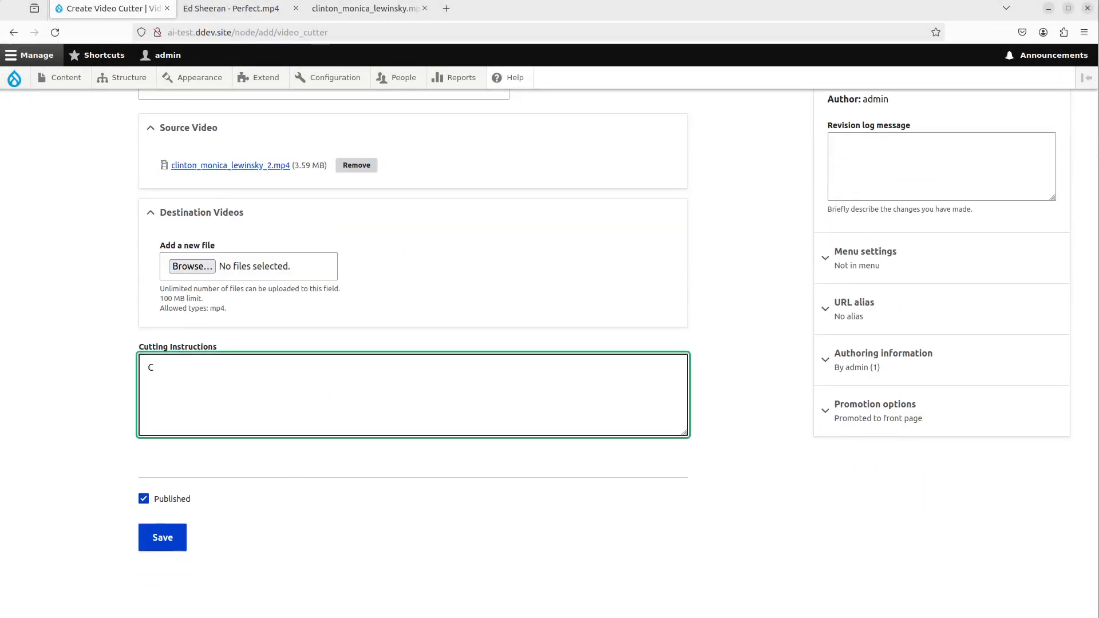
{"action": "type", "text": "an you cut"}
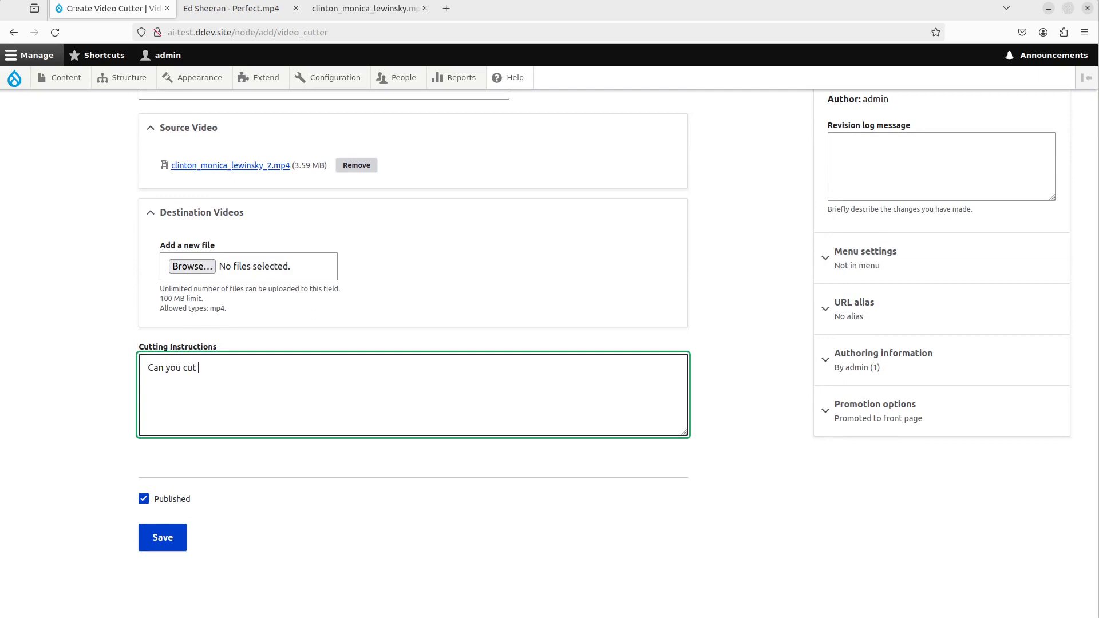
{"action": "type", "text": "out the part where"}
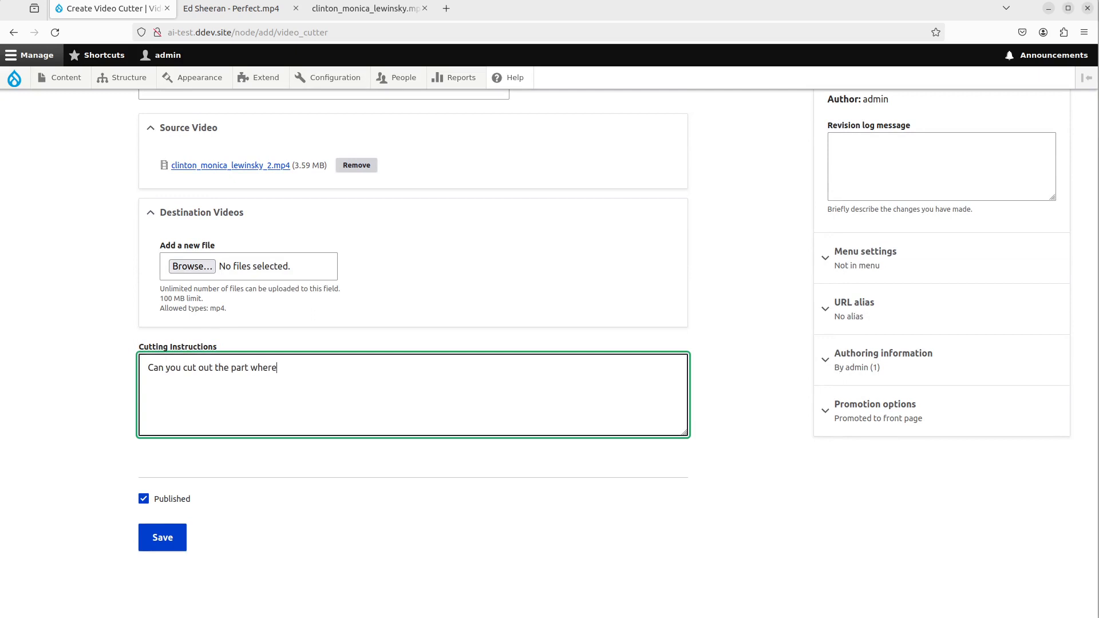
{"action": "type", "text": "he i"}
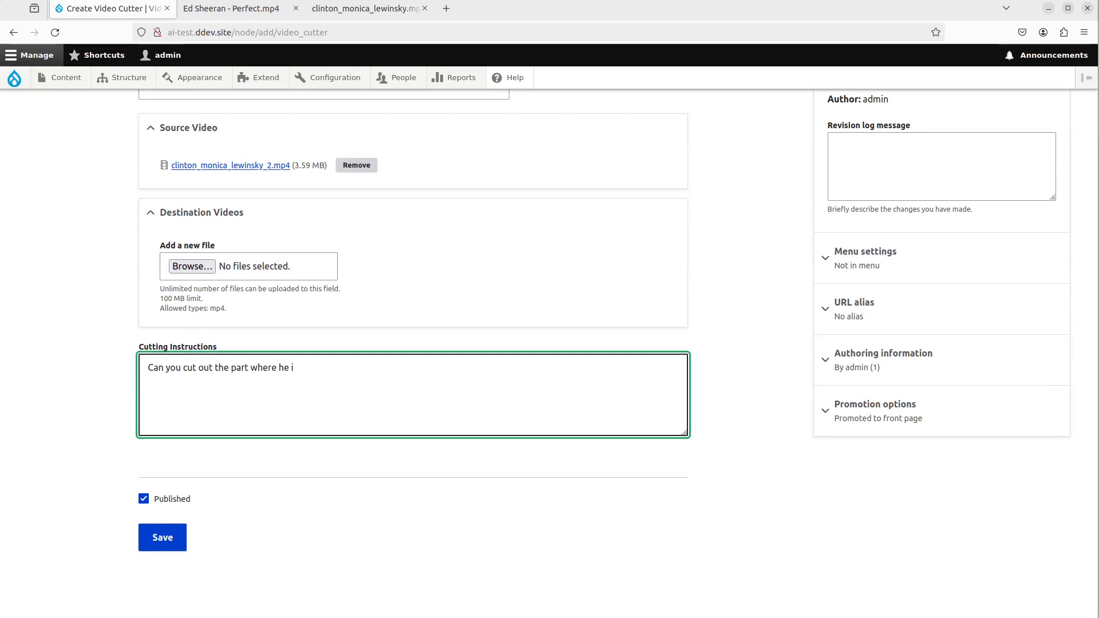
{"action": "type", "text": "s refuting"}
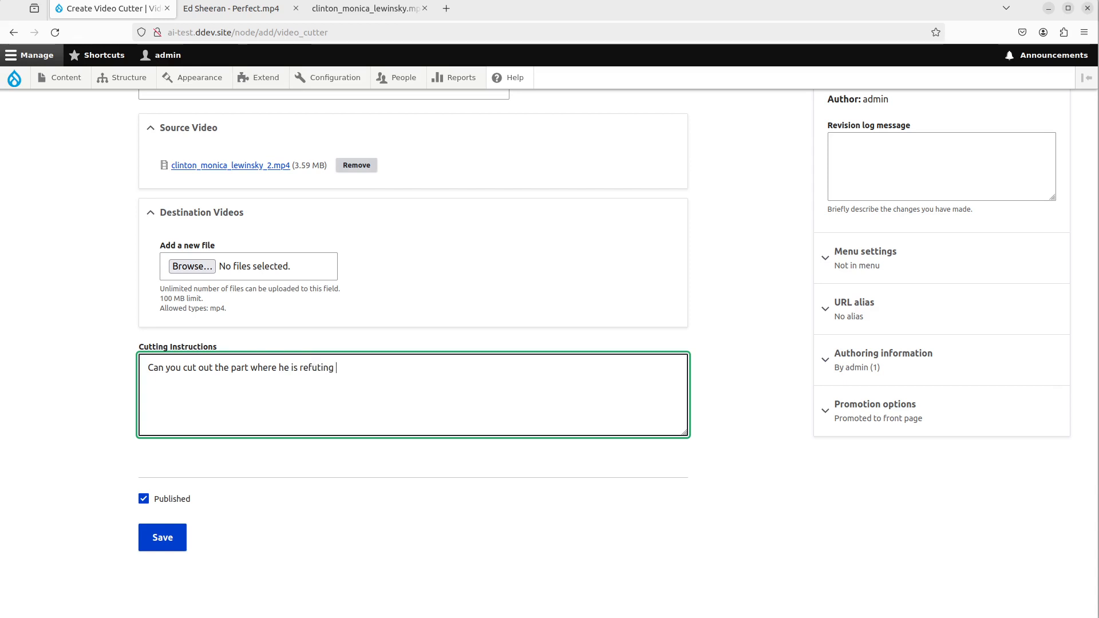
{"action": "type", "text": "that he"}
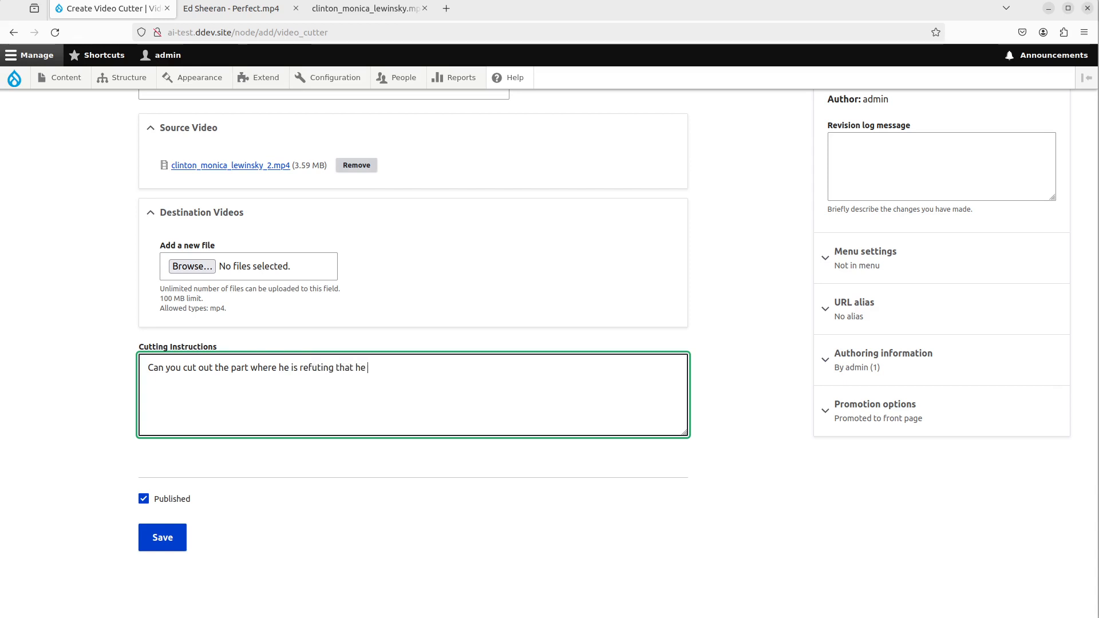
{"action": "type", "text": "had sex."}
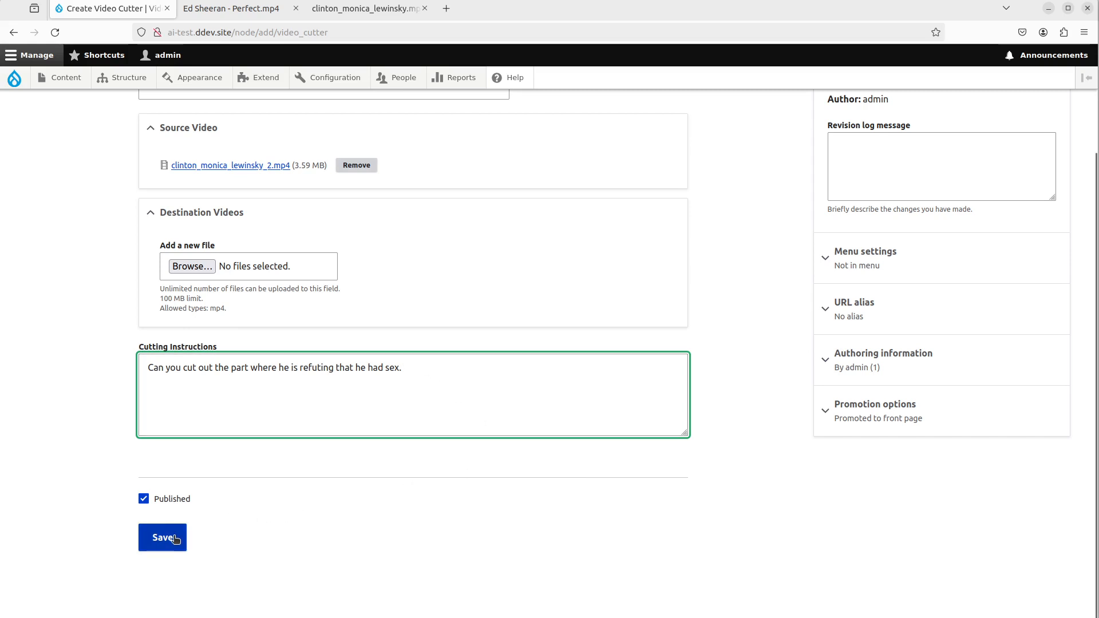
{"action": "left_click", "coordinate": [162, 538]}
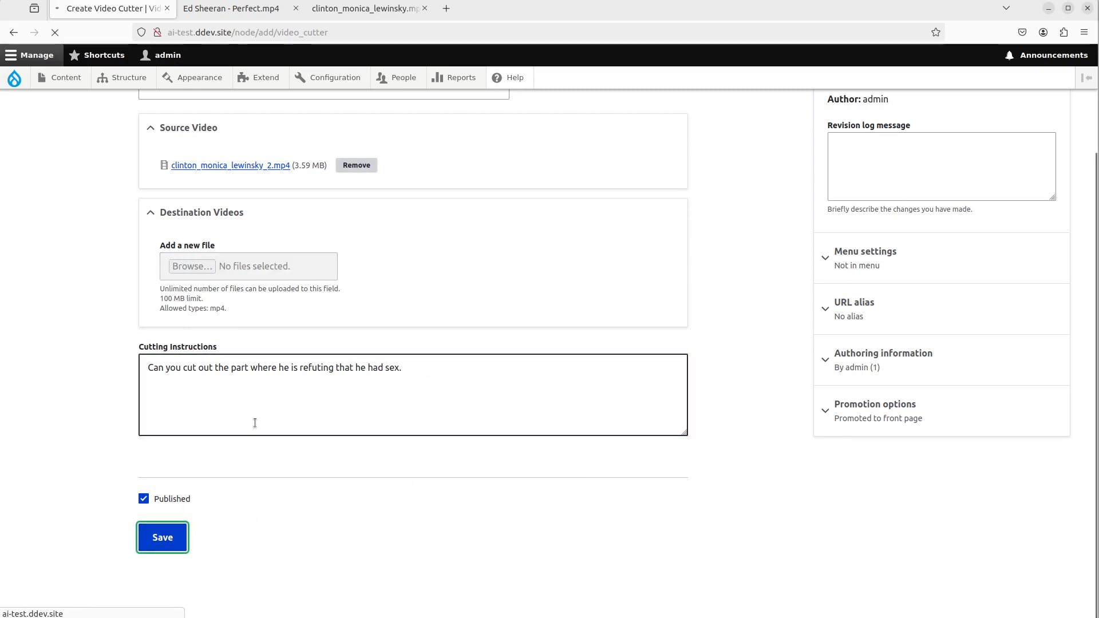
Step: Review the Bill Clinton node, then view its source video and the cut destination video
{"action": "left_click", "coordinate": [162, 536]}
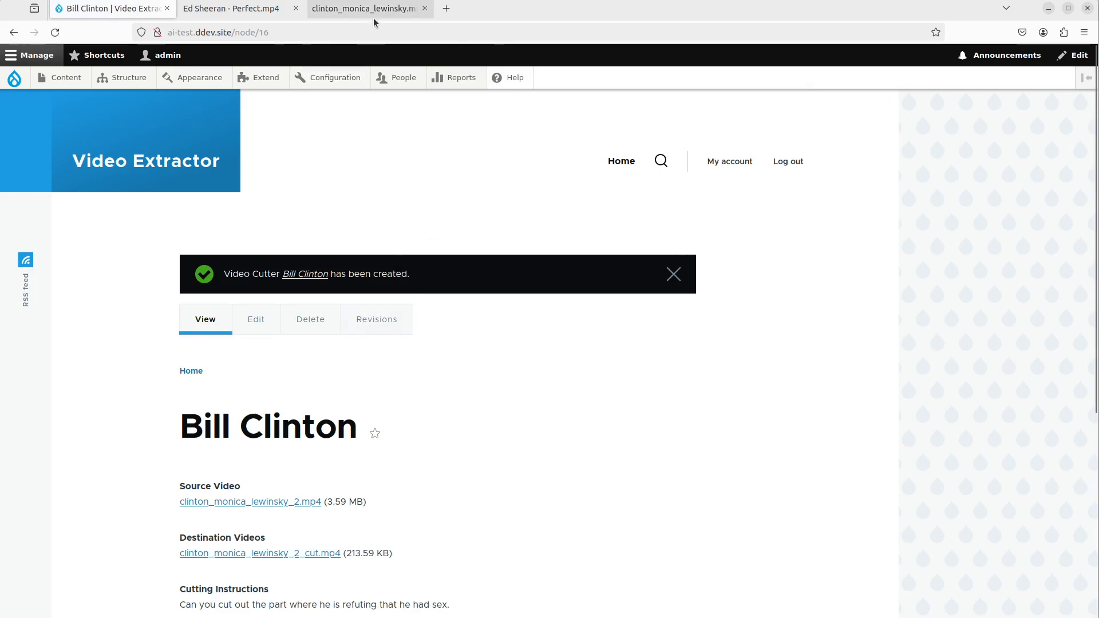
{"action": "mouse_move", "coordinate": [441, 275]}
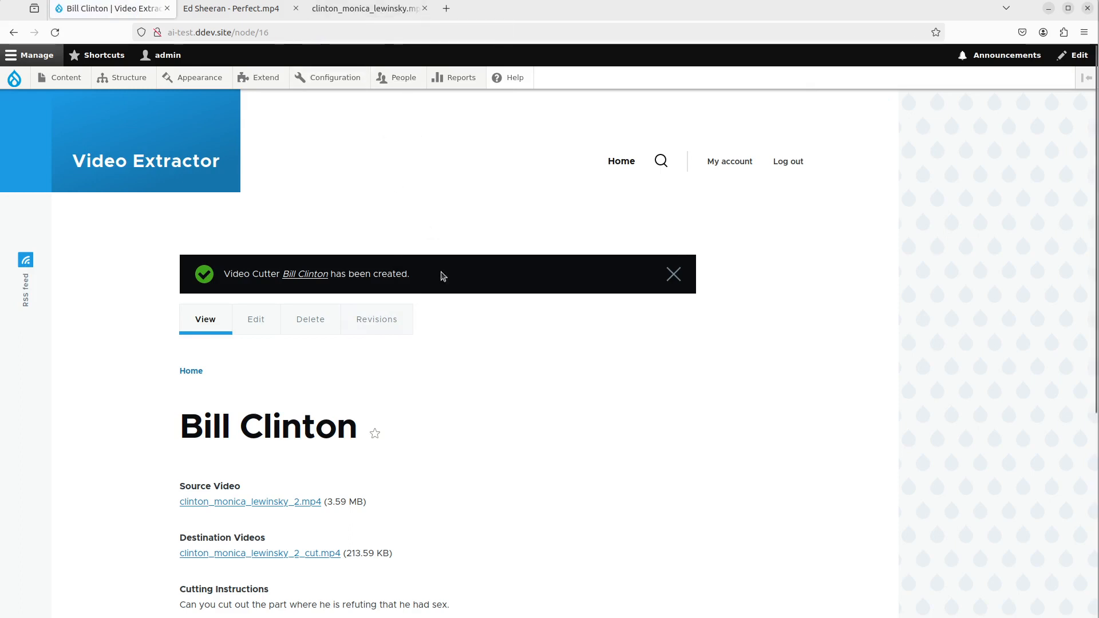
{"action": "scroll", "scroll_direction": "down", "scroll_amount": 3}
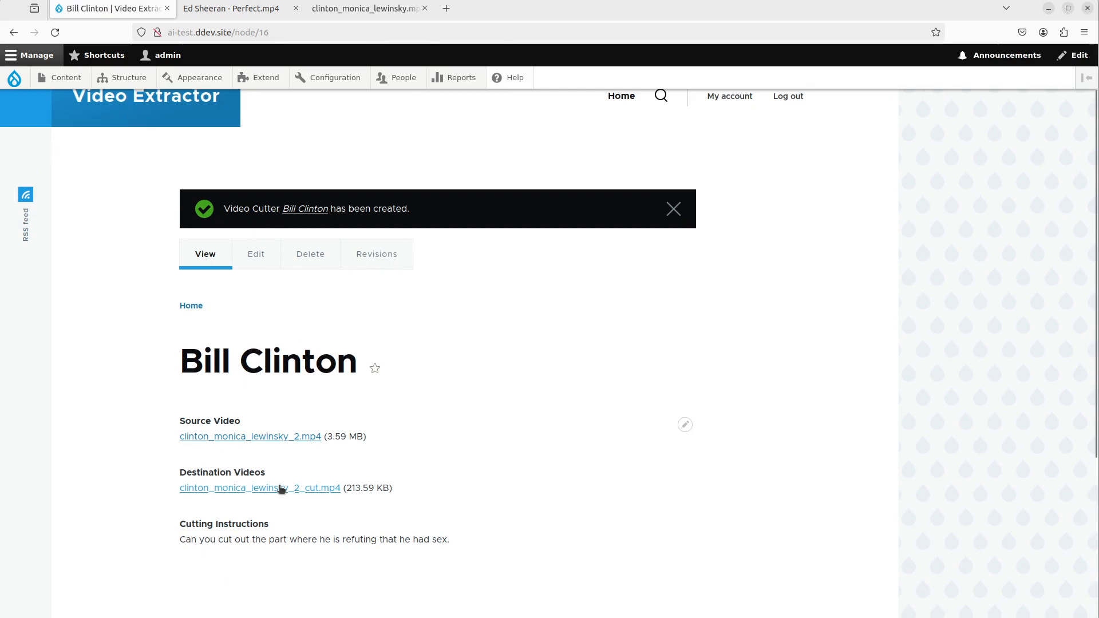
{"action": "mouse_move", "coordinate": [279, 453]}
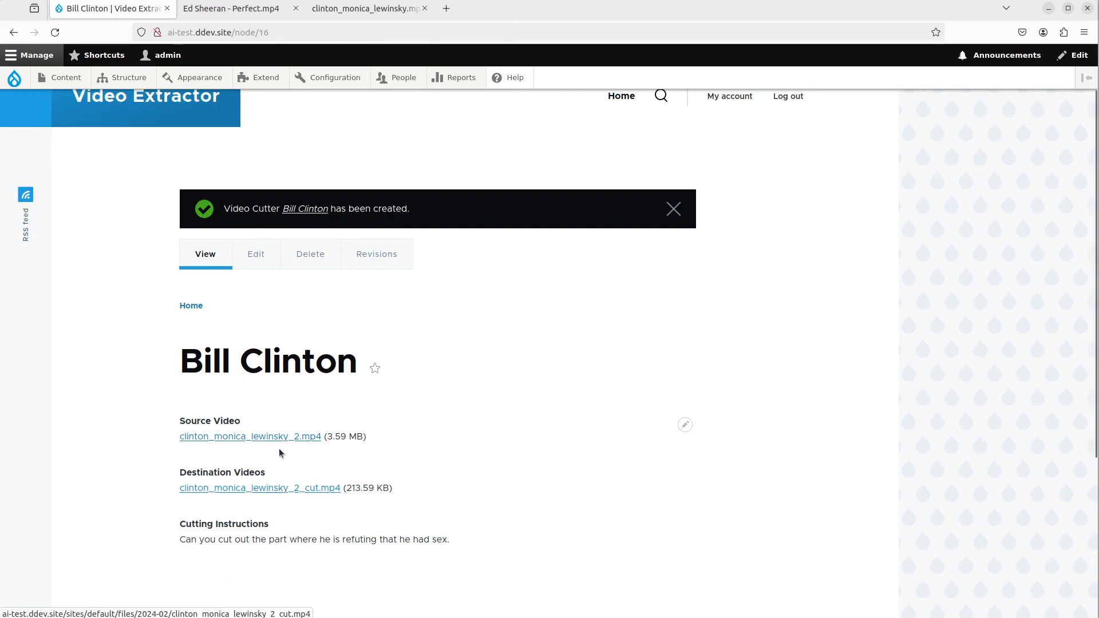
{"action": "mouse_move", "coordinate": [281, 438]}
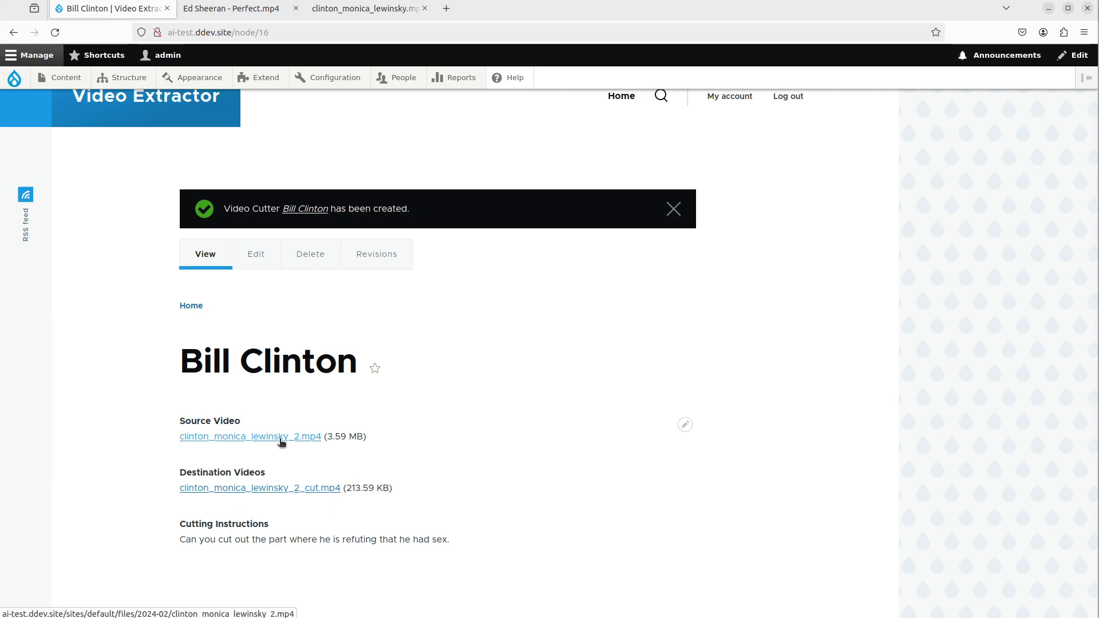
{"action": "left_click", "coordinate": [250, 436]}
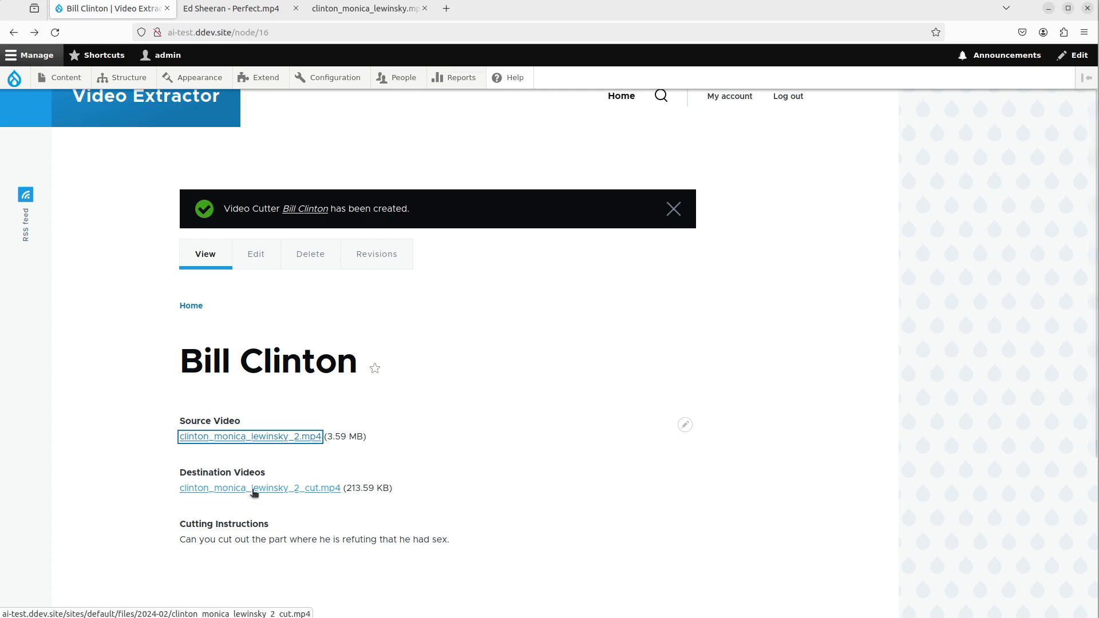
{"action": "left_click", "coordinate": [260, 487]}
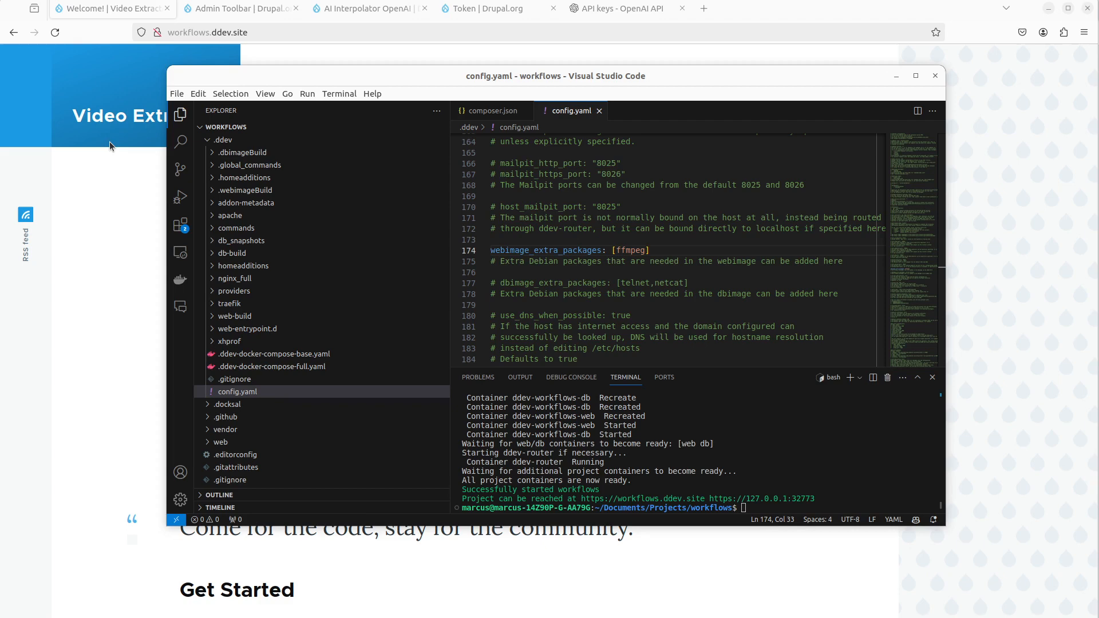
{"action": "mouse_move", "coordinate": [127, 246]}
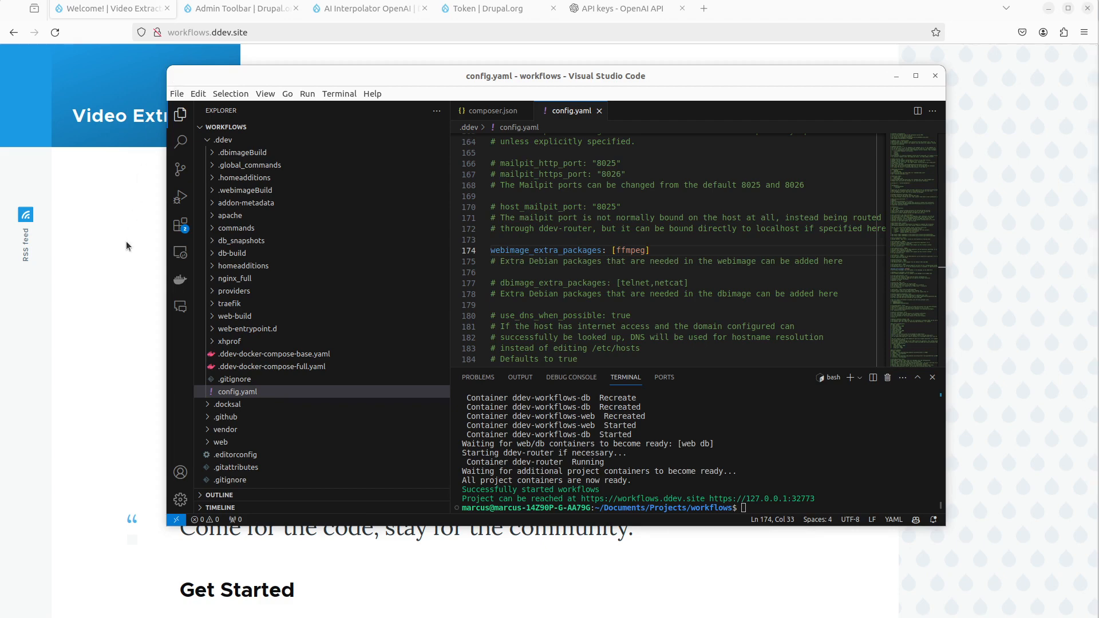
{"action": "mouse_move", "coordinate": [721, 418]}
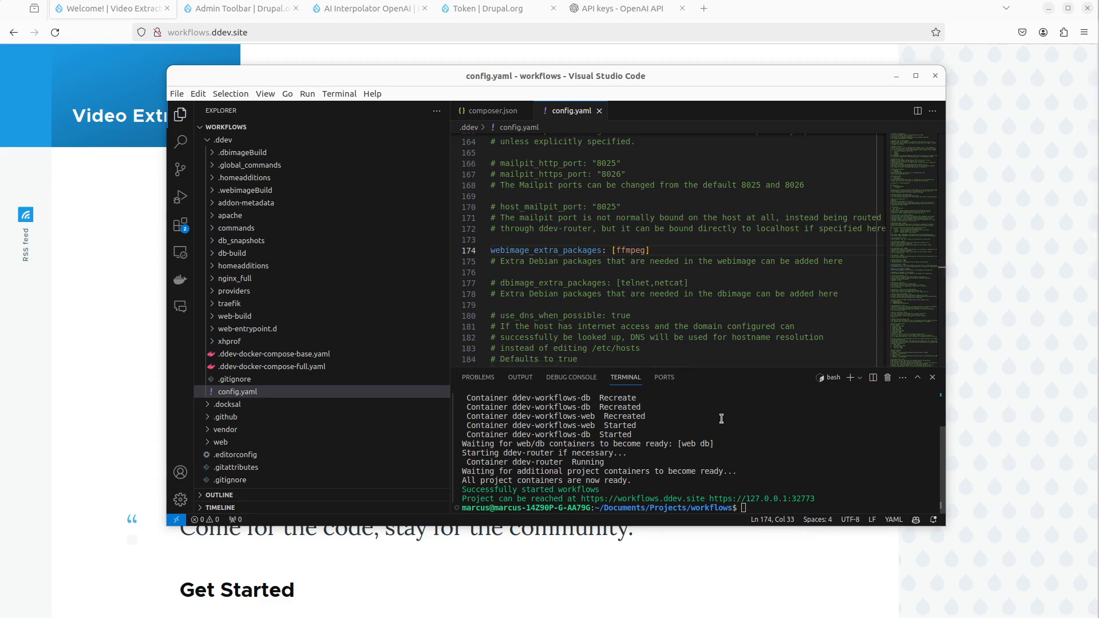
{"action": "mouse_move", "coordinate": [742, 447]}
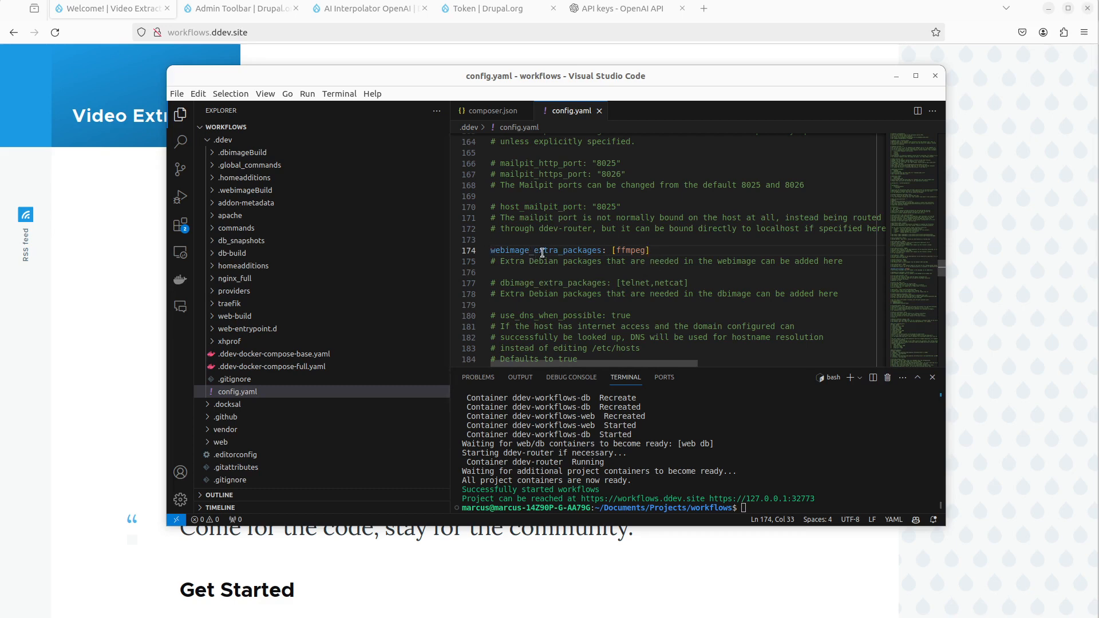
Step: Check the ffmpeg entry in .ddev/config.yaml, then review allow-plugins in composer.json
{"action": "double_click", "coordinate": [630, 250]}
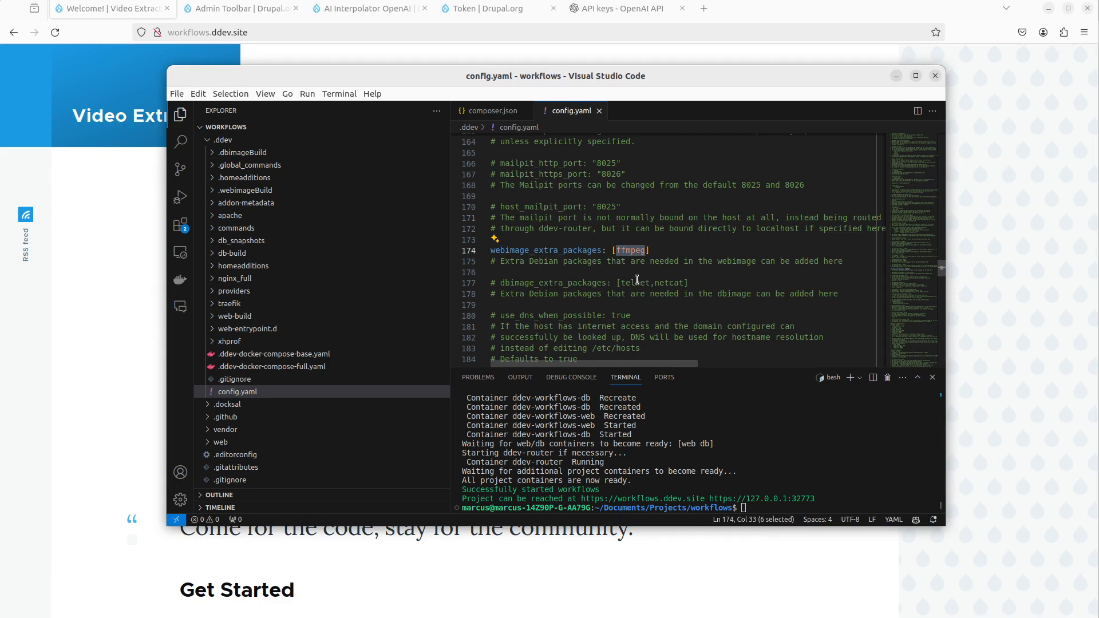
{"action": "mouse_move", "coordinate": [658, 260]}
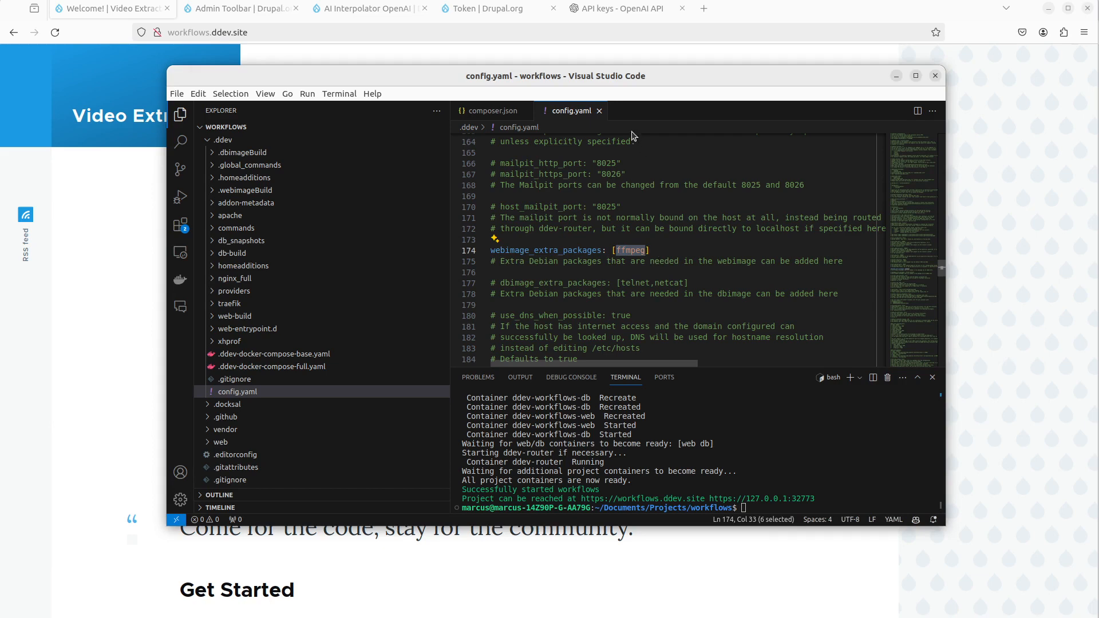
{"action": "left_click", "coordinate": [491, 111]}
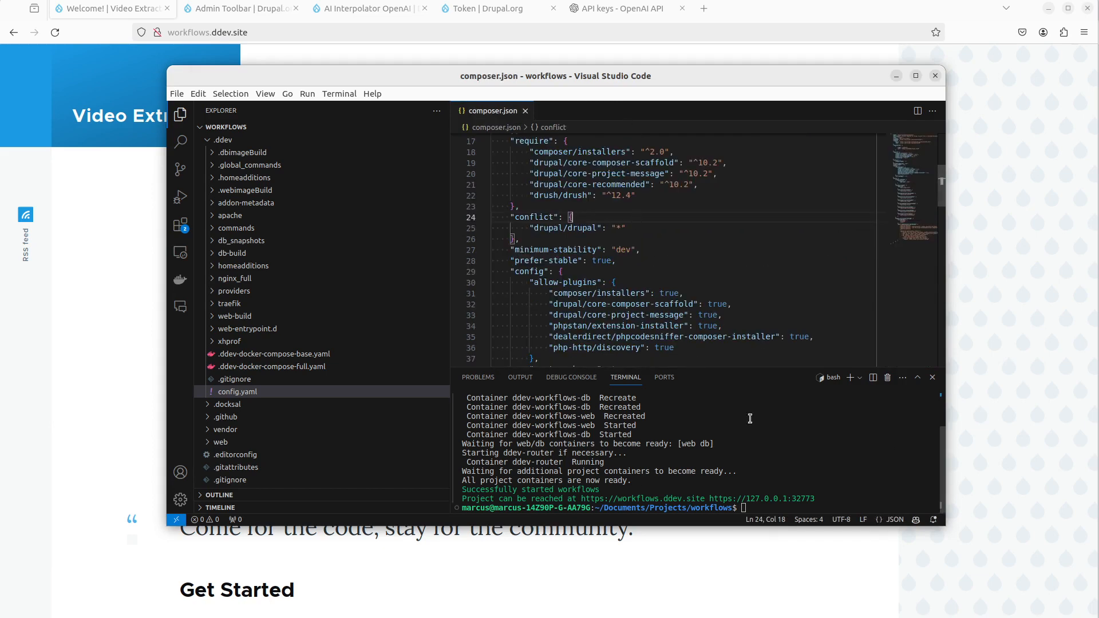
{"action": "mouse_move", "coordinate": [549, 260]}
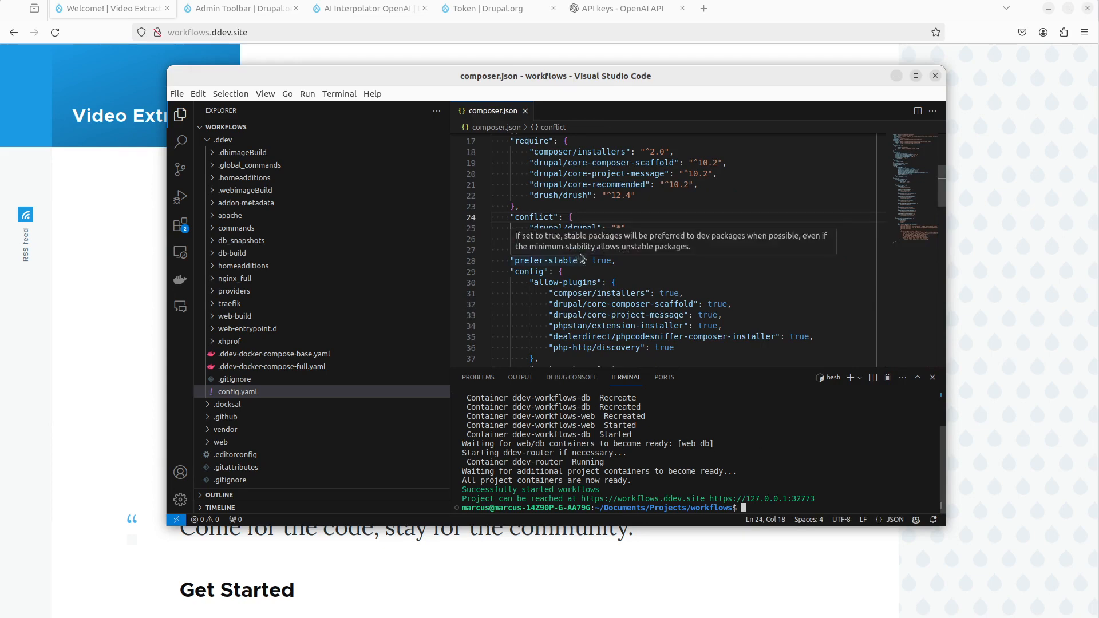
{"action": "left_click", "coordinate": [615, 282]}
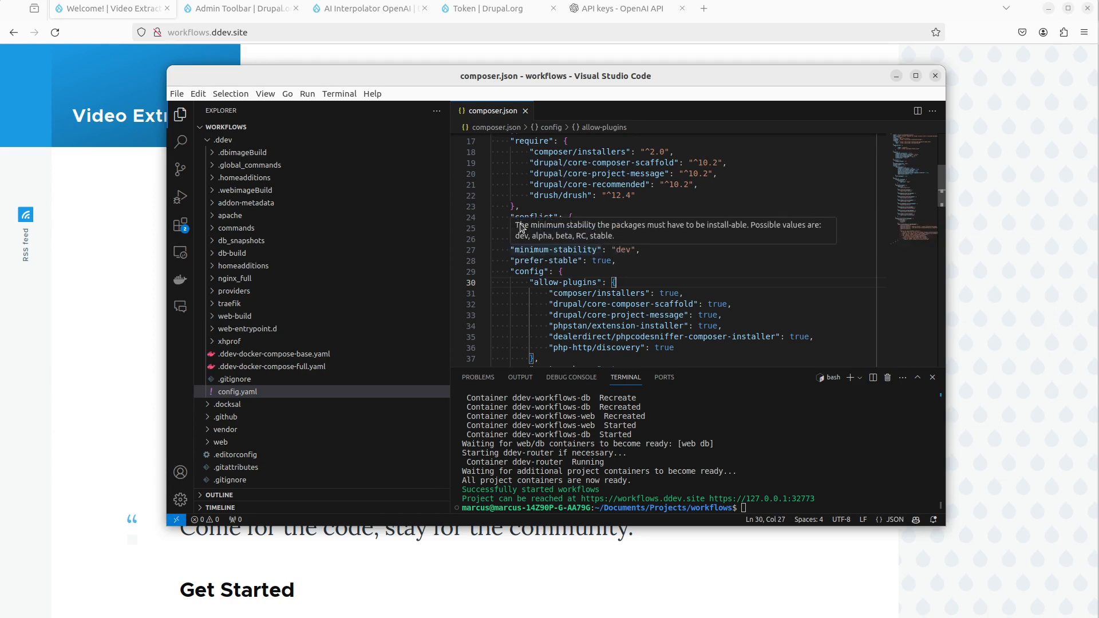
{"action": "mouse_move", "coordinate": [109, 319]}
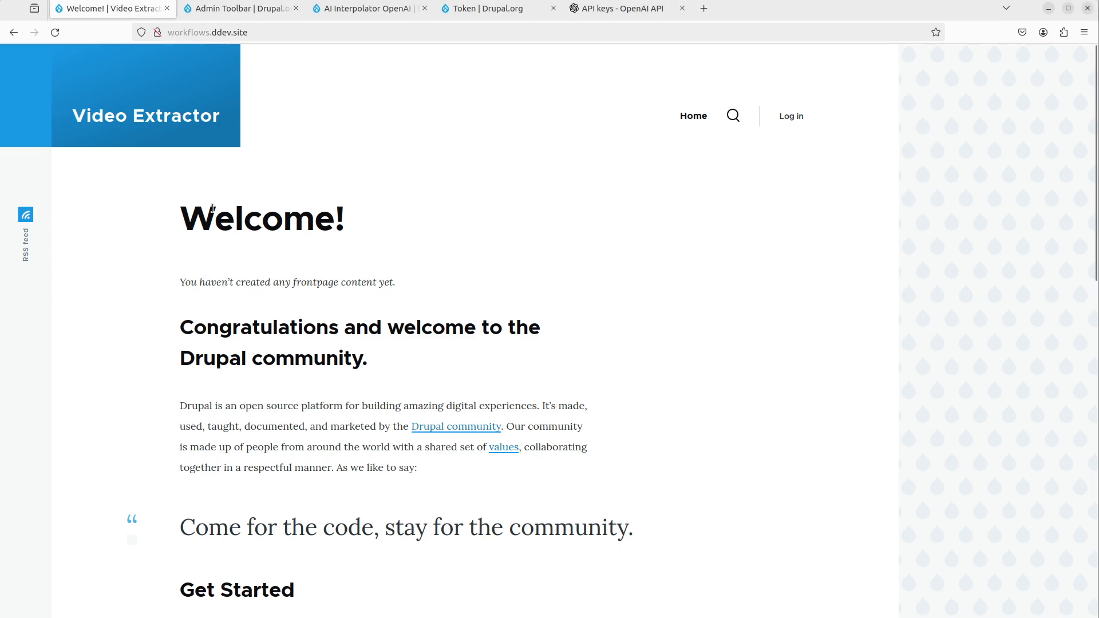
{"action": "mouse_move", "coordinate": [653, 331]}
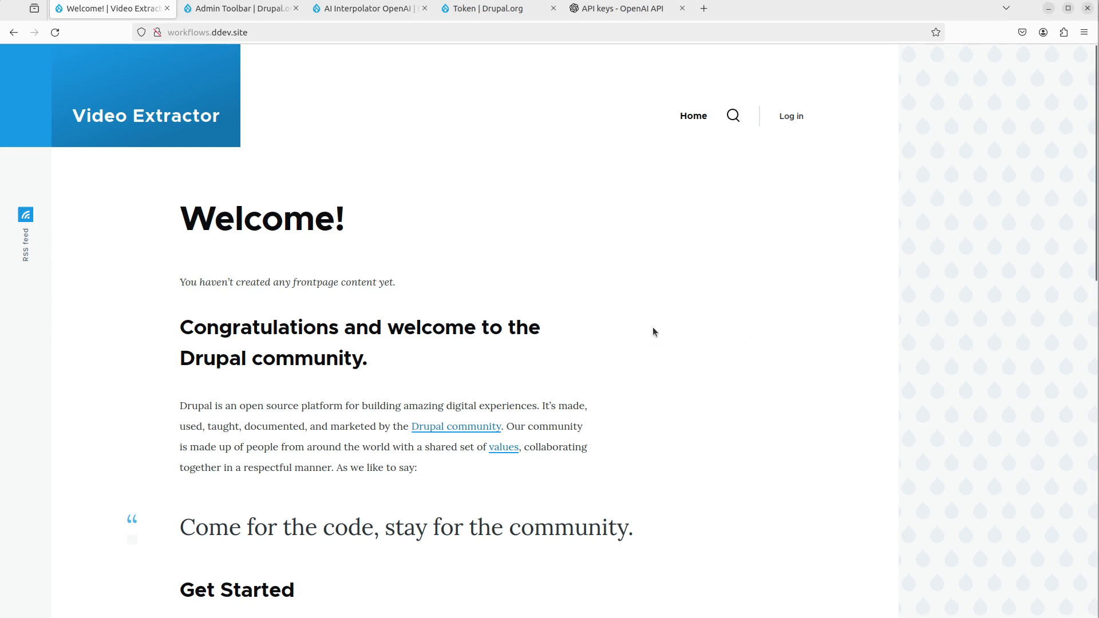
{"action": "mouse_move", "coordinate": [652, 321]}
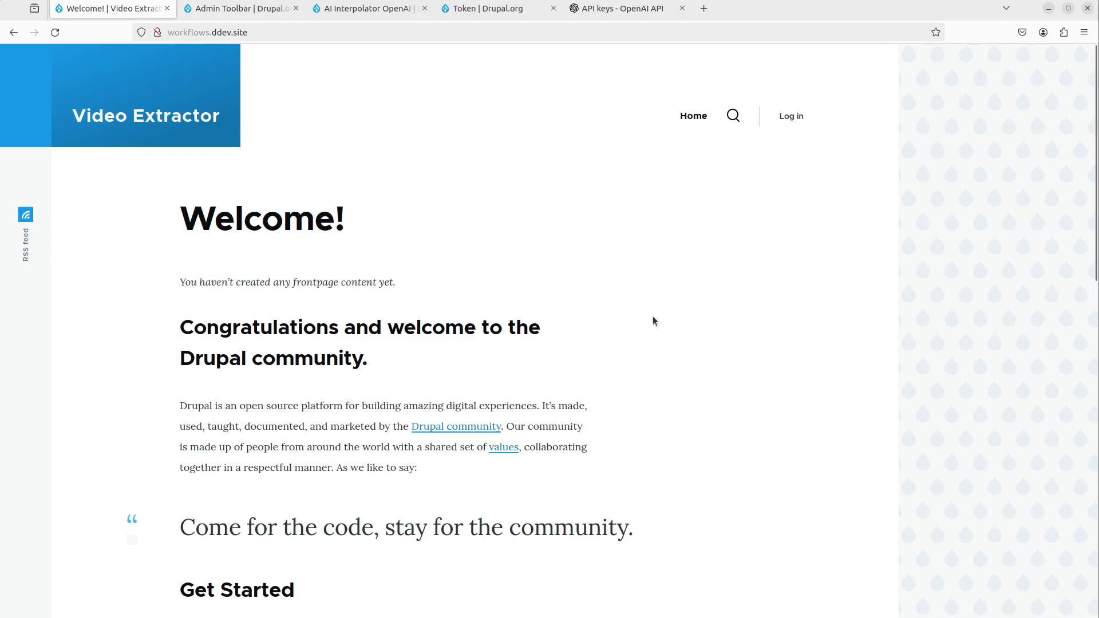
{"action": "mouse_move", "coordinate": [528, 268]}
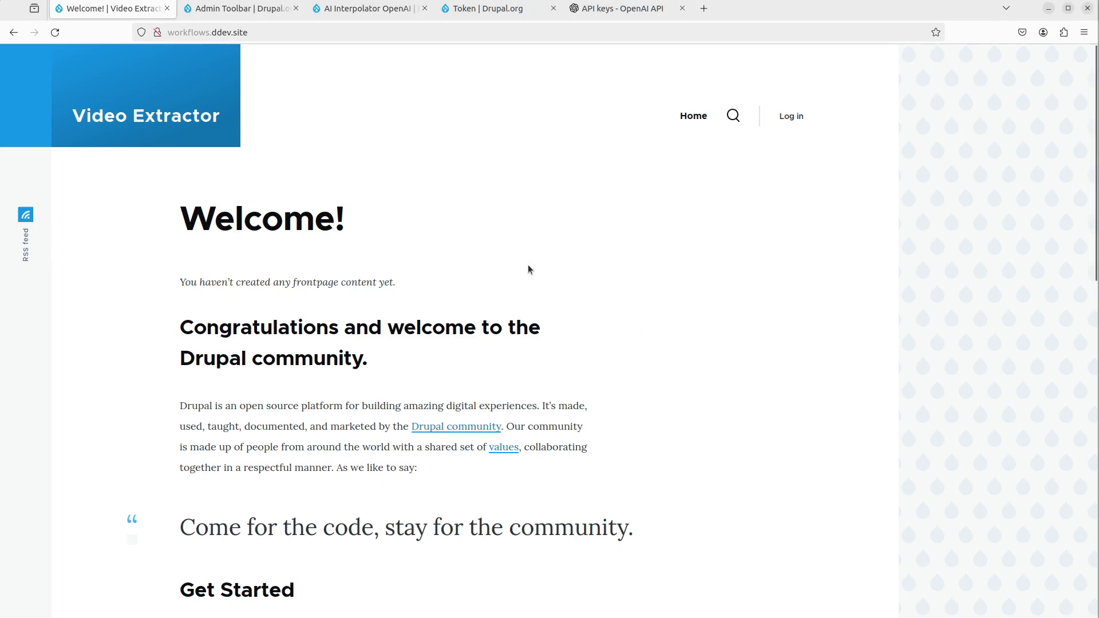
{"action": "mouse_move", "coordinate": [424, 190]}
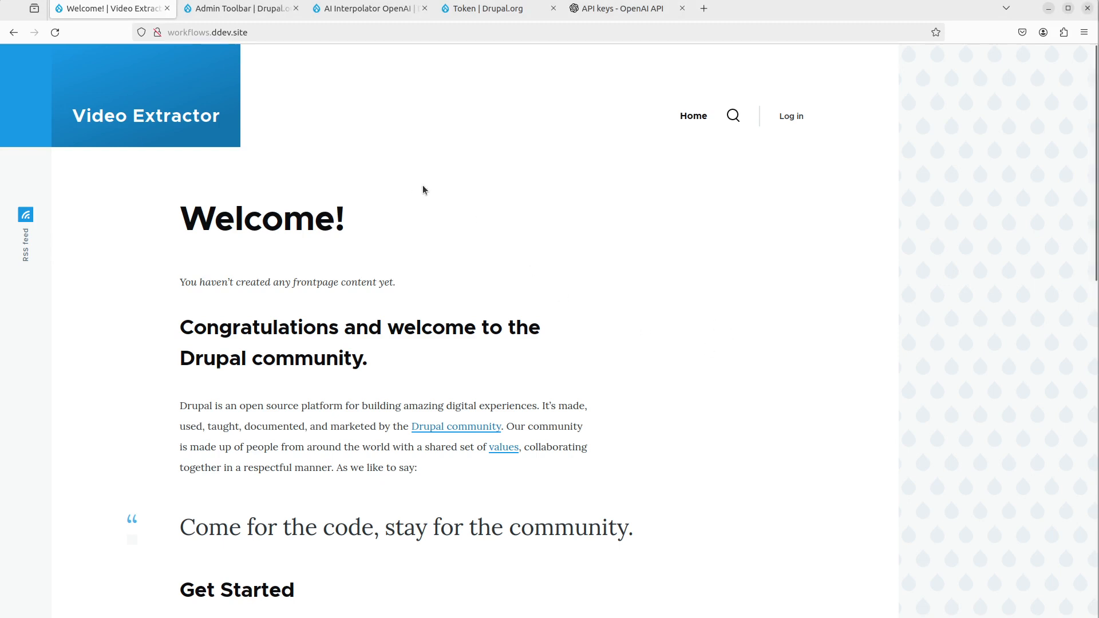
{"action": "left_click", "coordinate": [240, 7]}
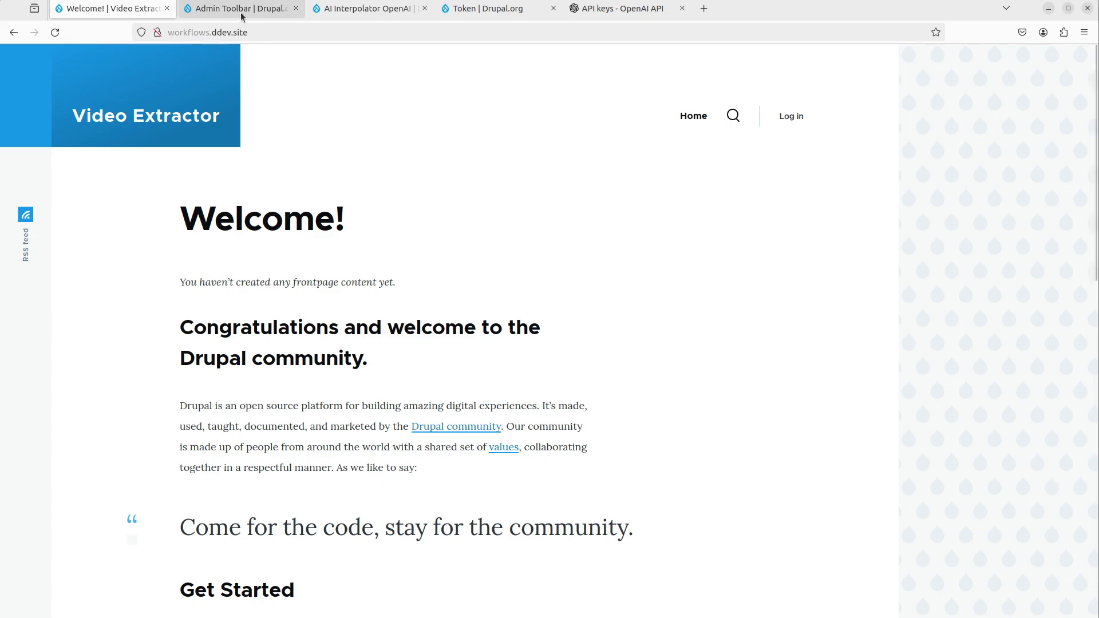
{"action": "mouse_move", "coordinate": [240, 8]}
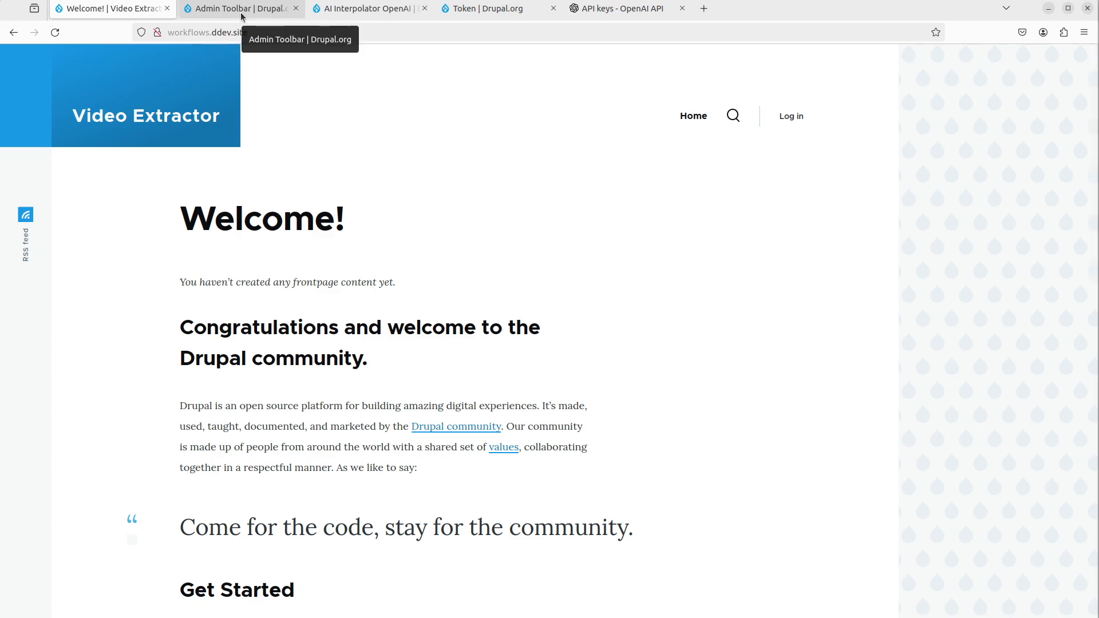
{"action": "left_click", "coordinate": [238, 9]}
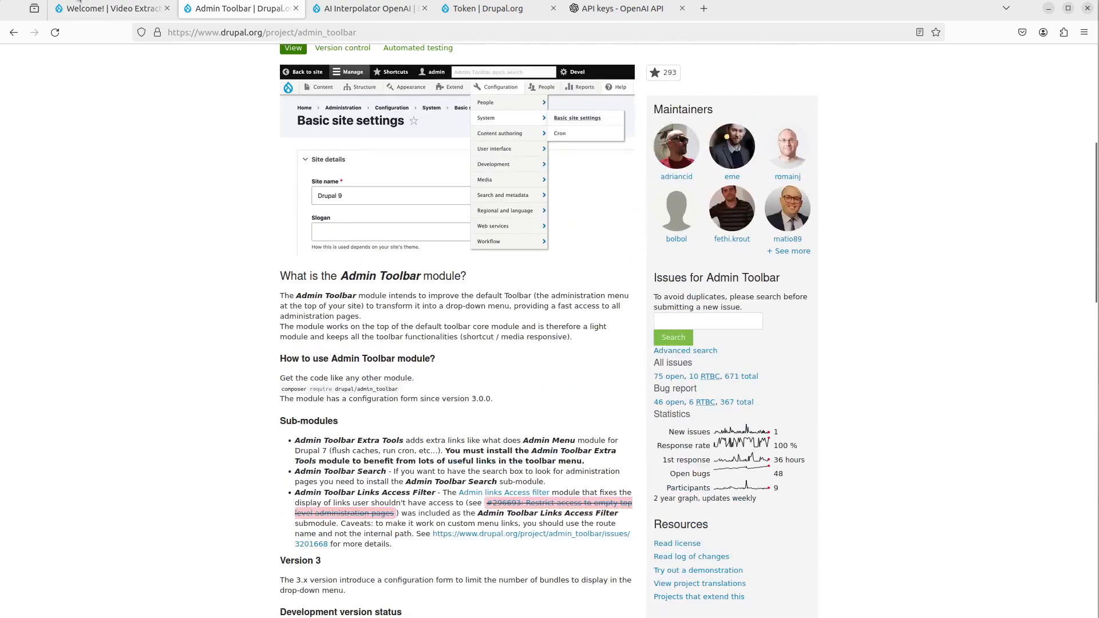
{"action": "left_click", "coordinate": [108, 9]}
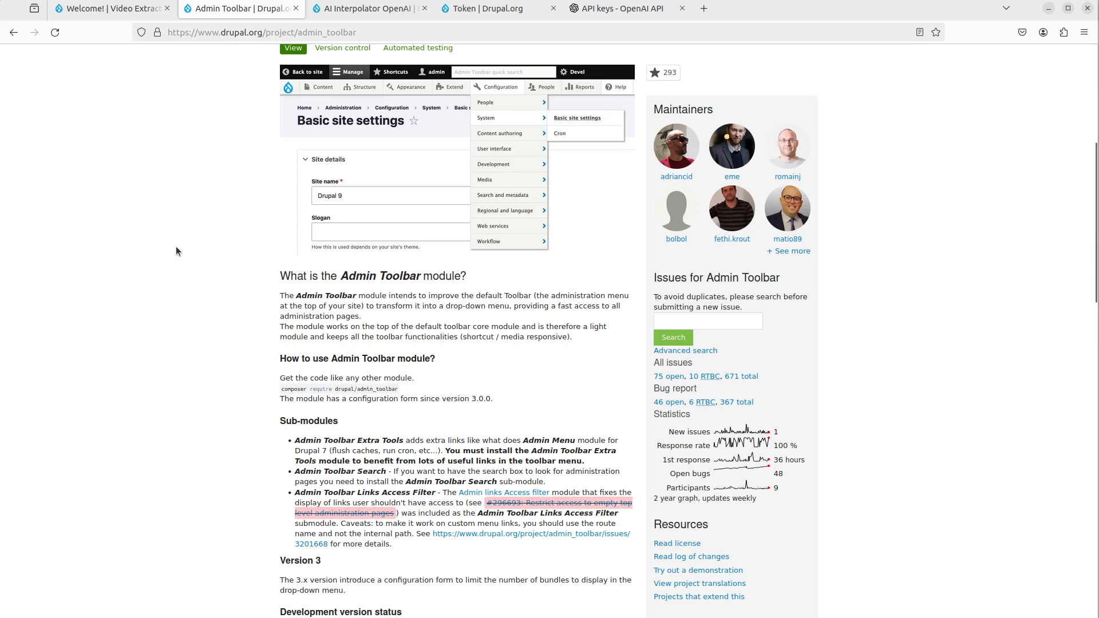
{"action": "left_click", "coordinate": [365, 7]}
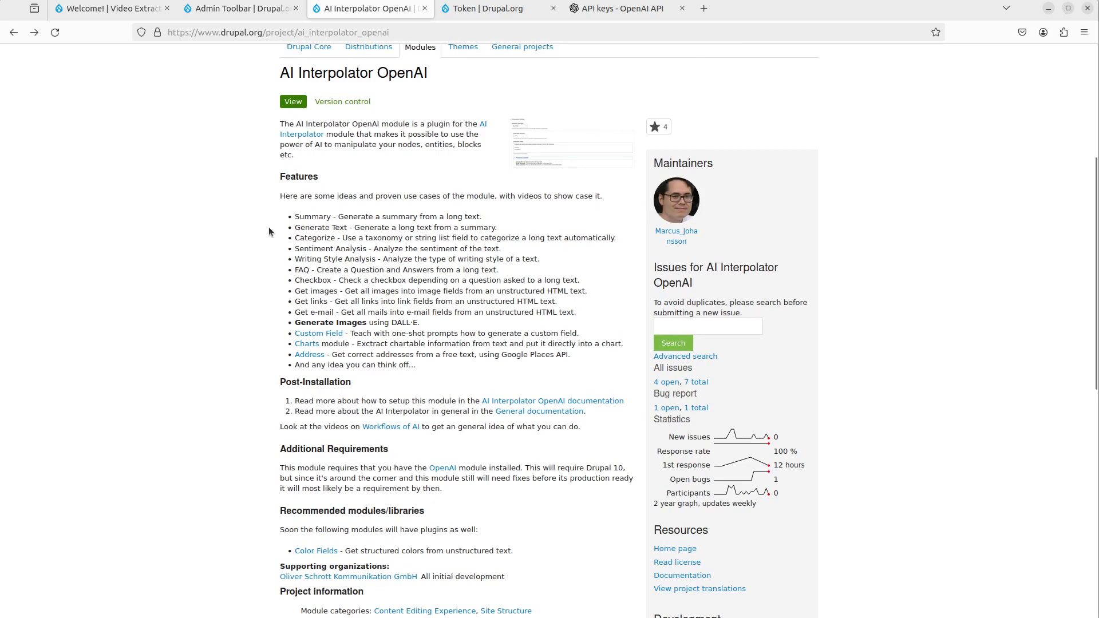
{"action": "left_click", "coordinate": [302, 128]}
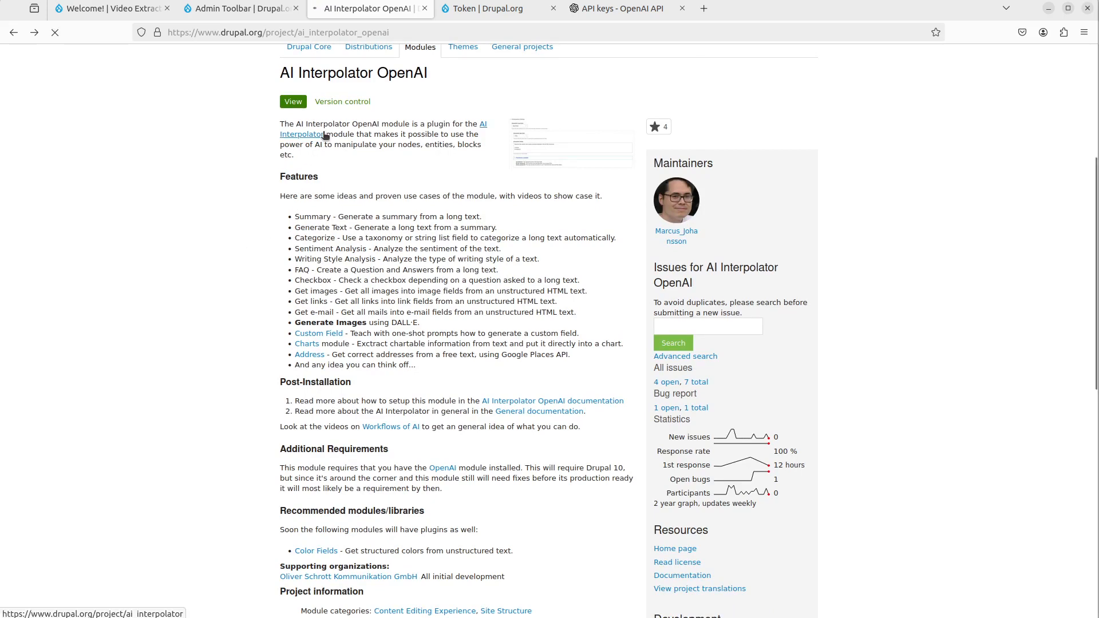
{"action": "left_click", "coordinate": [319, 134]}
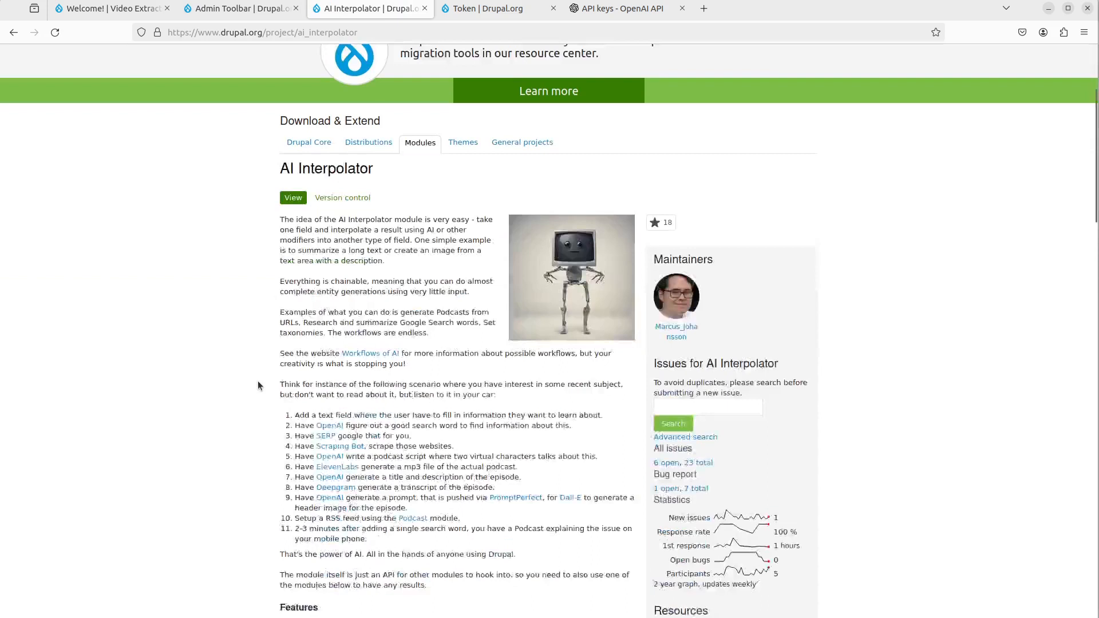
{"action": "scroll", "scroll_direction": "down", "scroll_amount": 3}
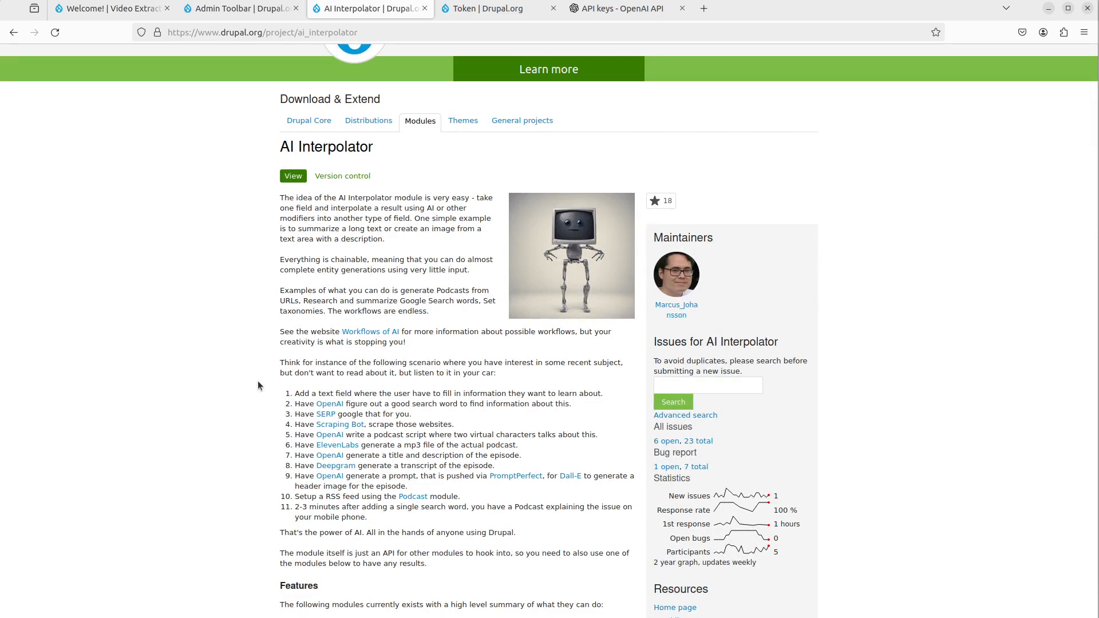
{"action": "scroll", "scroll_direction": "down", "scroll_amount": 3}
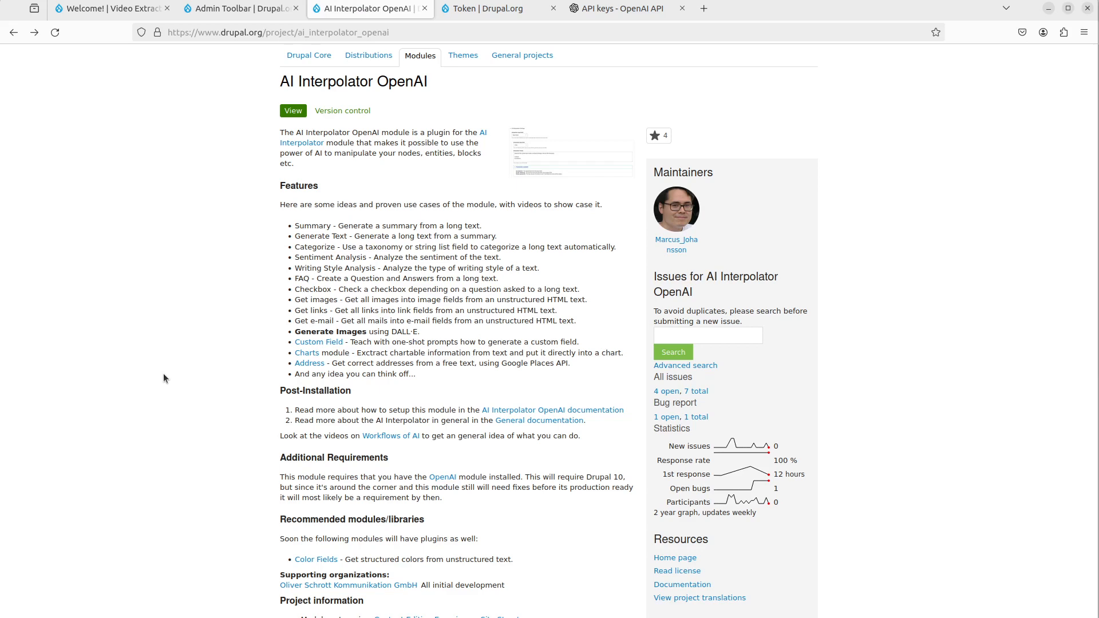
{"action": "left_click", "coordinate": [490, 8]}
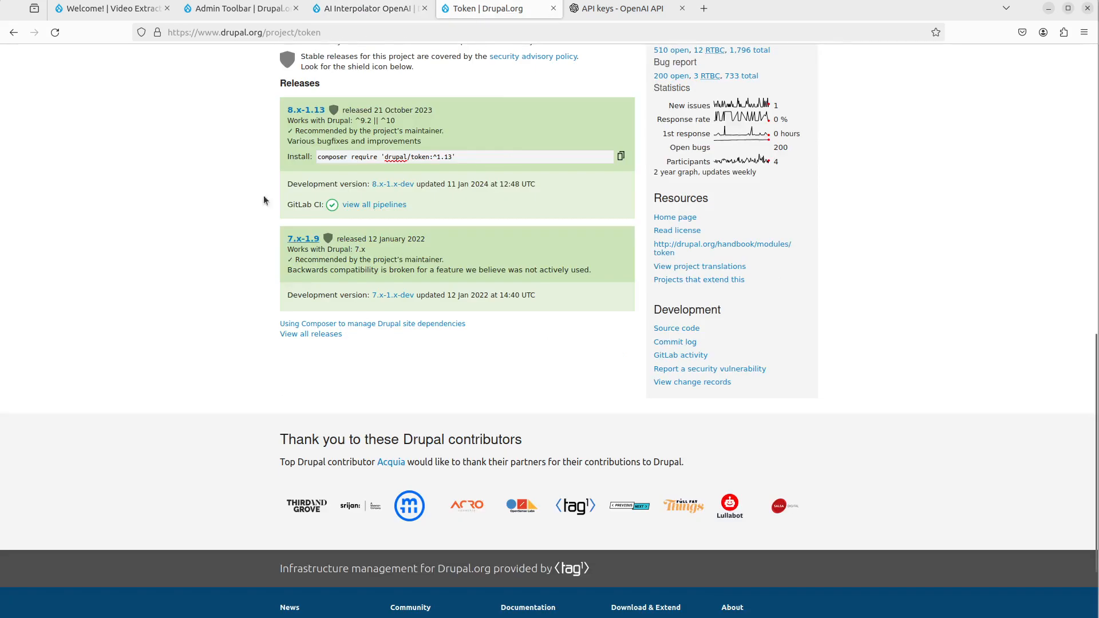
{"action": "scroll", "scroll_direction": "up", "scroll_amount": 3}
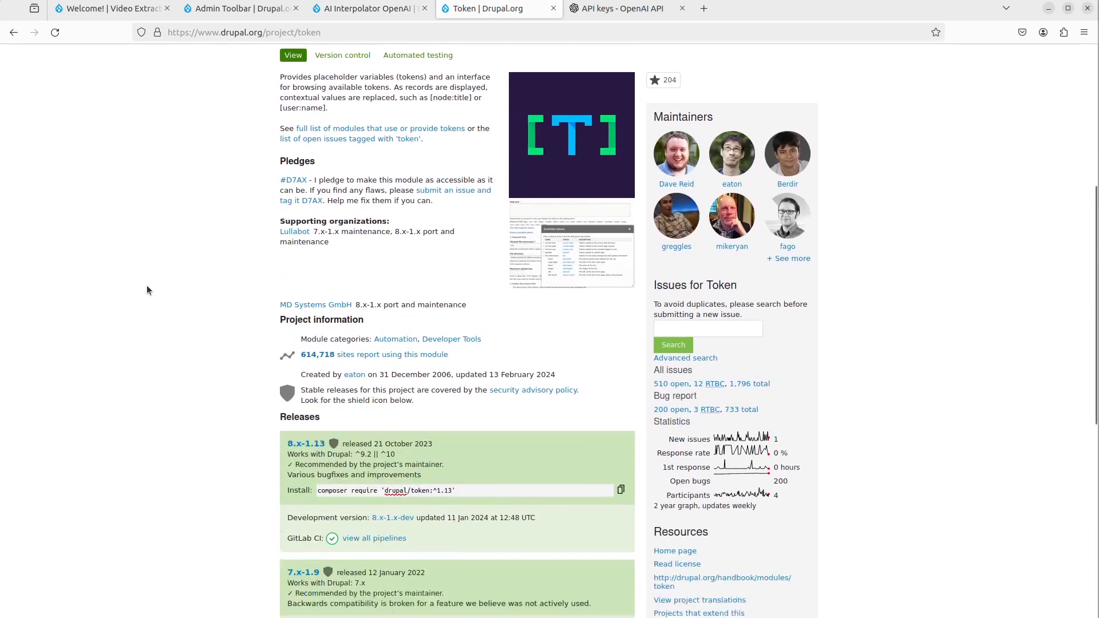
{"action": "scroll", "scroll_direction": "down", "scroll_amount": 3}
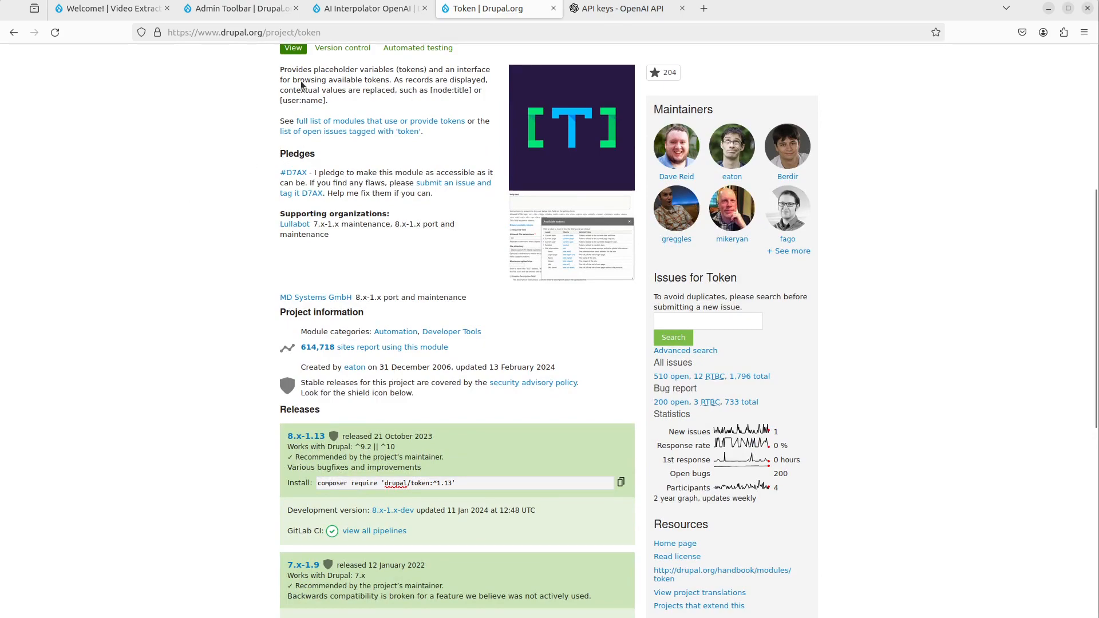
{"action": "left_click", "coordinate": [238, 8]}
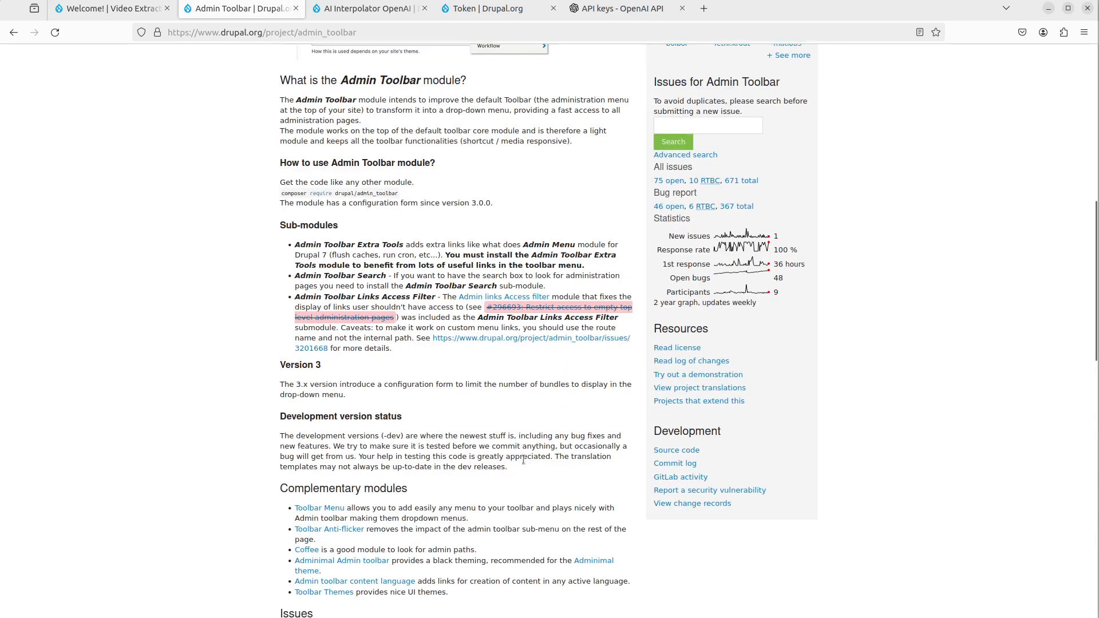
Step: Run ddev composer require for drupal/admin_toolbar:^3.4 and ai_interpolator_openai from their project pages
{"action": "scroll", "scroll_direction": "down", "scroll_amount": 3}
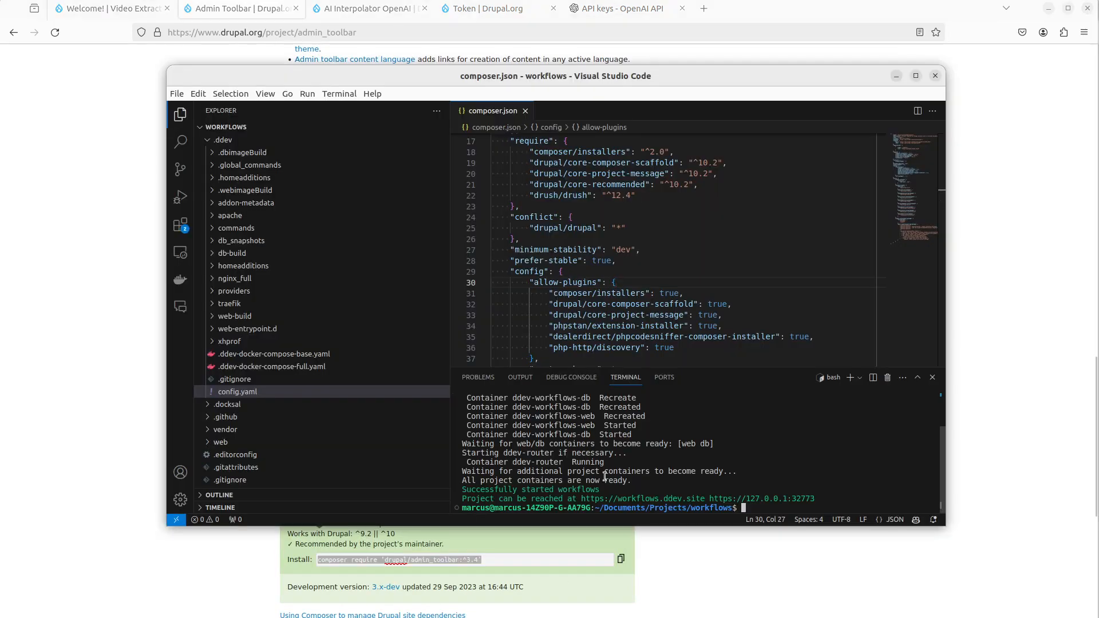
{"action": "type", "text": "ddev composer require 'drupal/admin_toolbar:^3.4'"}
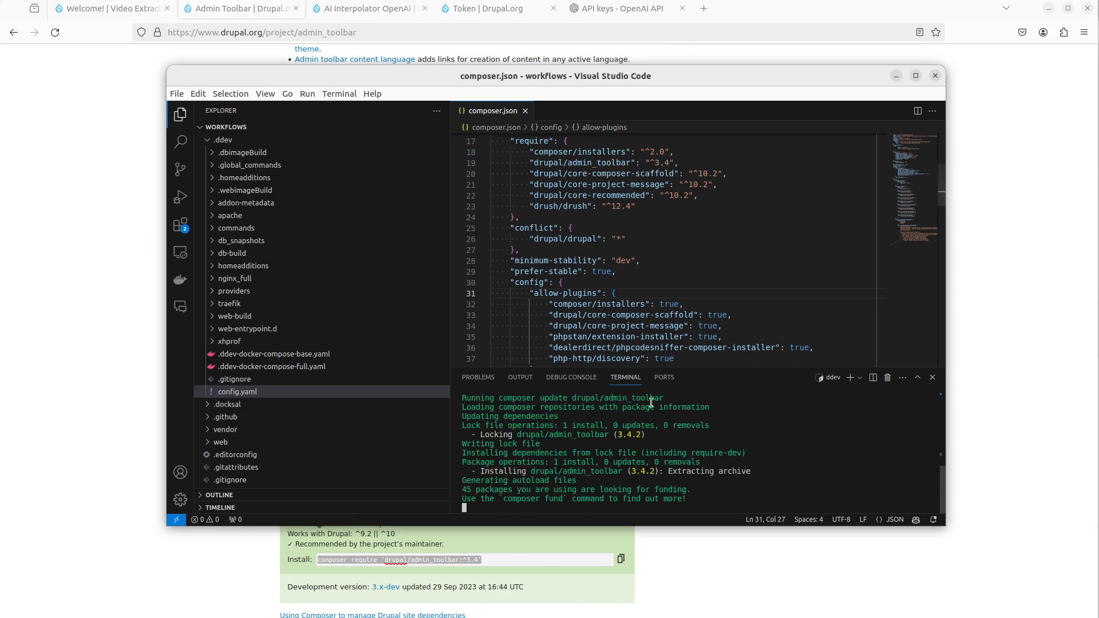
{"action": "double_click", "coordinate": [596, 162]}
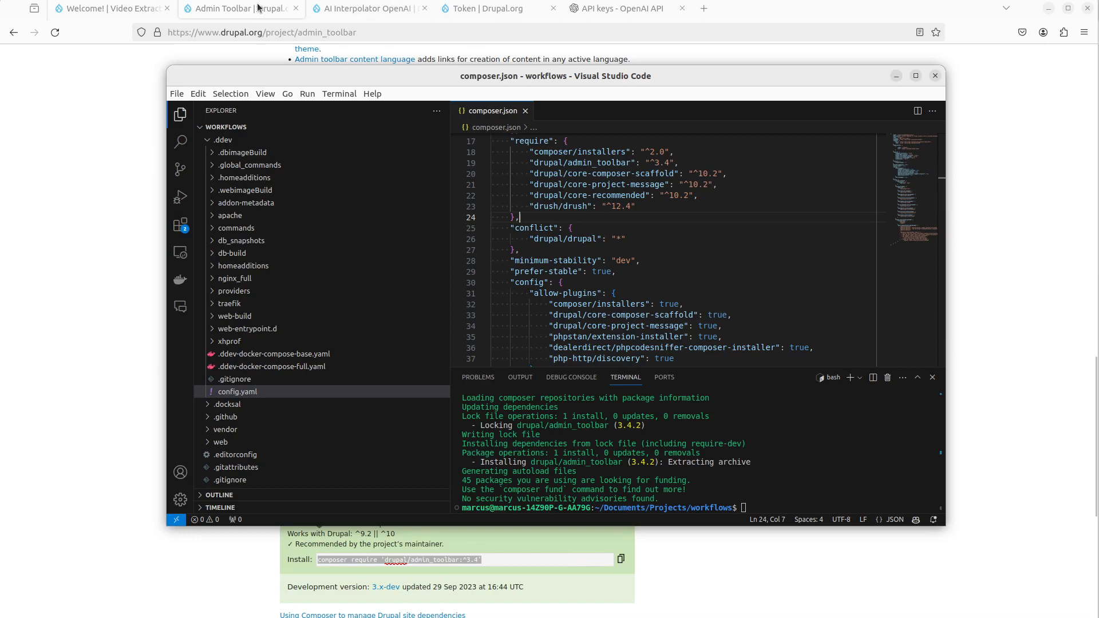
{"action": "left_click", "coordinate": [364, 7]}
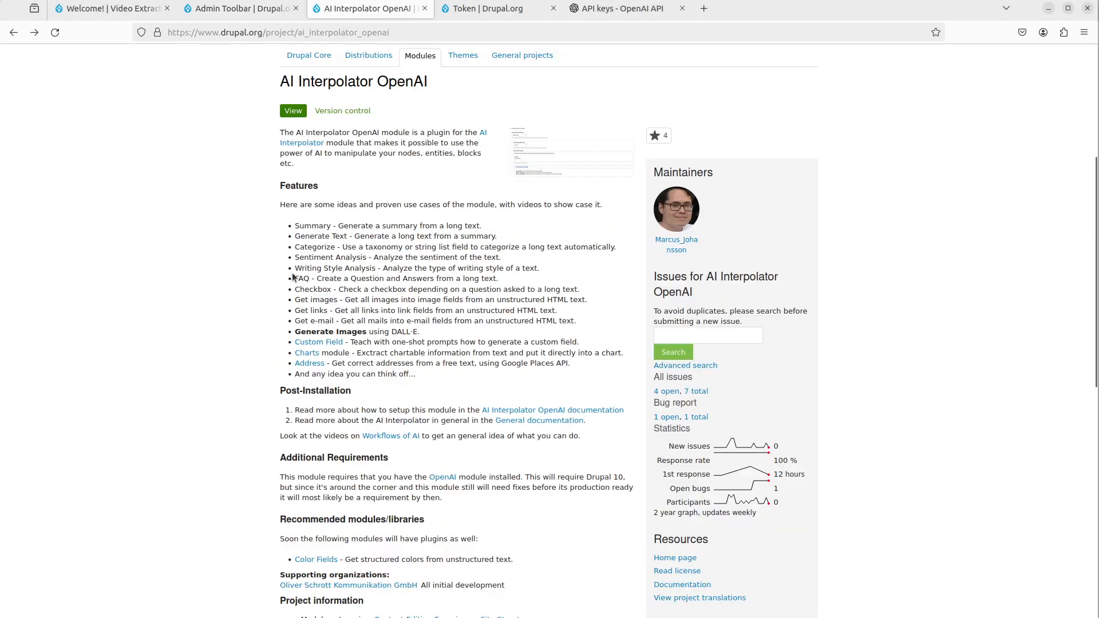
{"action": "scroll", "scroll_direction": "down", "scroll_amount": 3}
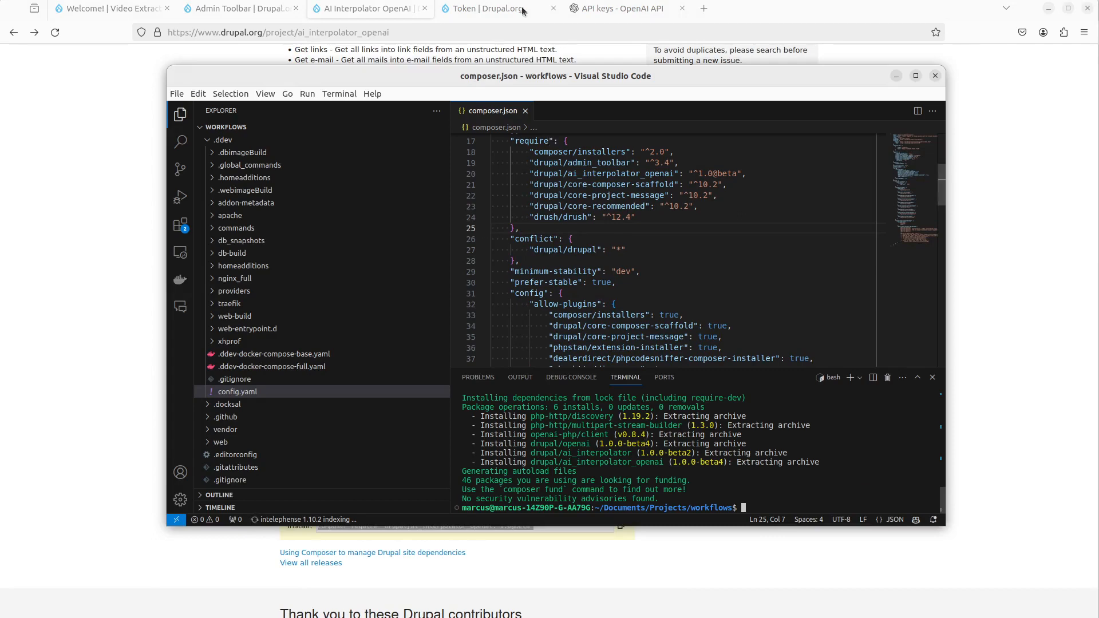
{"action": "left_click", "coordinate": [484, 7]}
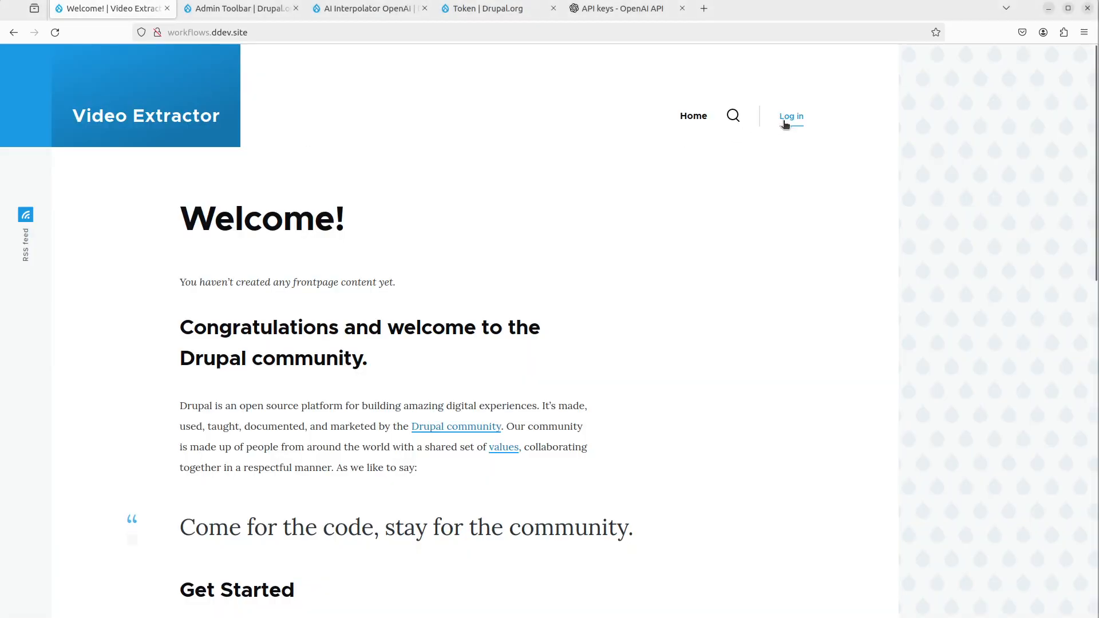
Step: Log into the Video Extractor site as admin, declining to save the password, and enter administration
{"action": "left_click", "coordinate": [790, 116]}
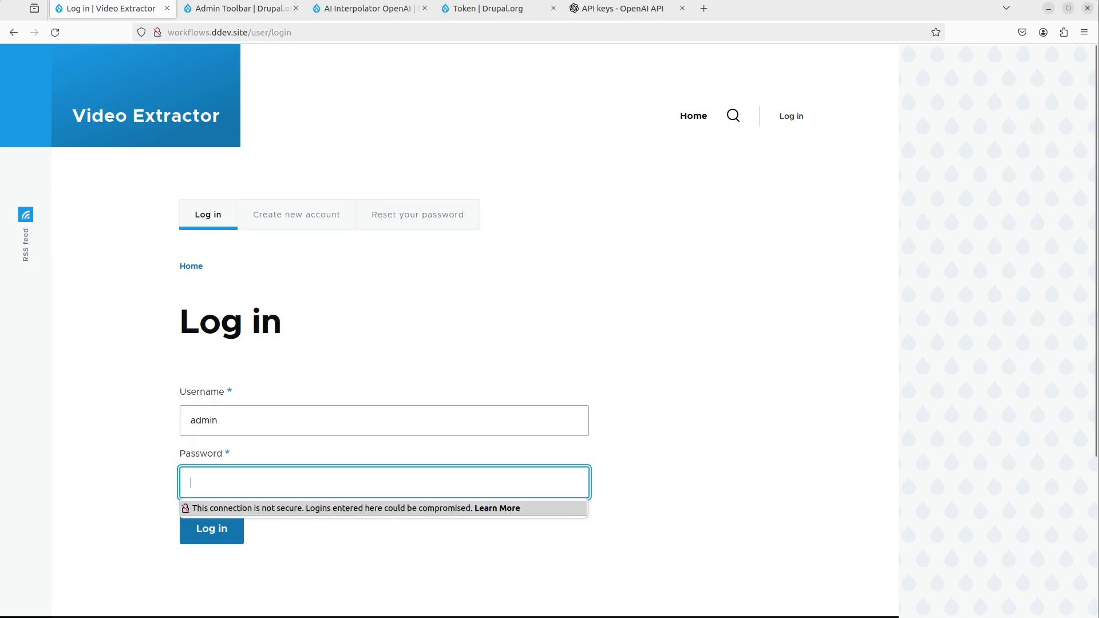
{"action": "left_click", "coordinate": [211, 528]}
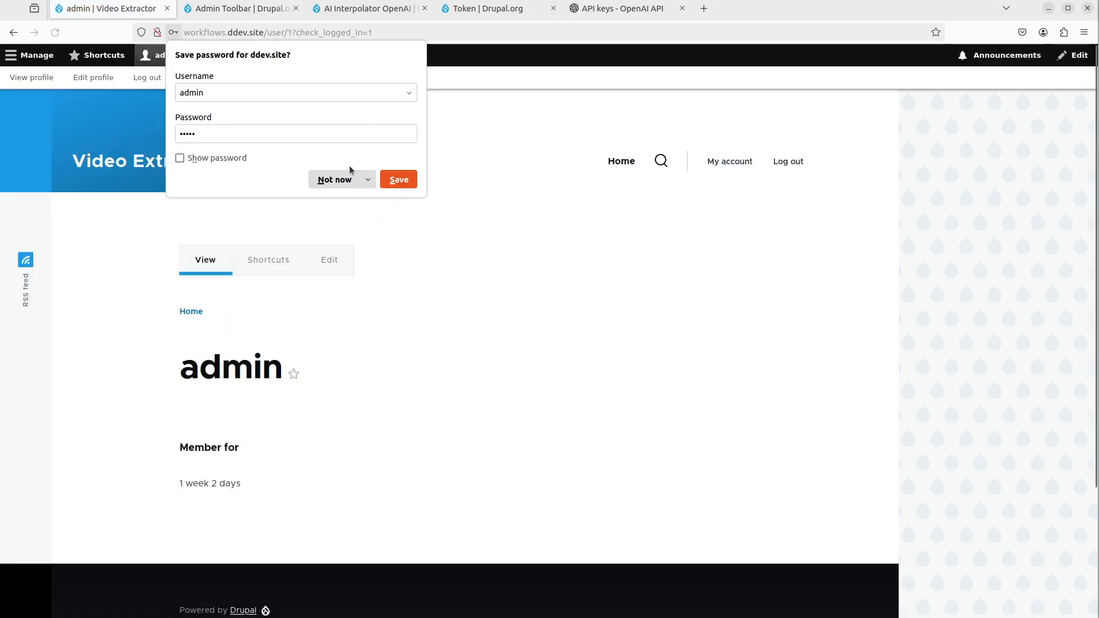
{"action": "left_click", "coordinate": [335, 179]}
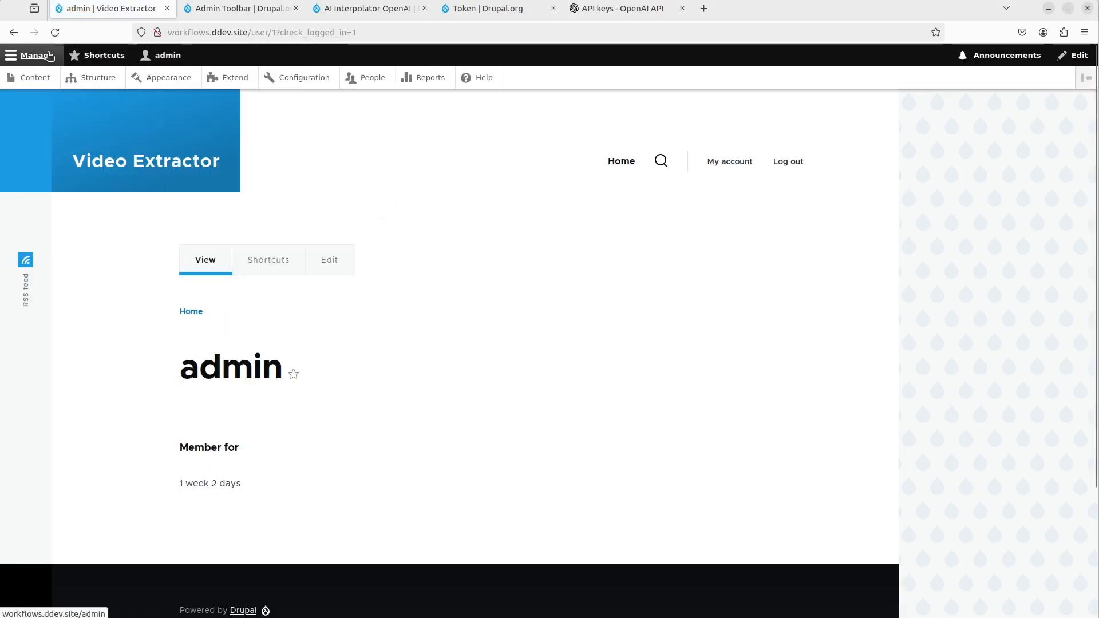
{"action": "left_click", "coordinate": [235, 78]}
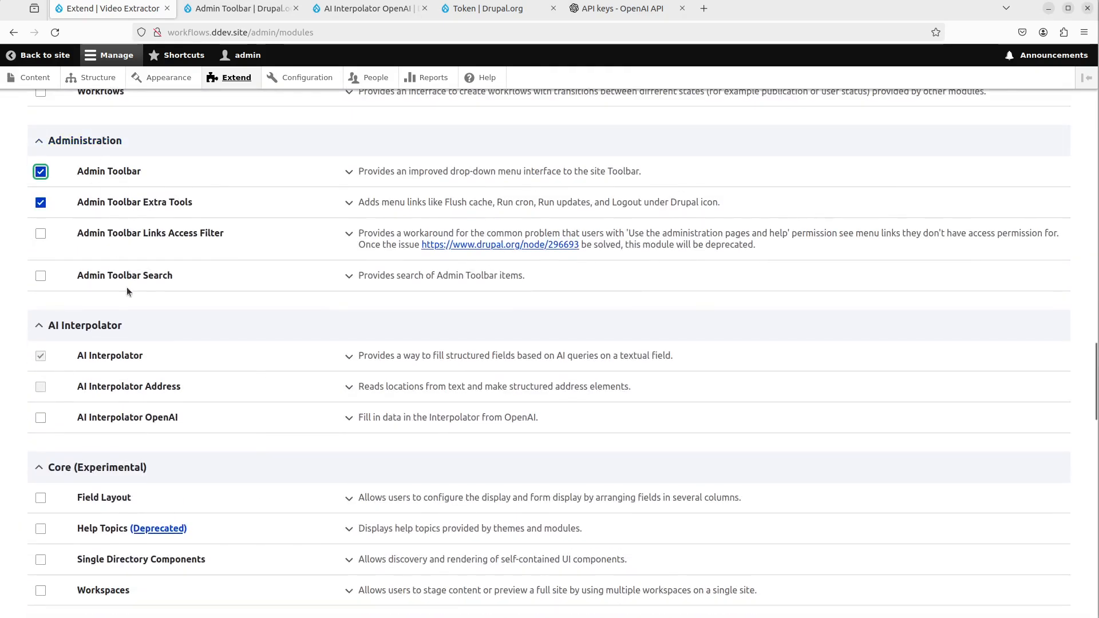
Step: Install the checked Admin Toolbar, Extra Tools, AI Interpolator OpenAI and Token modules, also enabling OpenAI Core
{"action": "scroll", "scroll_direction": "down", "scroll_amount": 3}
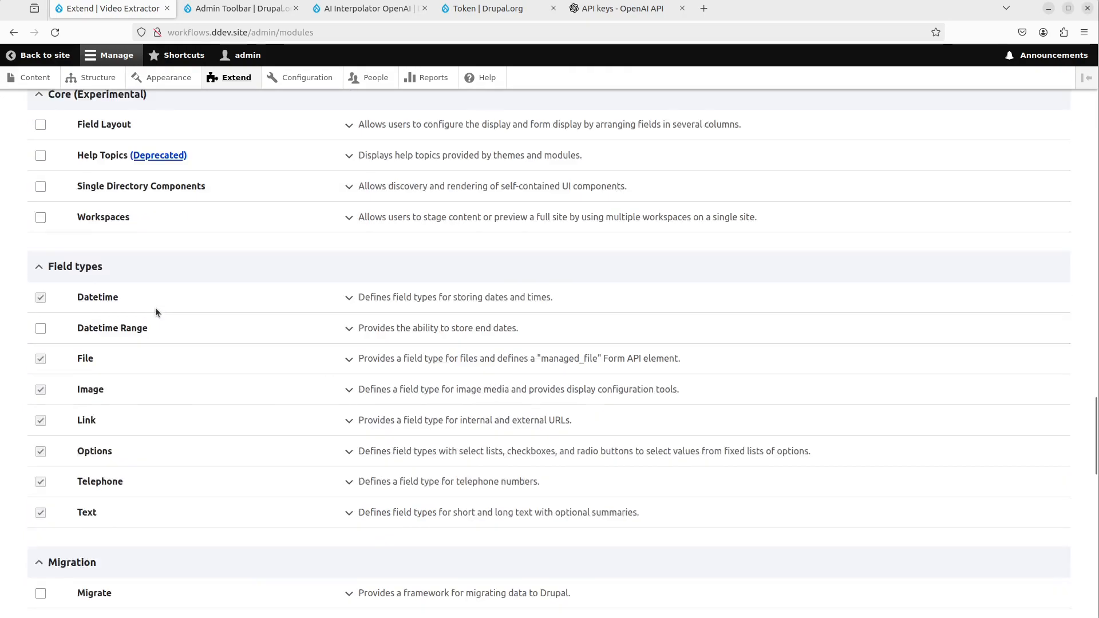
{"action": "scroll", "scroll_direction": "down", "scroll_amount": 3}
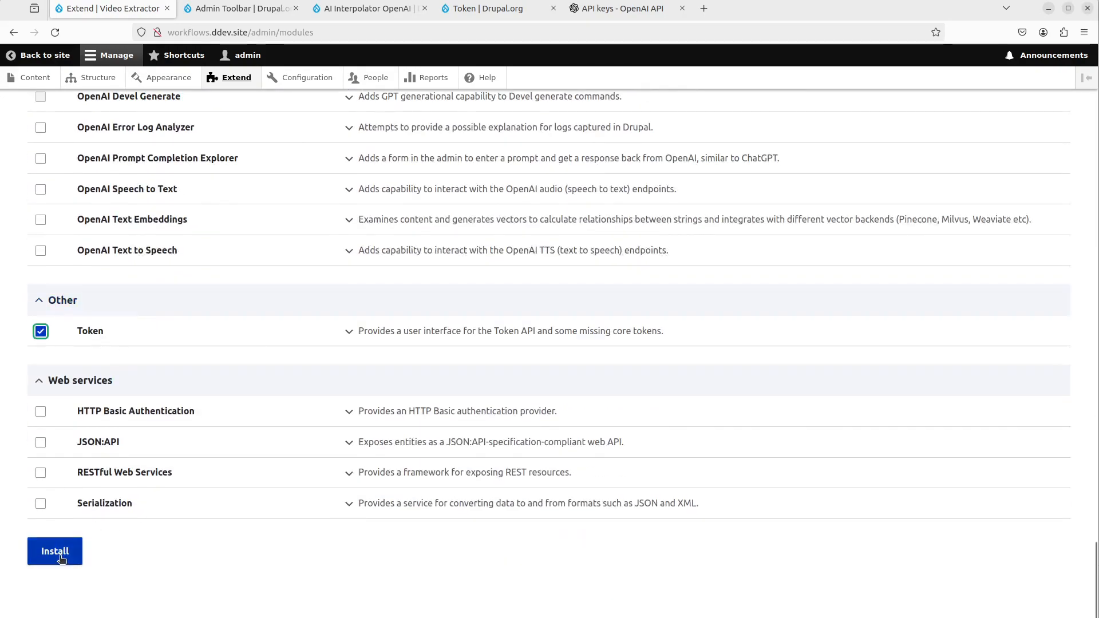
{"action": "left_click", "coordinate": [55, 550]}
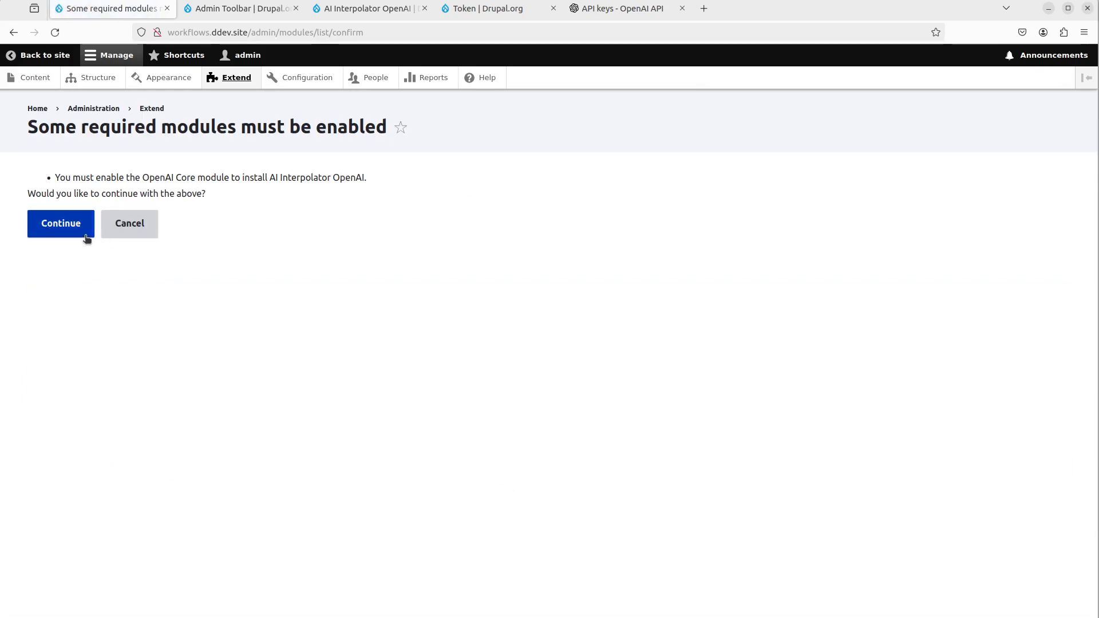
{"action": "left_click", "coordinate": [60, 222]}
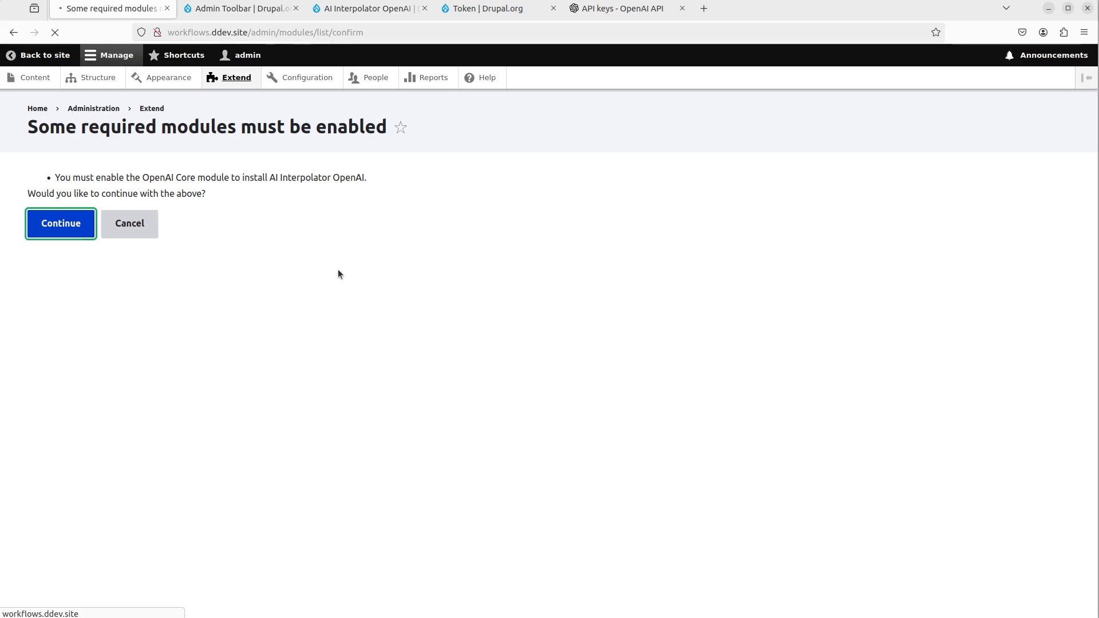
{"action": "left_click", "coordinate": [60, 223]}
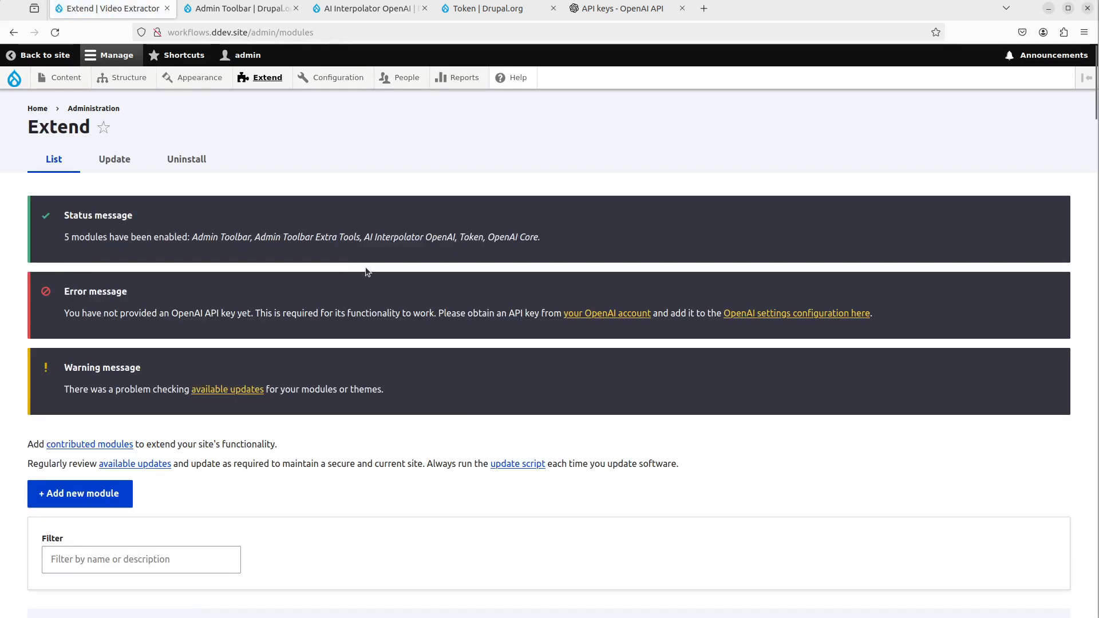
{"action": "mouse_move", "coordinate": [606, 313]}
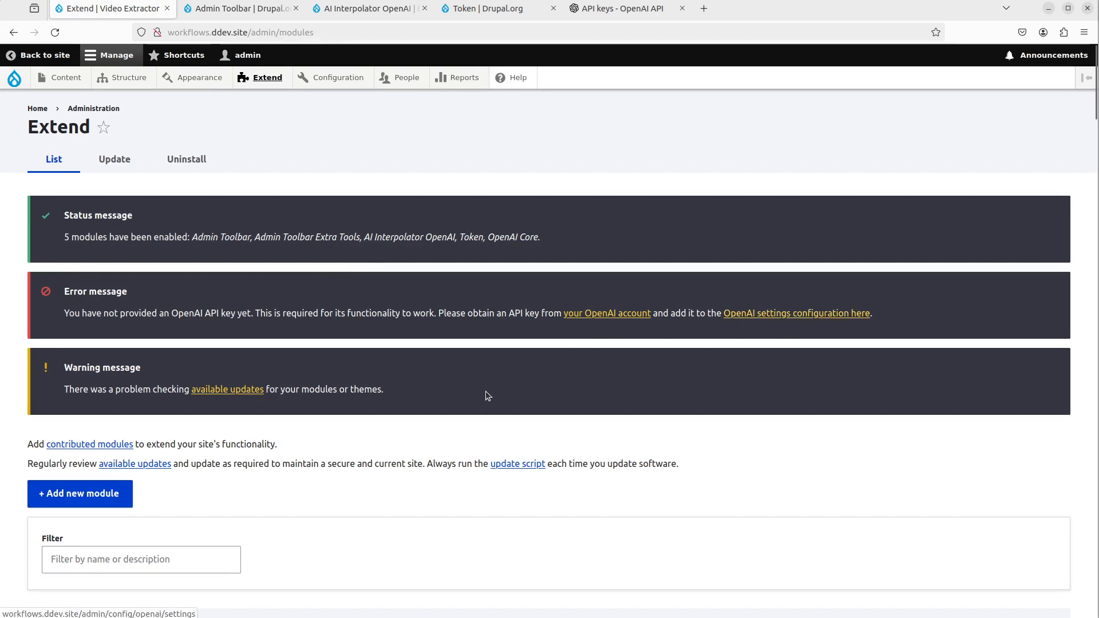
{"action": "mouse_move", "coordinate": [796, 313]}
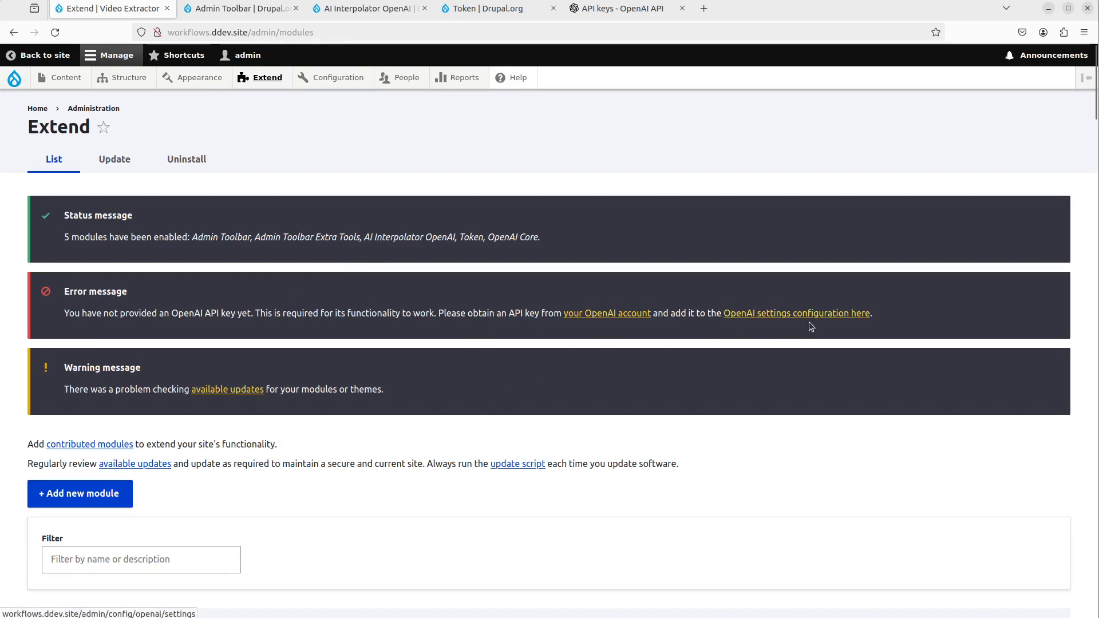
Step: Request Drupal's OpenAI settings page, then switch to the OpenAI API keys tab
{"action": "left_click", "coordinate": [339, 77]}
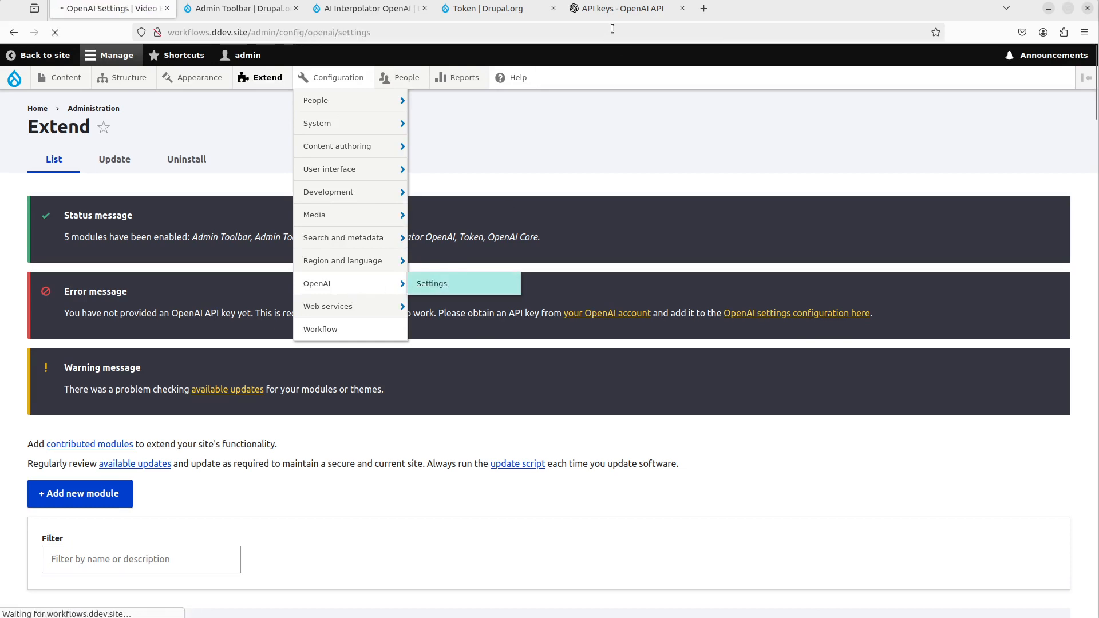
{"action": "left_click", "coordinate": [616, 8]}
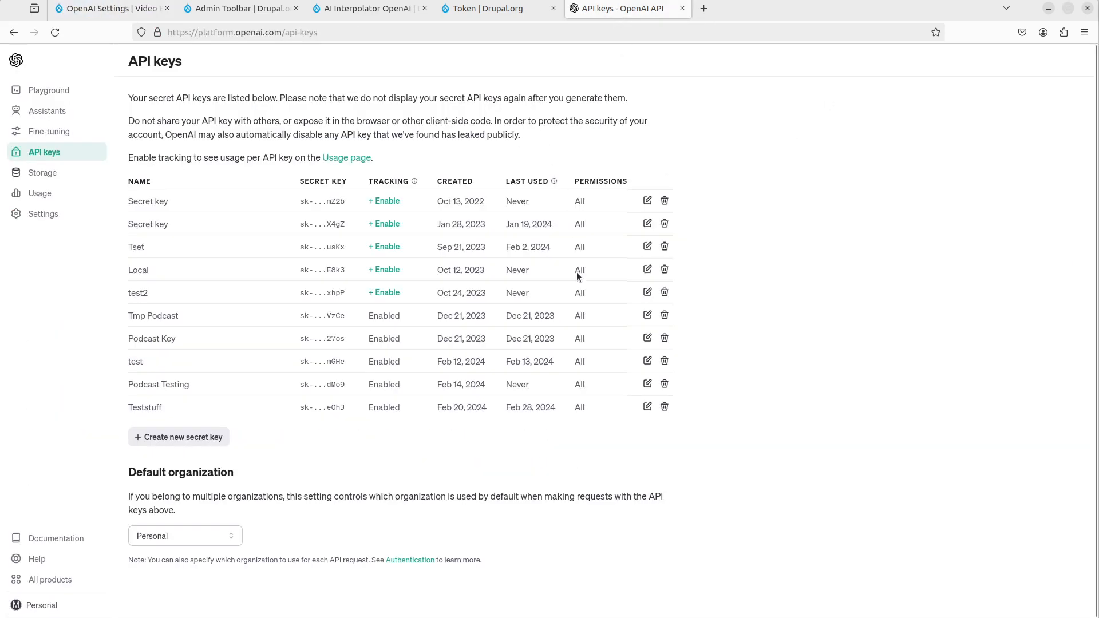
Step: Generate a new OpenAI secret key named Videotesting and copy it
{"action": "left_click", "coordinate": [178, 436]}
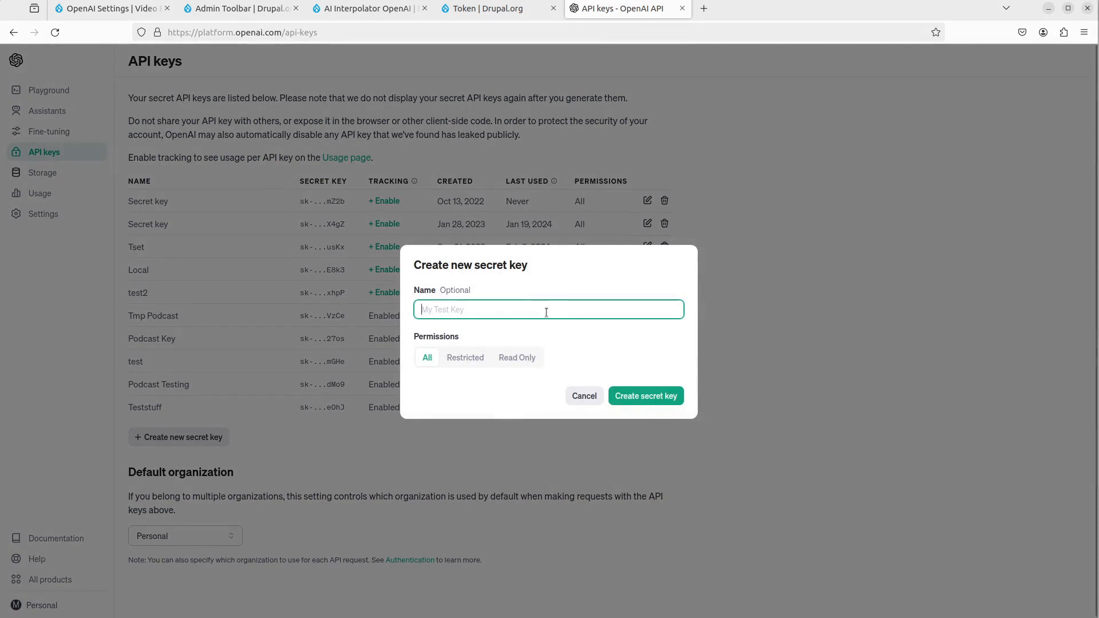
{"action": "mouse_move", "coordinate": [552, 301]}
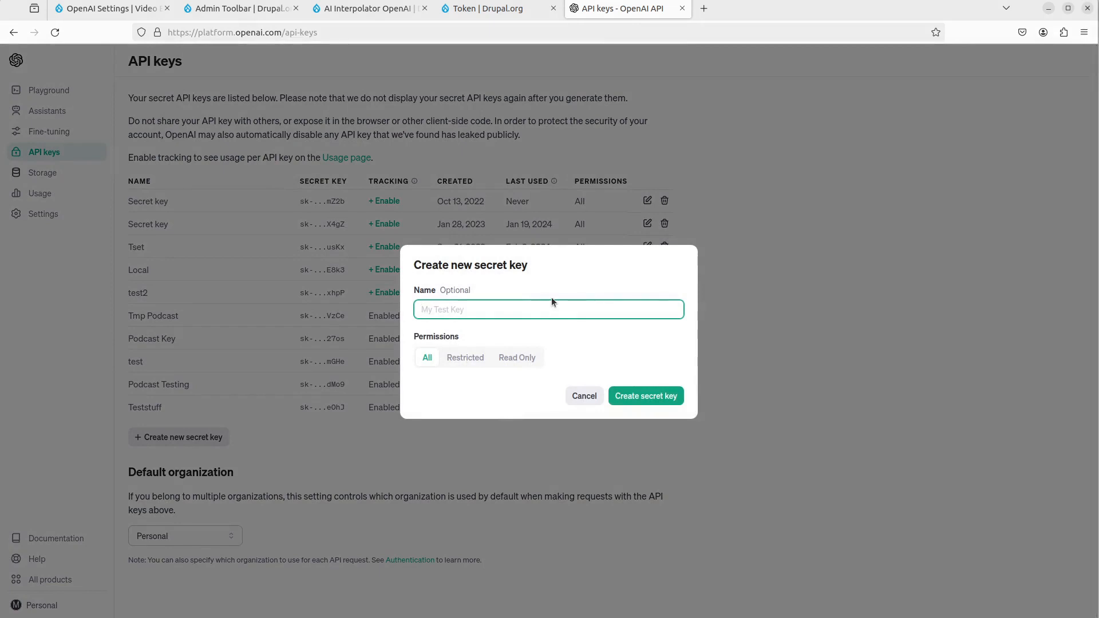
{"action": "type", "text": "Video"}
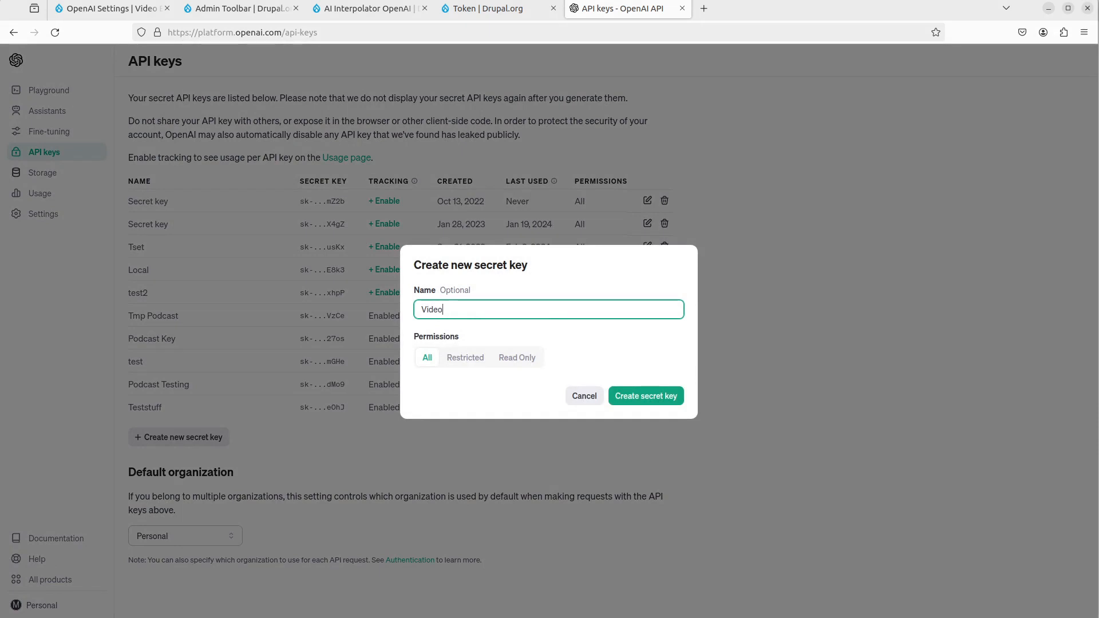
{"action": "left_click", "coordinate": [645, 395]}
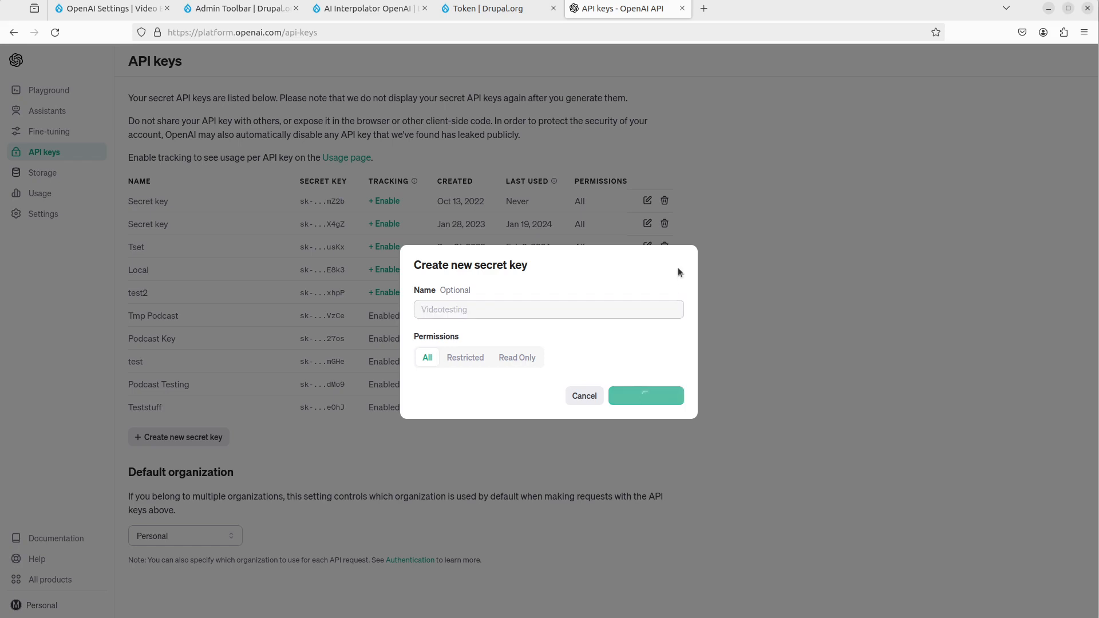
{"action": "left_click", "coordinate": [108, 8]}
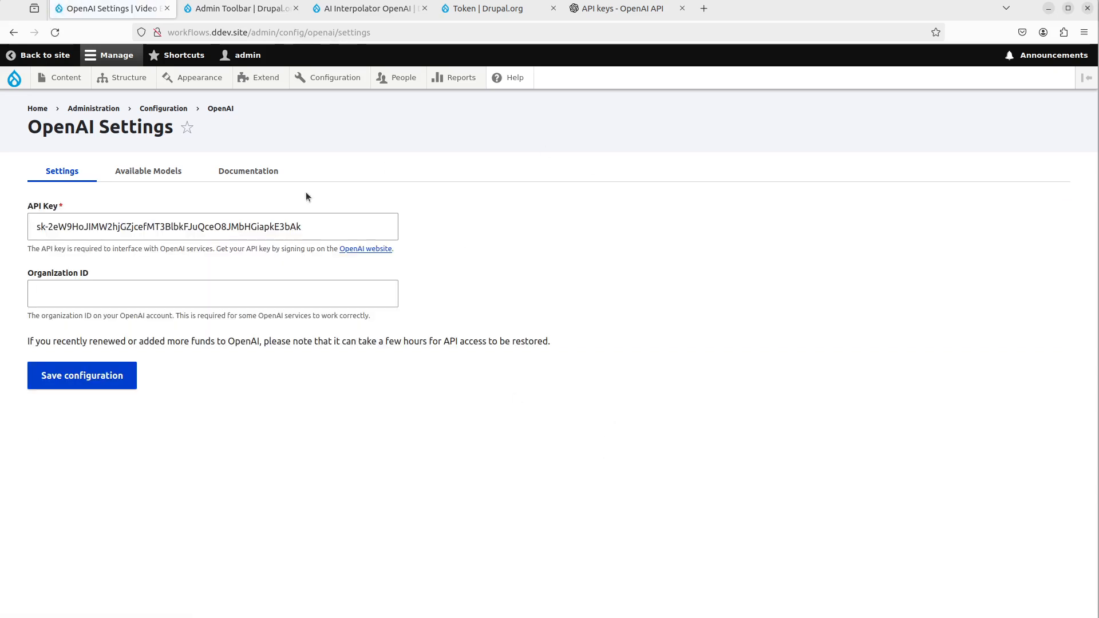
Step: Save the OpenAI API key configuration and reach the empty Add content type form
{"action": "left_click", "coordinate": [128, 77]}
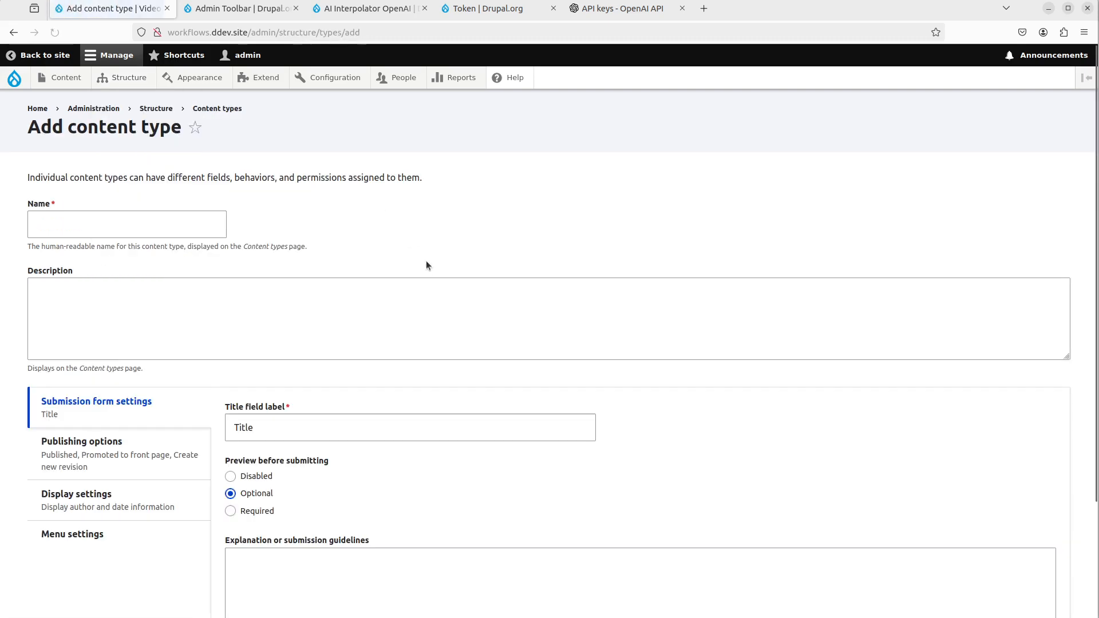
{"action": "scroll", "scroll_direction": "down", "scroll_amount": 3}
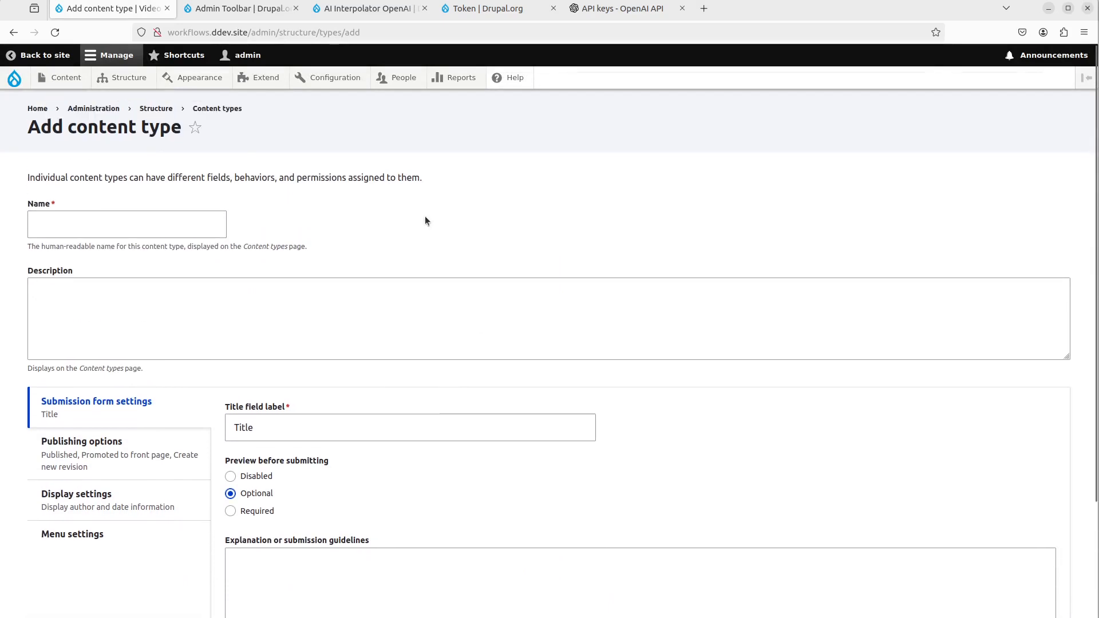
Step: Switch to the Admin Toolbar project page on Drupal.org
{"action": "left_click", "coordinate": [238, 9]}
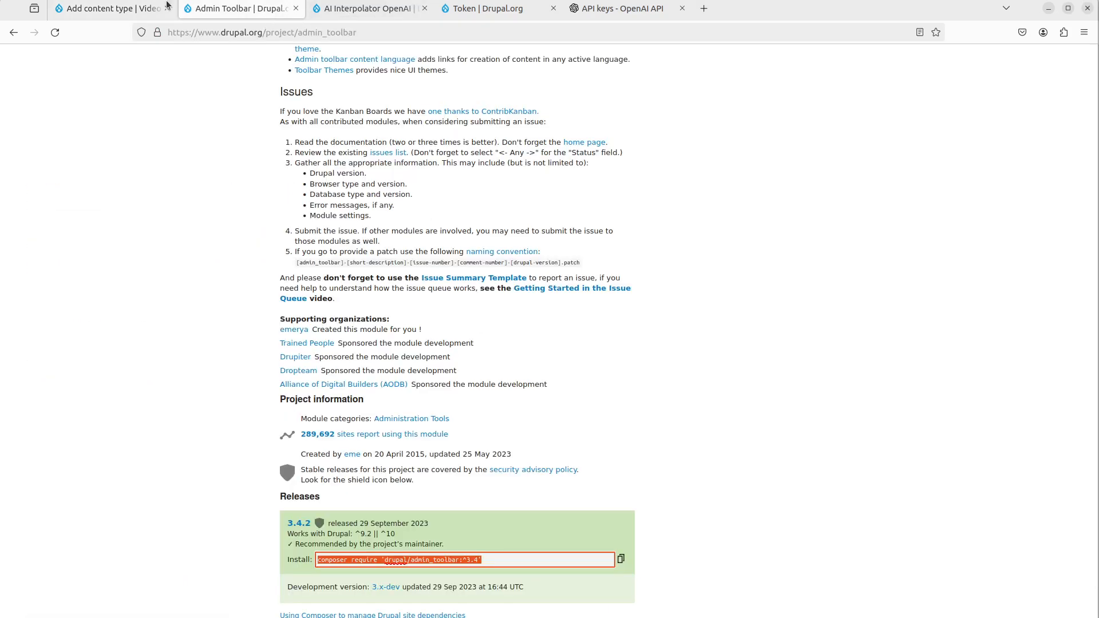
Step: Return to the site's empty Add content type form
{"action": "left_click", "coordinate": [109, 7]}
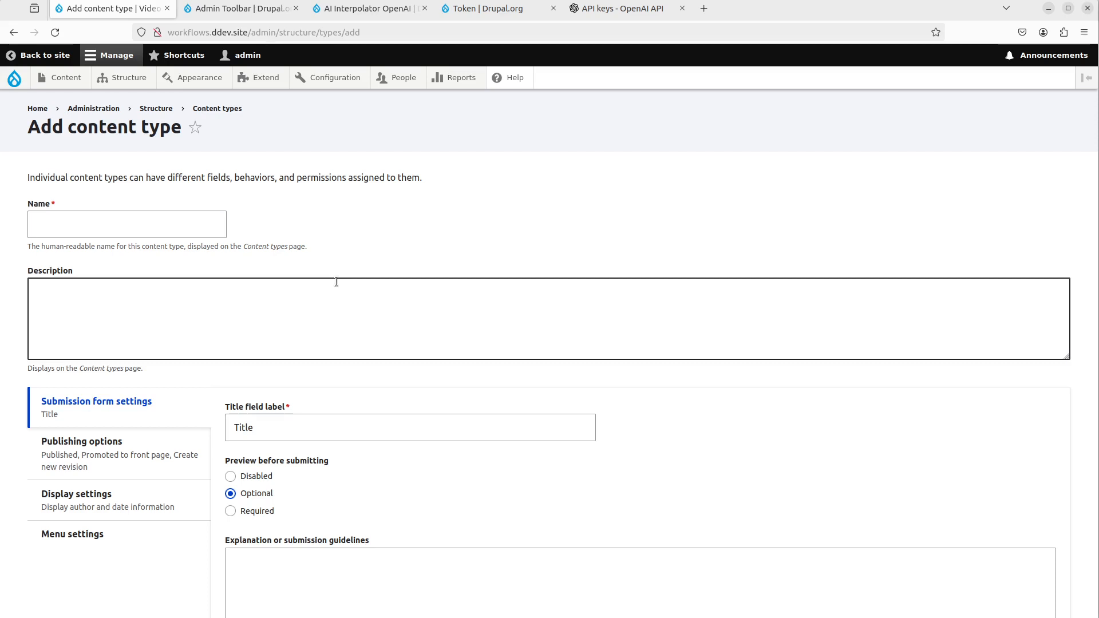
{"action": "mouse_move", "coordinate": [272, 108]}
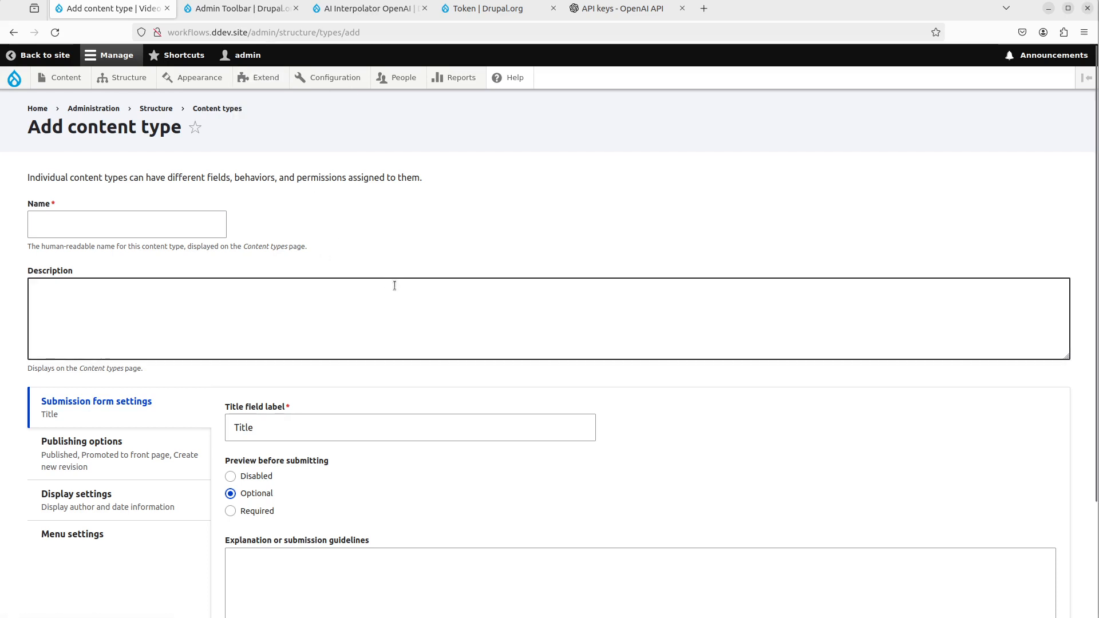
{"action": "mouse_move", "coordinate": [391, 303]}
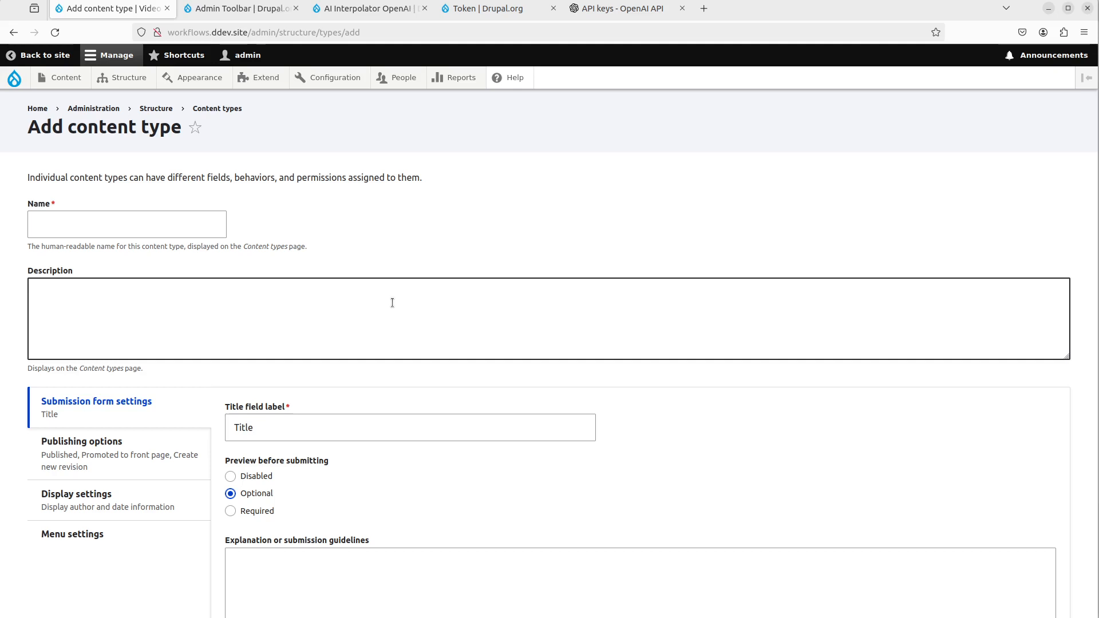
Step: Create the Video Extractor content type with author and date display off, saving to manage fields
{"action": "type", "text": "V"}
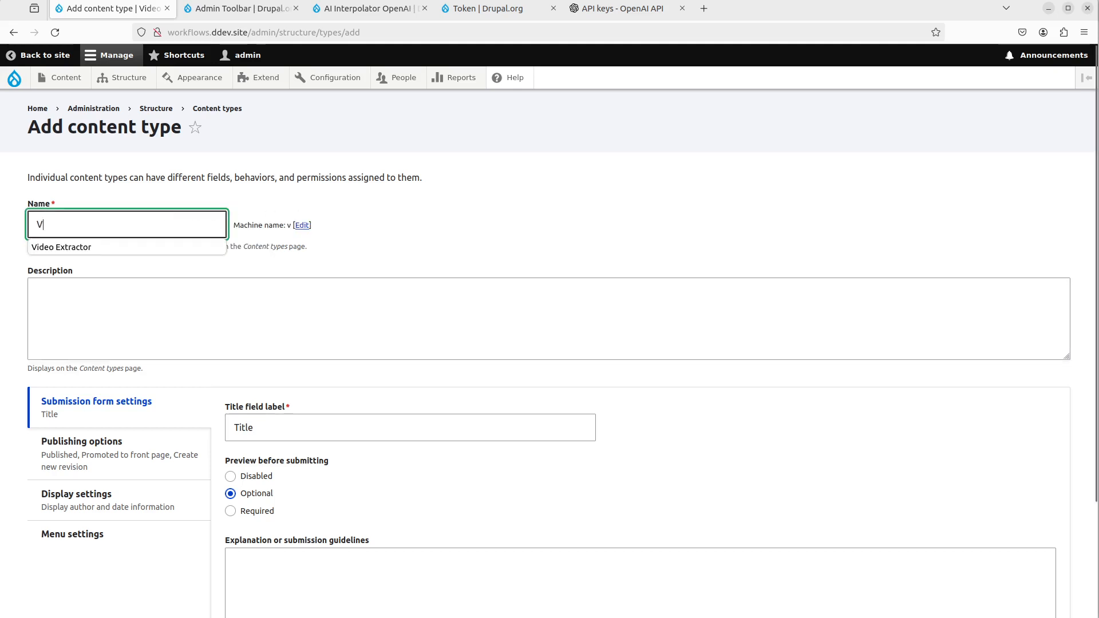
{"action": "left_click", "coordinate": [62, 247]}
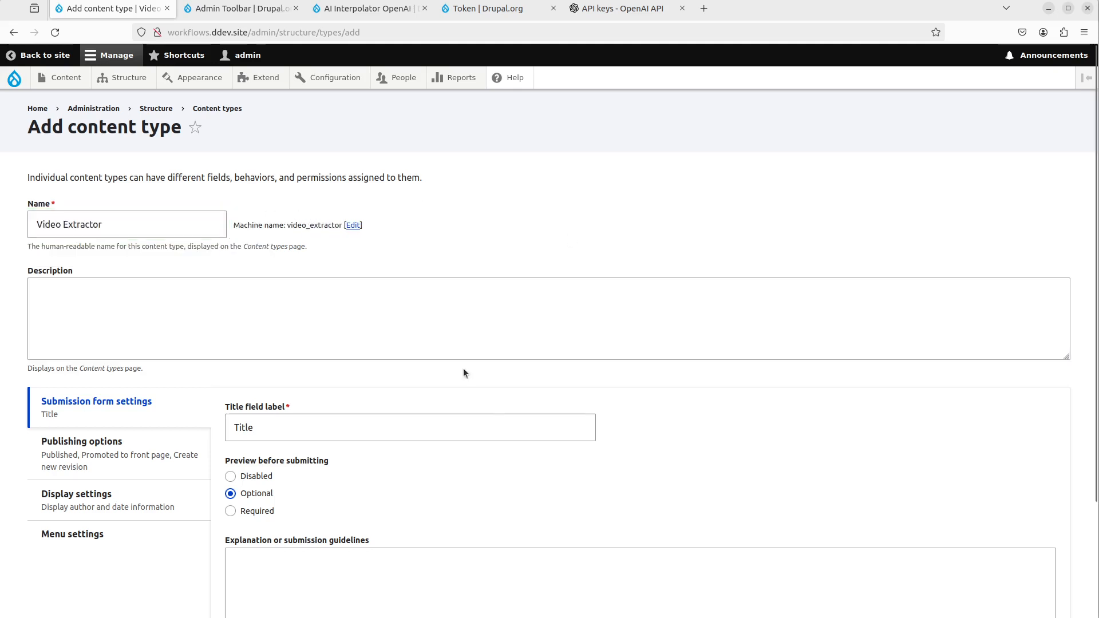
{"action": "left_click", "coordinate": [230, 345]}
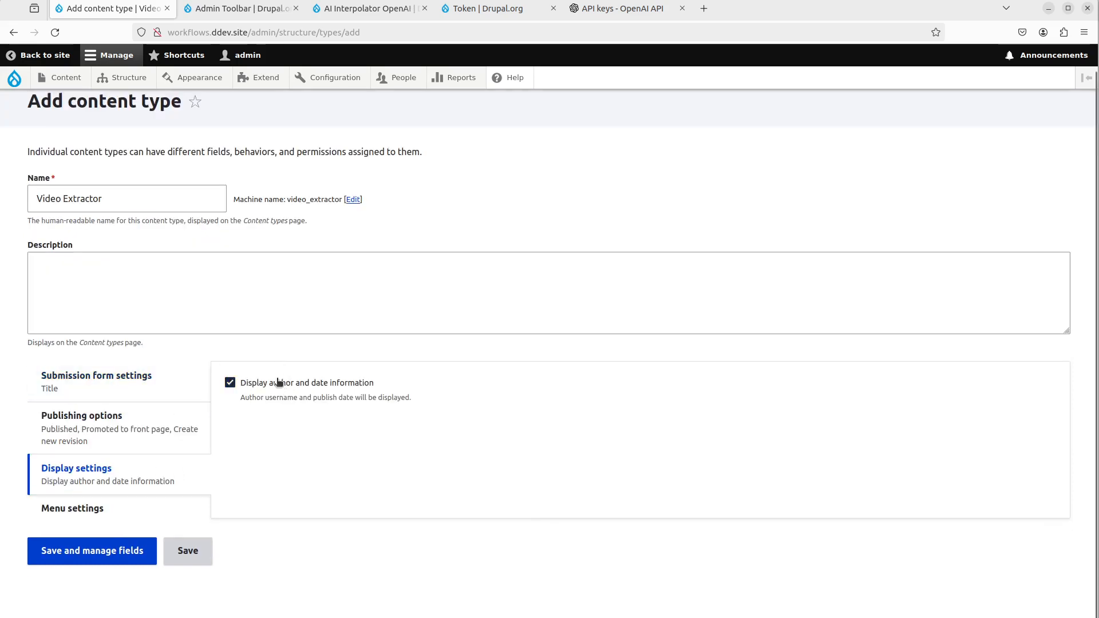
{"action": "left_click", "coordinate": [91, 550]}
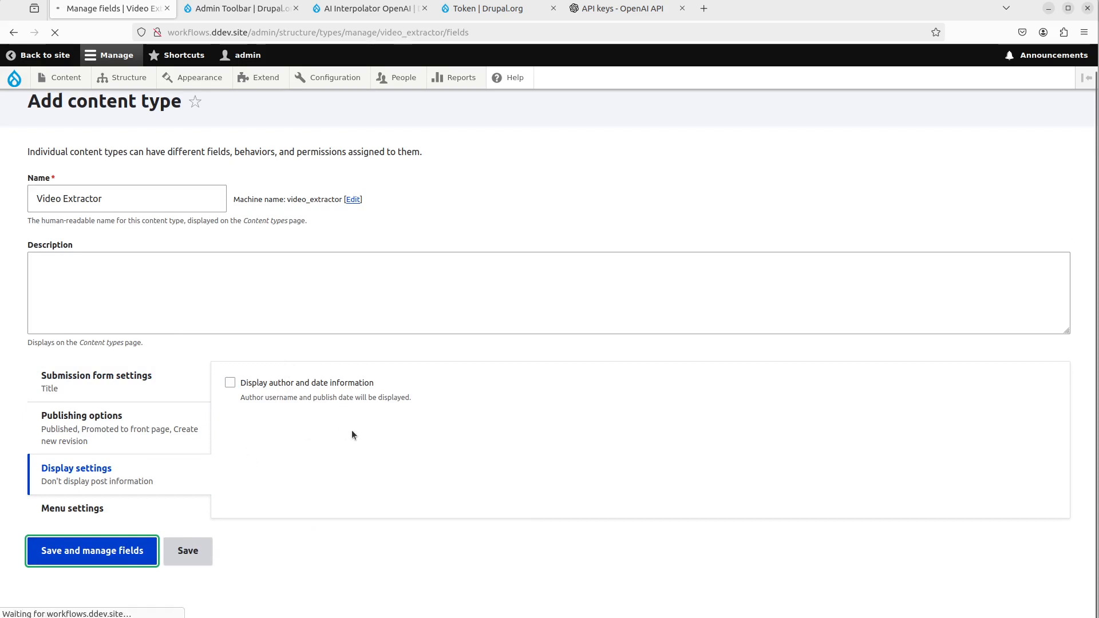
Step: Delete the Body field from the Video Extractor content type
{"action": "left_click", "coordinate": [91, 550]}
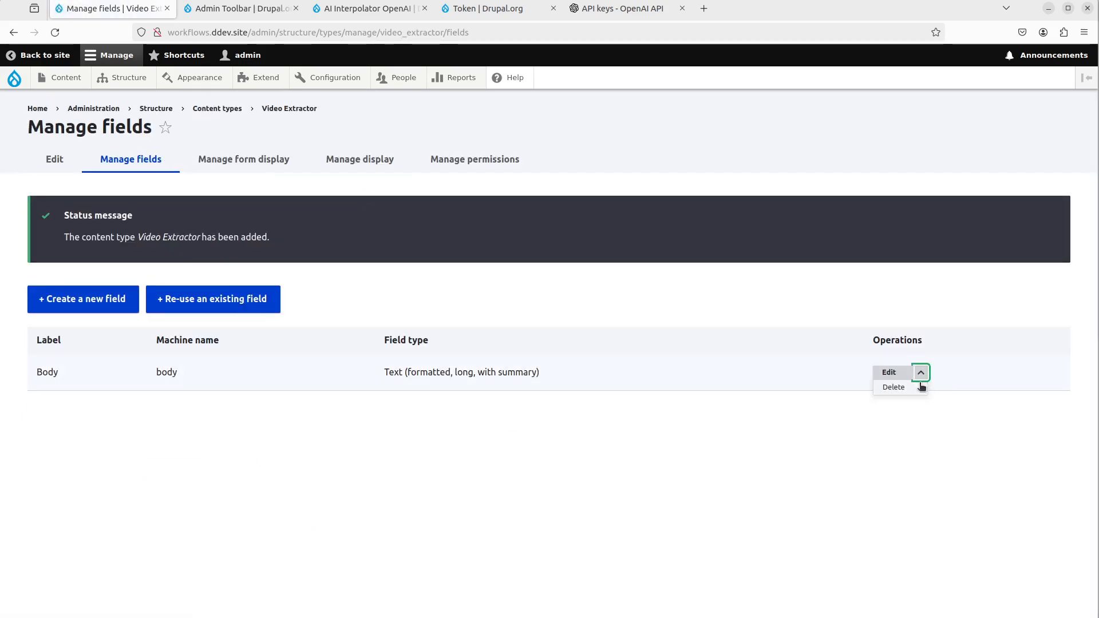
{"action": "left_click", "coordinate": [893, 387]}
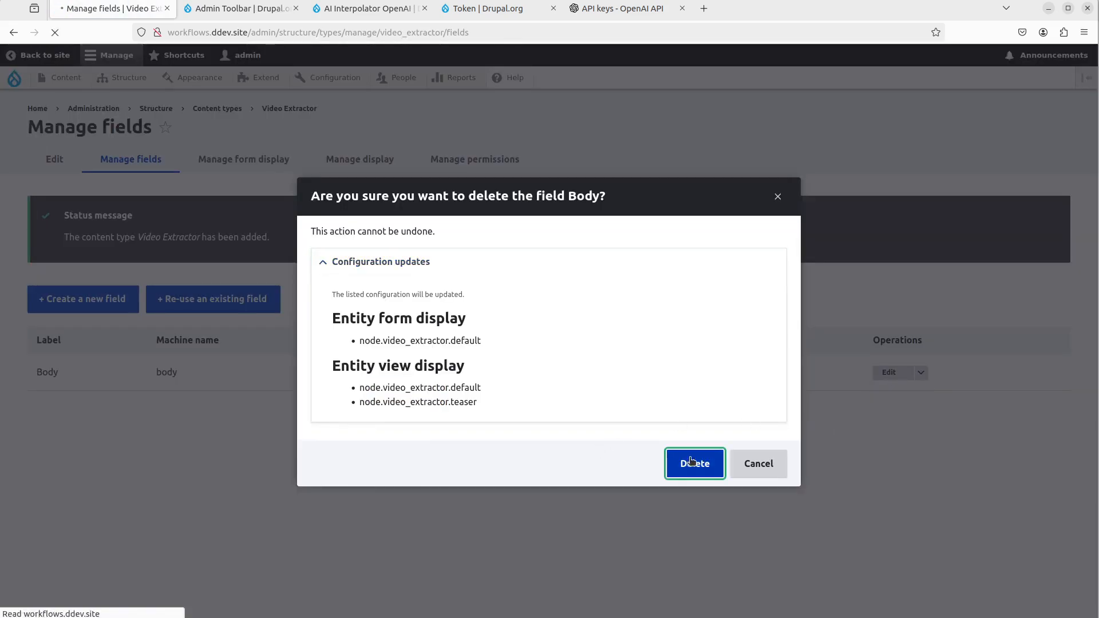
{"action": "left_click", "coordinate": [693, 463]}
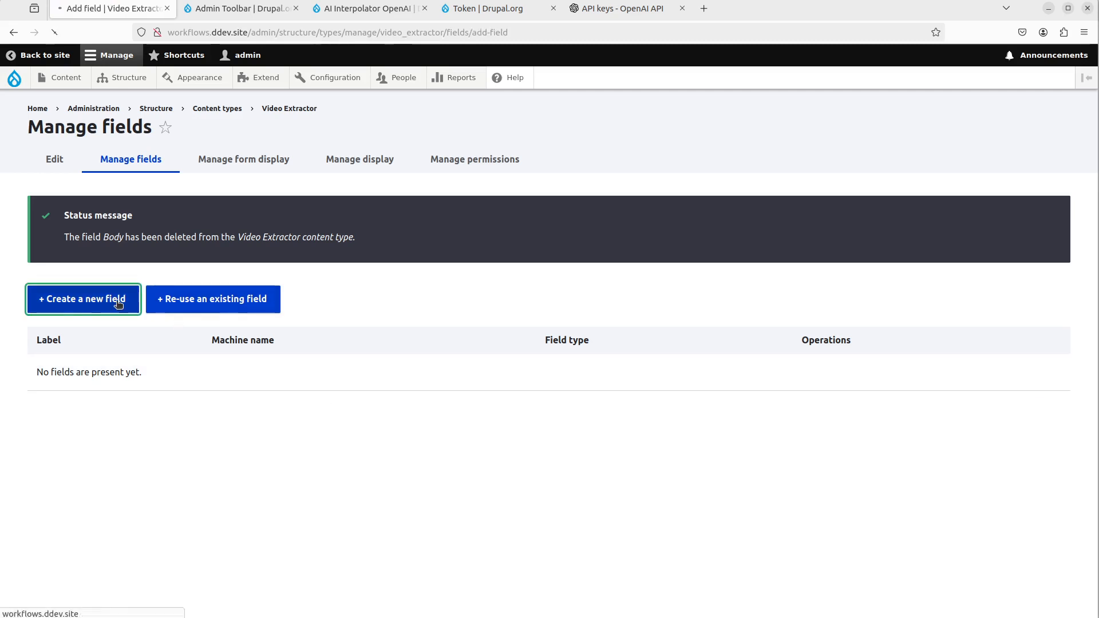
Step: Add a required Origin Video file-upload field accepting mp4 and save its settings
{"action": "left_click", "coordinate": [82, 298]}
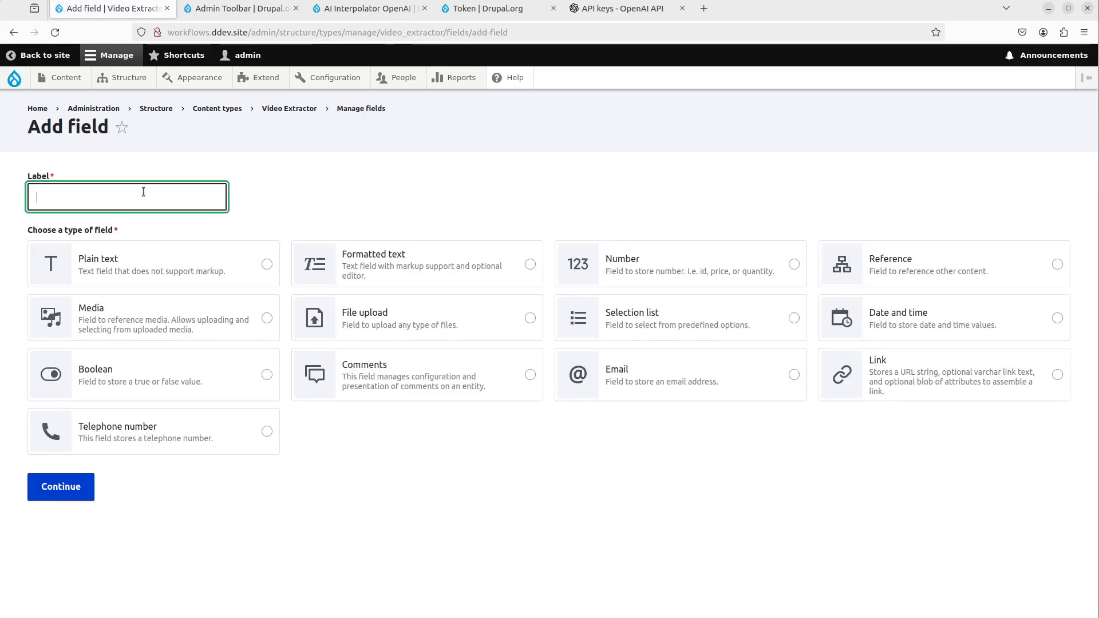
{"action": "type", "text": "Origina Video"}
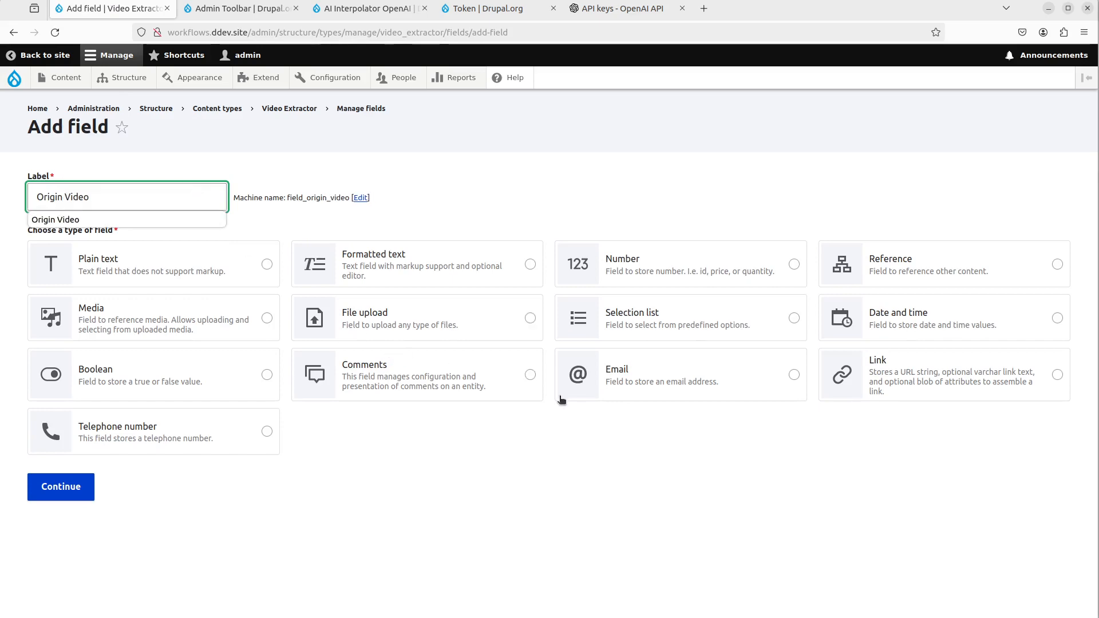
{"action": "left_click", "coordinate": [530, 318]}
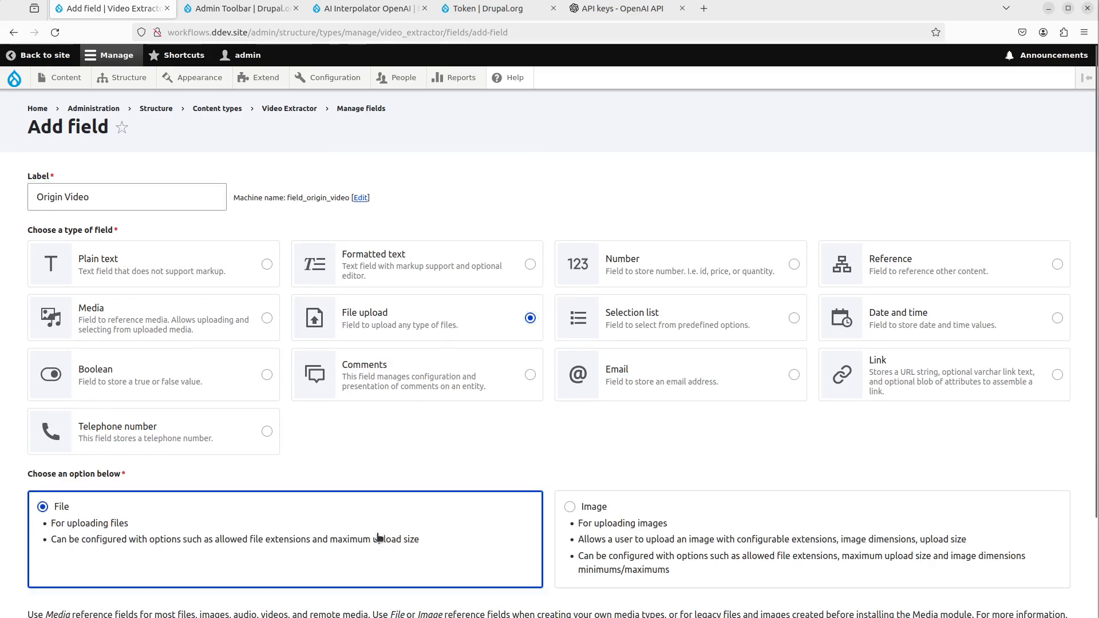
{"action": "scroll", "scroll_direction": "down", "scroll_amount": 3}
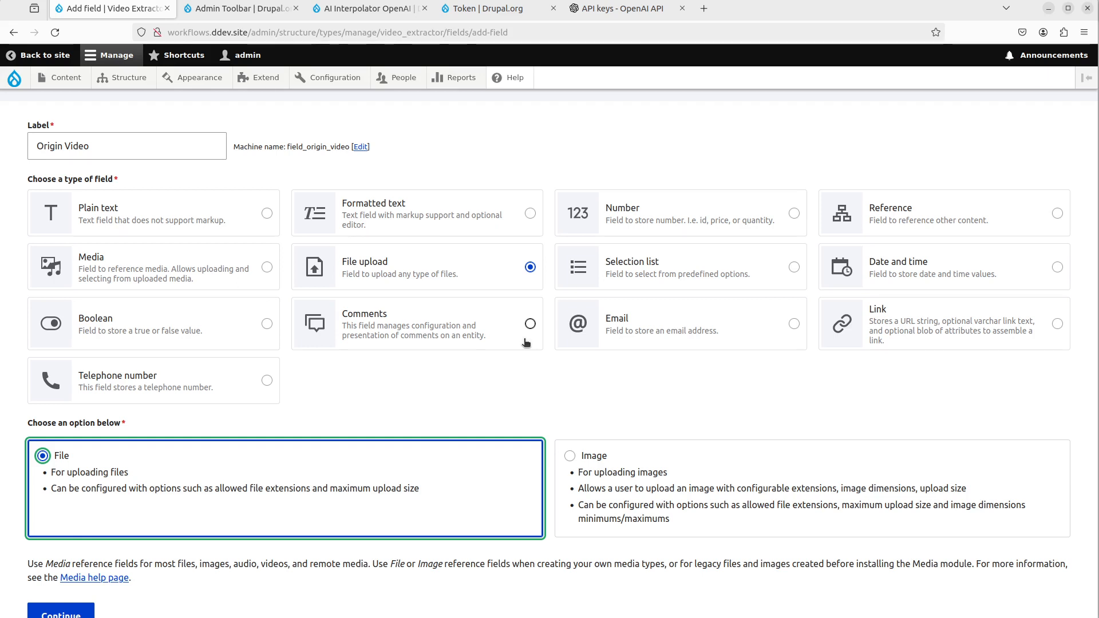
{"action": "scroll", "scroll_direction": "down", "scroll_amount": 3}
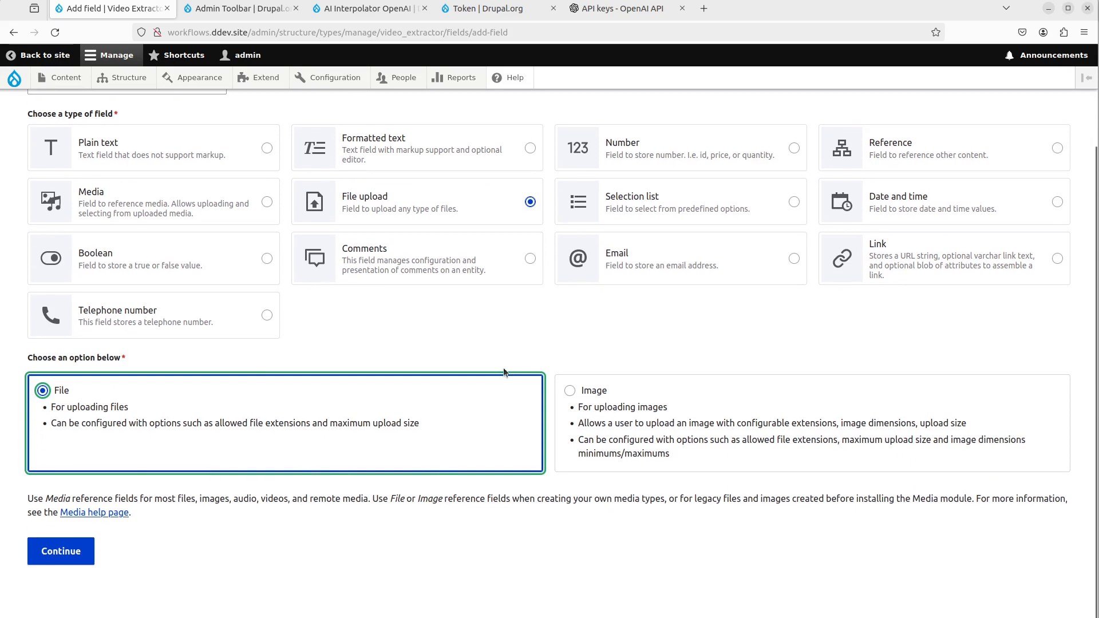
{"action": "left_click", "coordinate": [60, 551]}
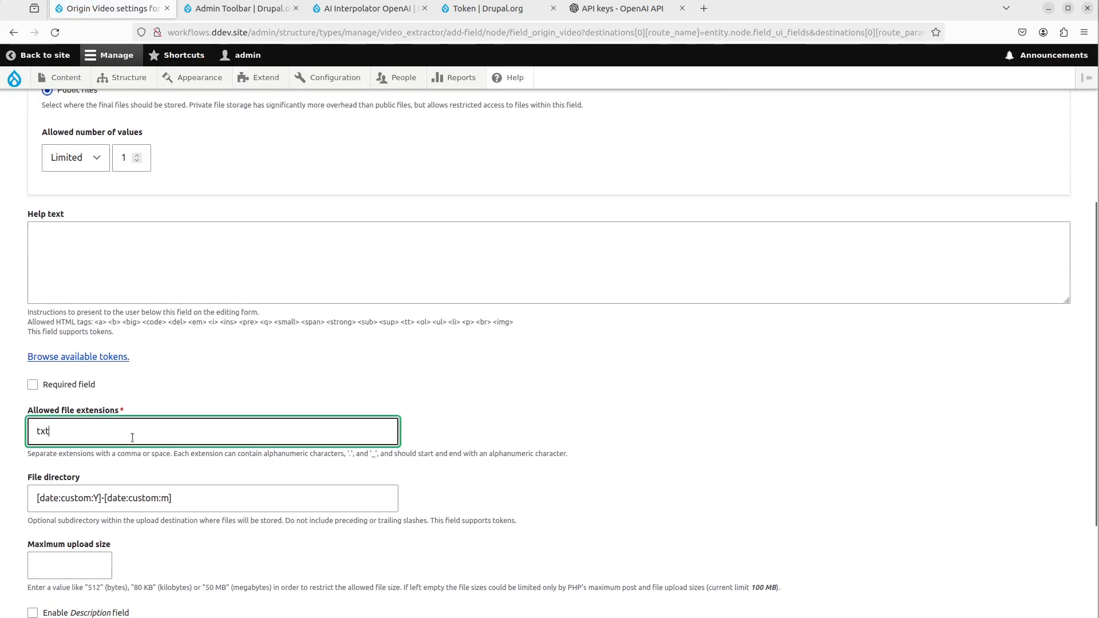
{"action": "type", "text": "mp4"}
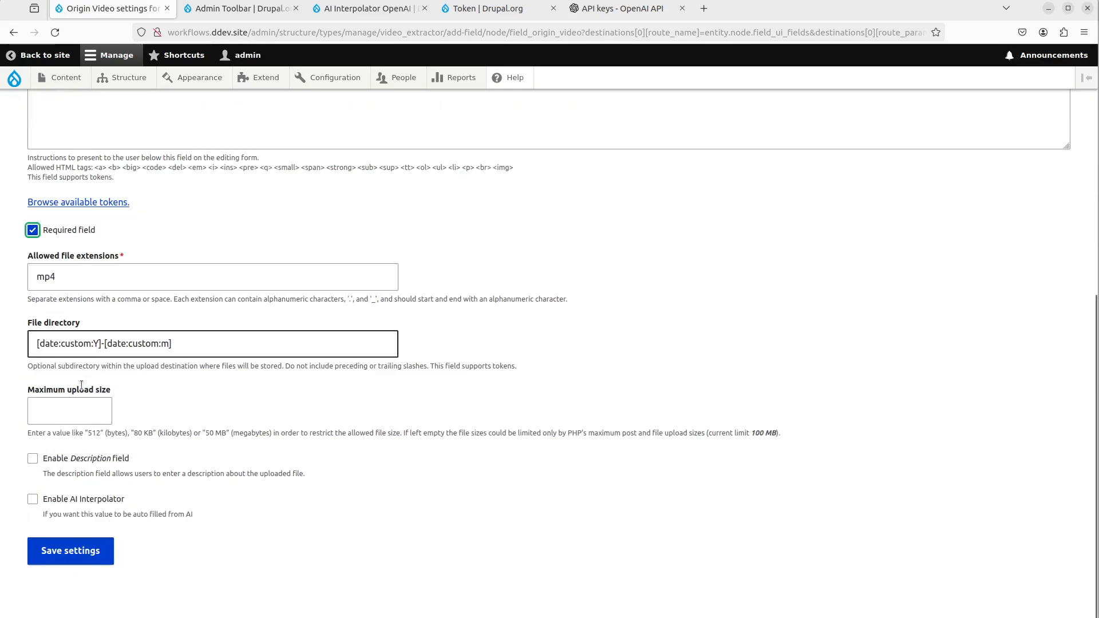
{"action": "left_click", "coordinate": [70, 551]}
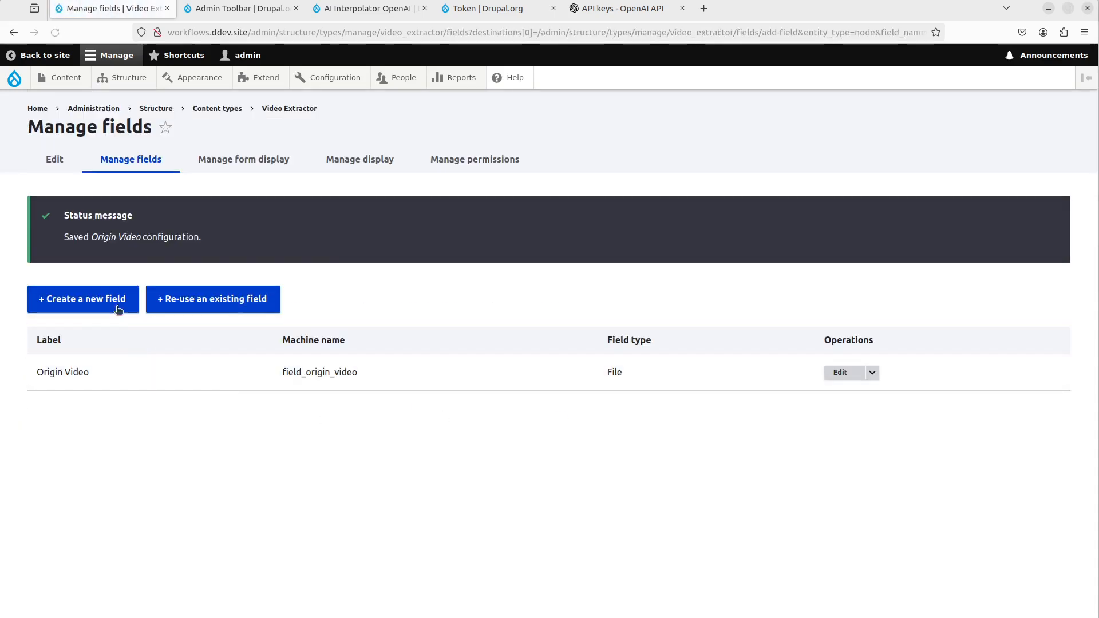
Step: Add a required Prompt field of type Text (plain, long) and save its settings
{"action": "left_click", "coordinate": [82, 299]}
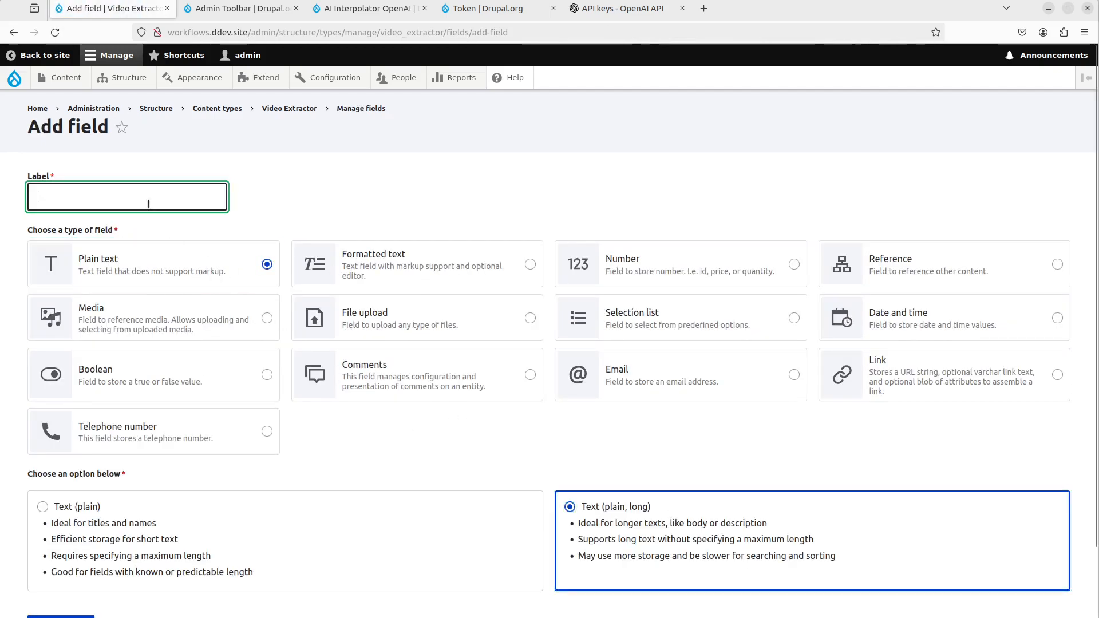
{"action": "type", "text": "Prompt"}
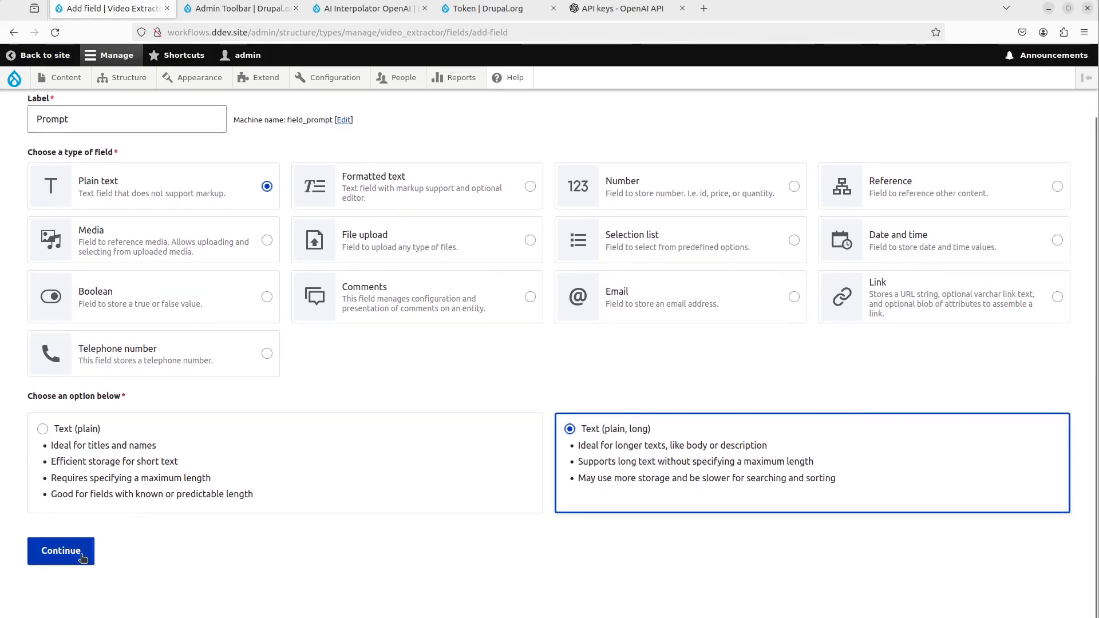
{"action": "left_click", "coordinate": [60, 550]}
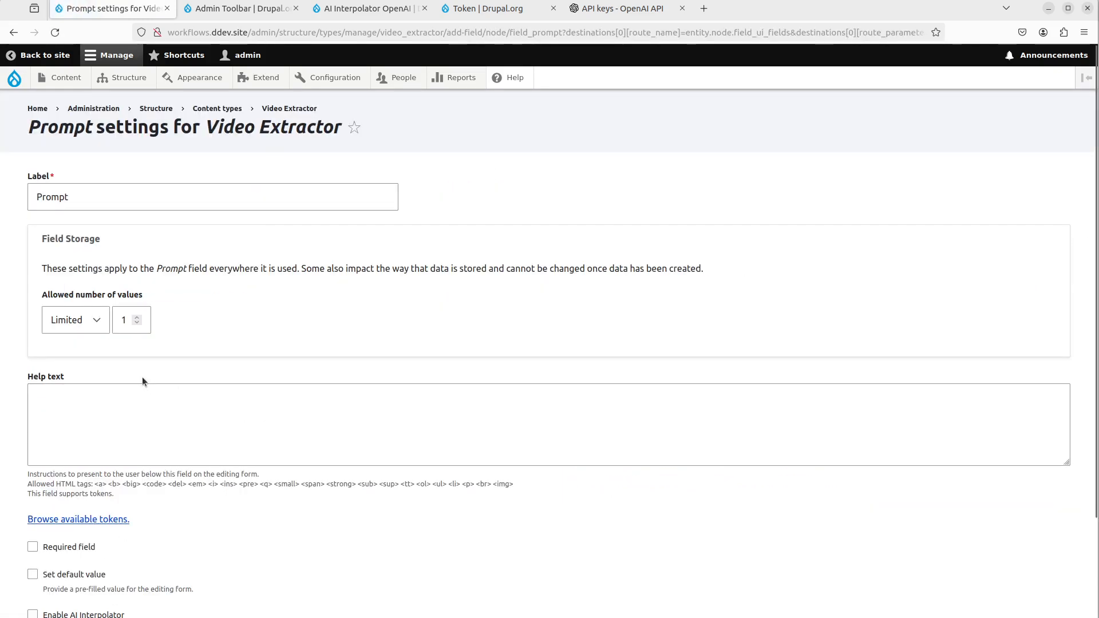
{"action": "scroll", "scroll_direction": "down", "scroll_amount": 3}
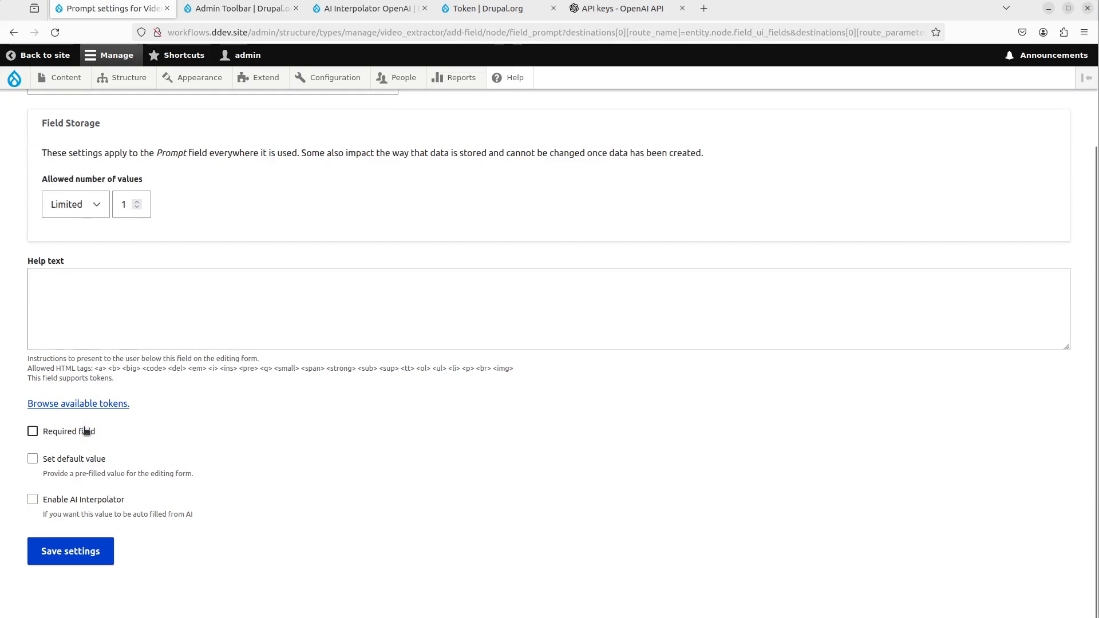
{"action": "left_click", "coordinate": [32, 431]}
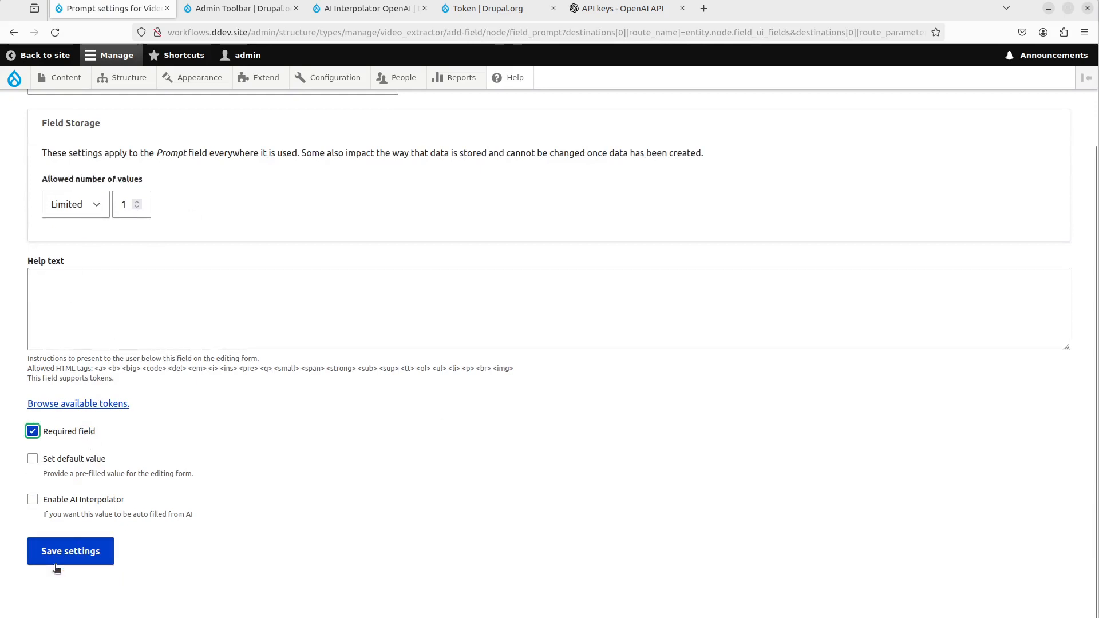
{"action": "mouse_move", "coordinate": [125, 452]}
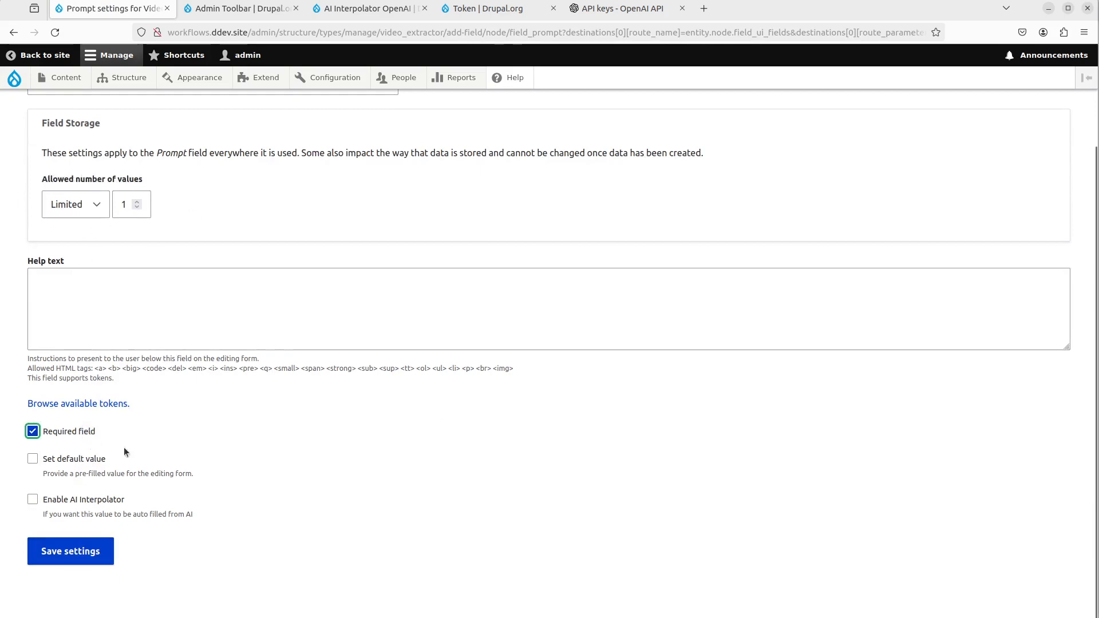
{"action": "left_click", "coordinate": [70, 551]}
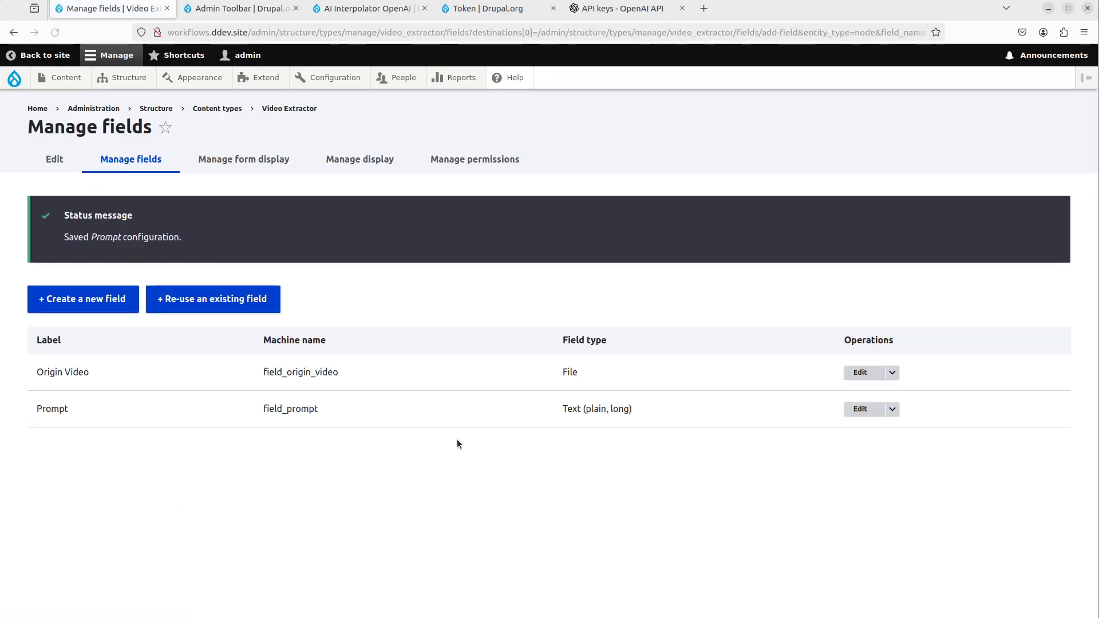
{"action": "mouse_move", "coordinate": [549, 465]}
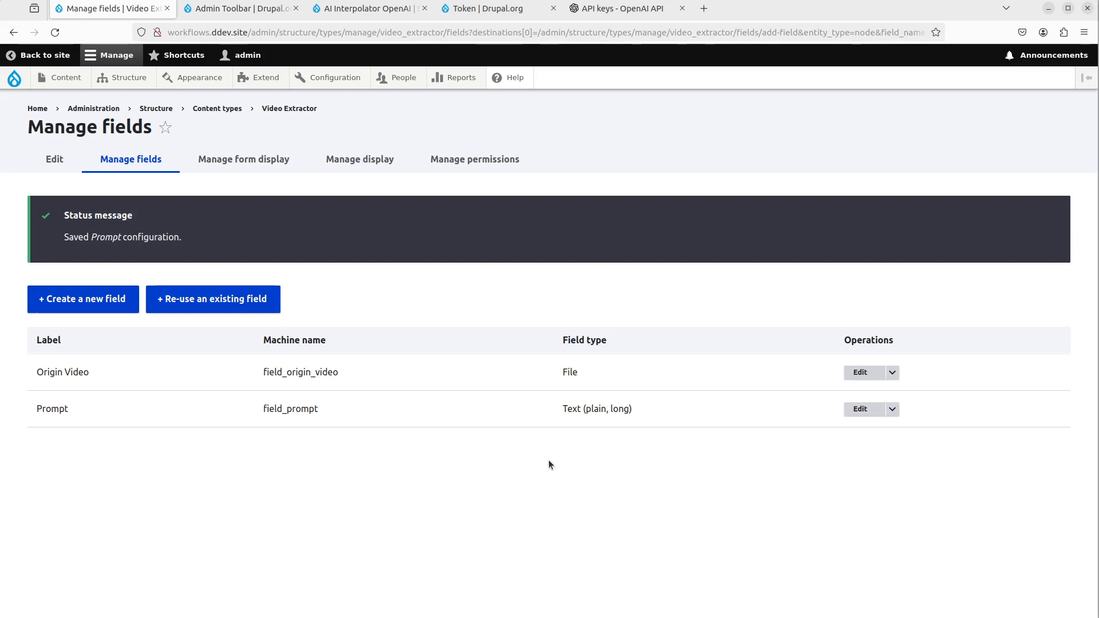
{"action": "mouse_move", "coordinate": [521, 386]}
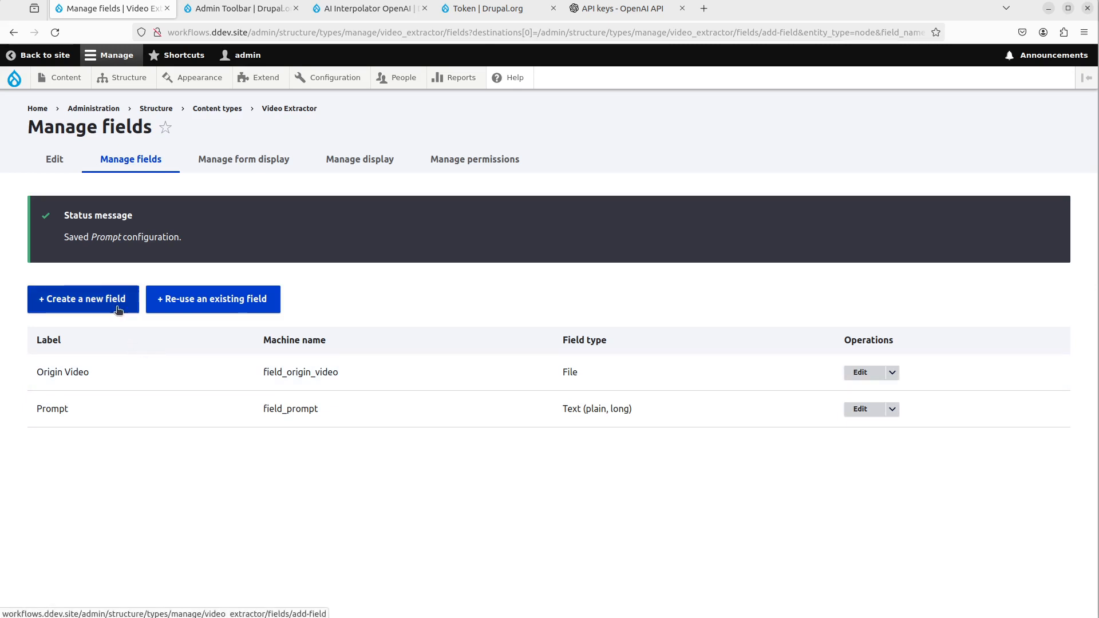
Step: Create a Destination Video field as a plain File upload and continue to its settings
{"action": "left_click", "coordinate": [82, 299]}
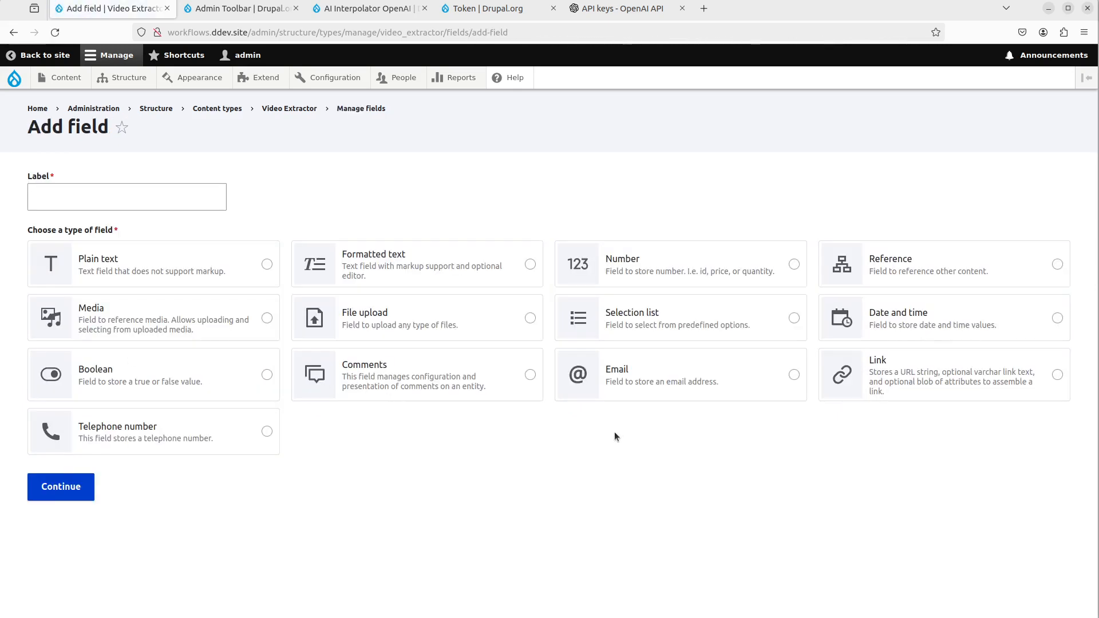
{"action": "left_click", "coordinate": [530, 317]}
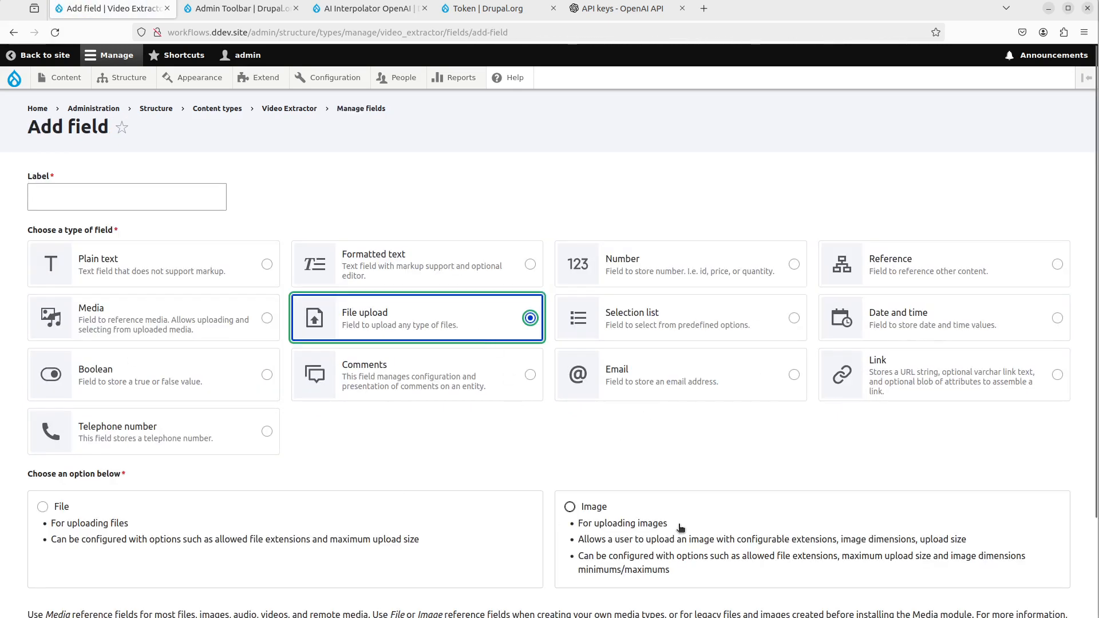
{"action": "left_click", "coordinate": [43, 506]}
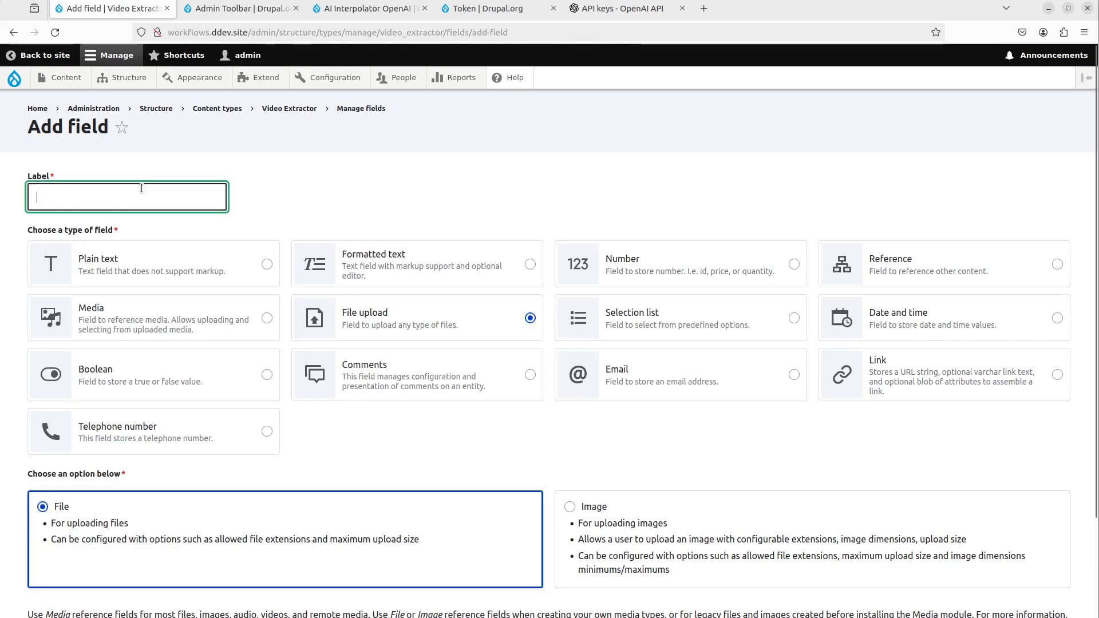
{"action": "type", "text": "Des"}
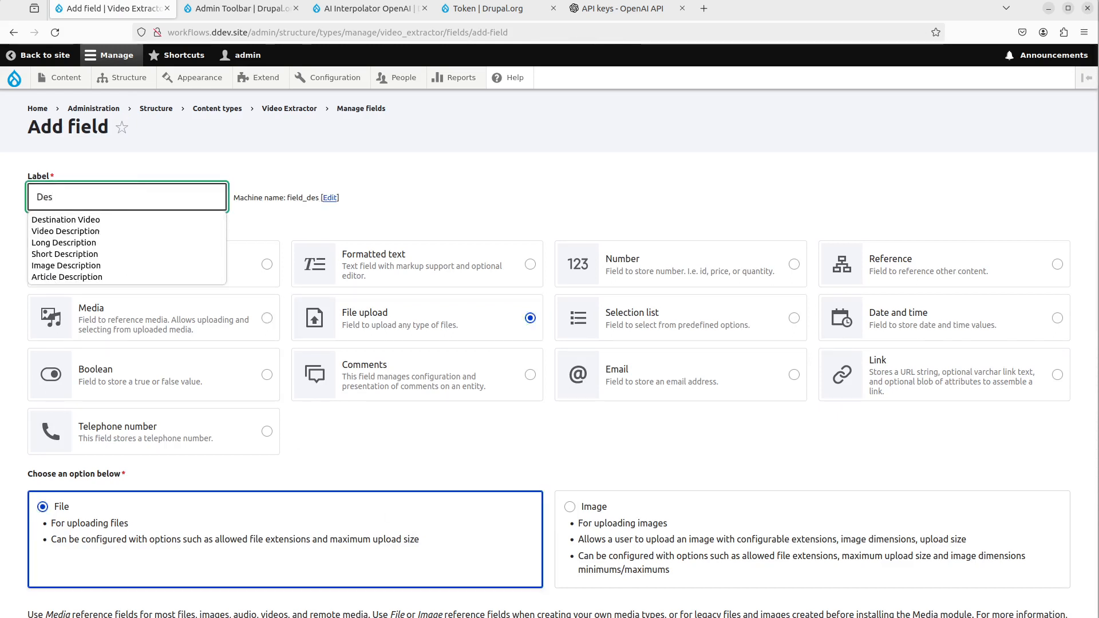
{"action": "left_click", "coordinate": [65, 219]}
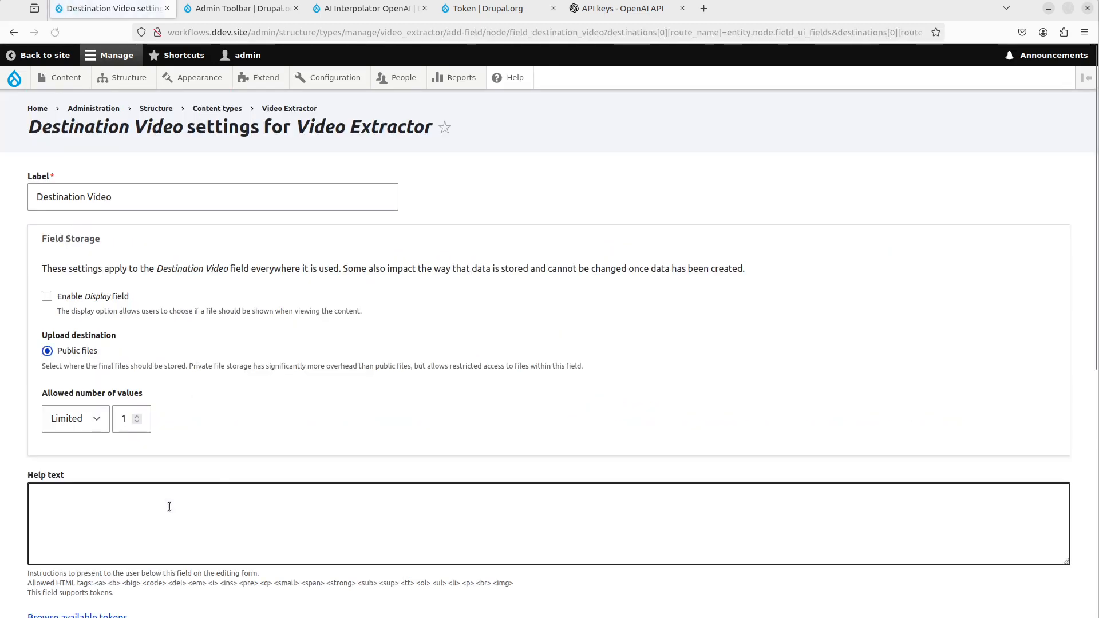
Step: Set Destination Video to allow mp4 files and enable AI Interpolator for it
{"action": "scroll", "scroll_direction": "down", "scroll_amount": 3}
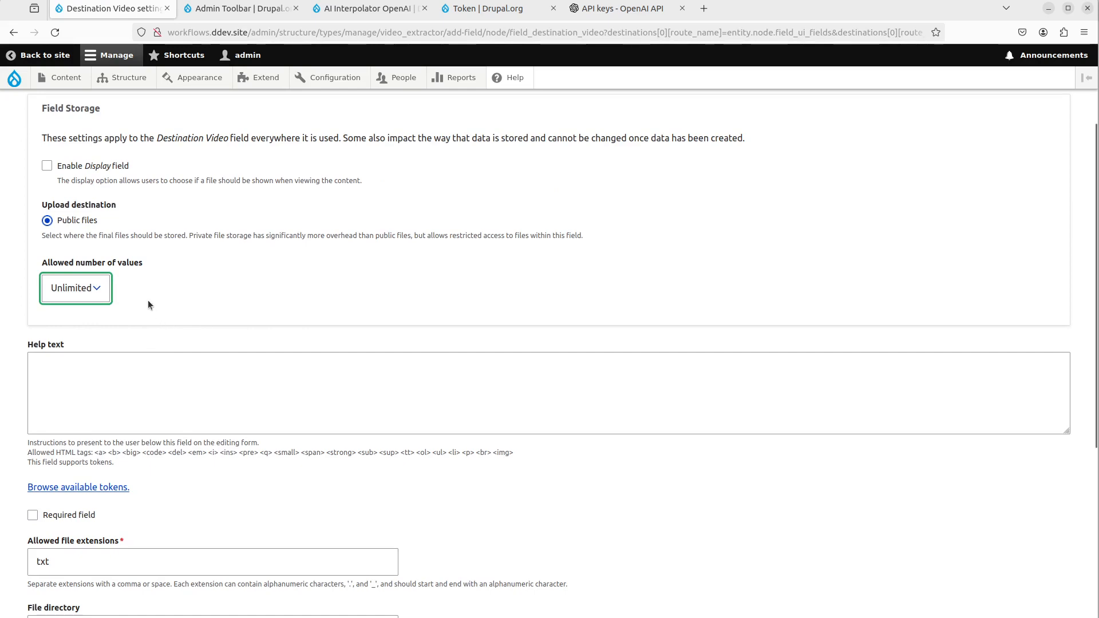
{"action": "scroll", "scroll_direction": "down", "scroll_amount": 3}
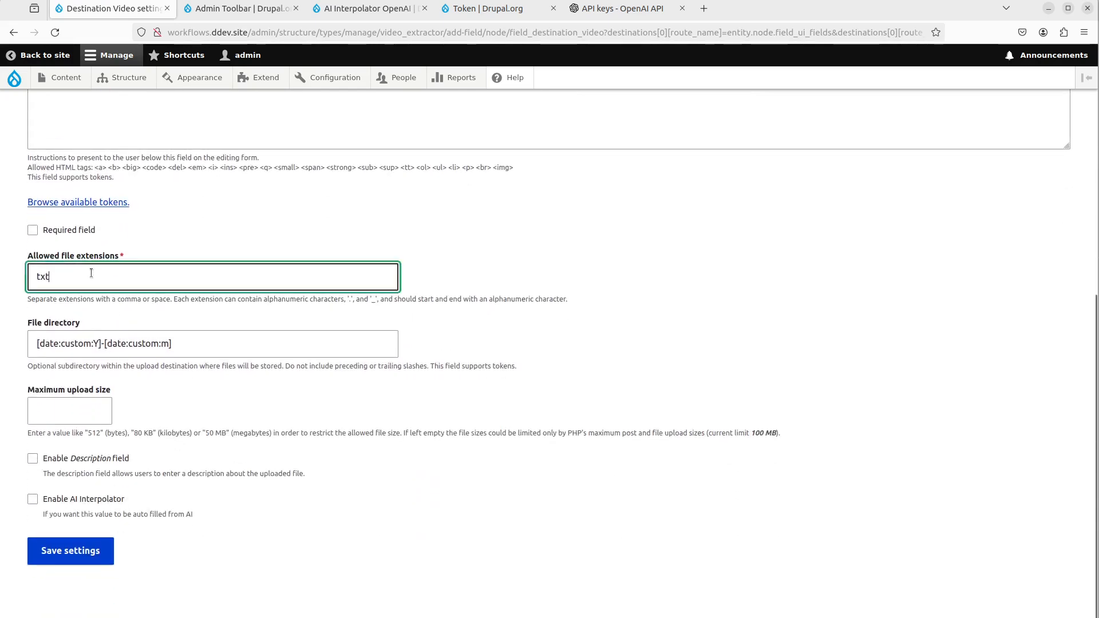
{"action": "type", "text": "mp4"}
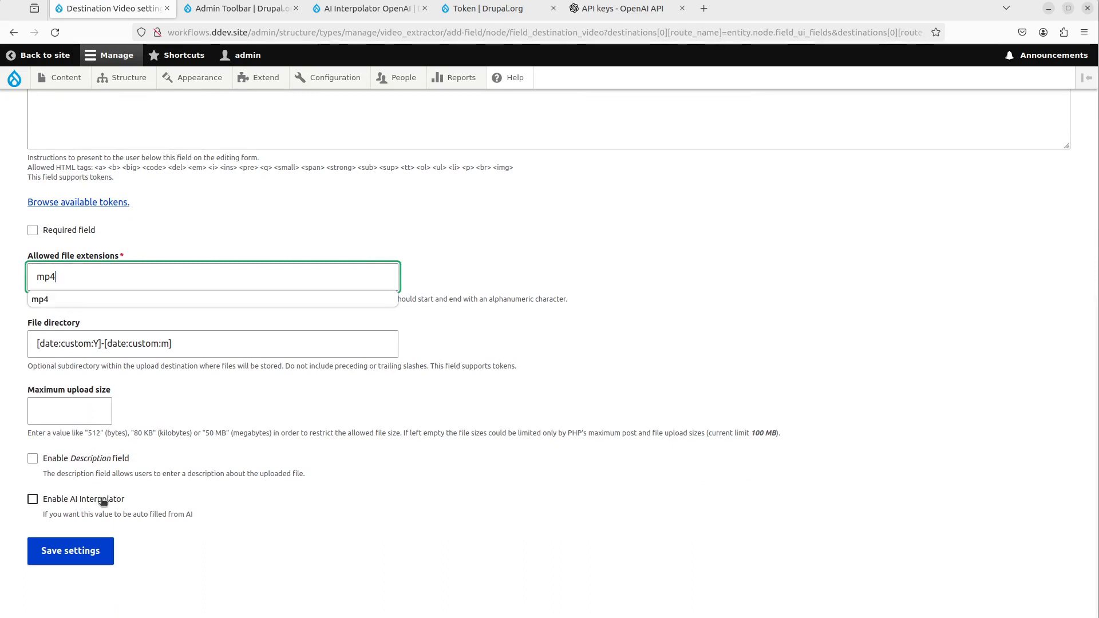
{"action": "left_click", "coordinate": [32, 499]}
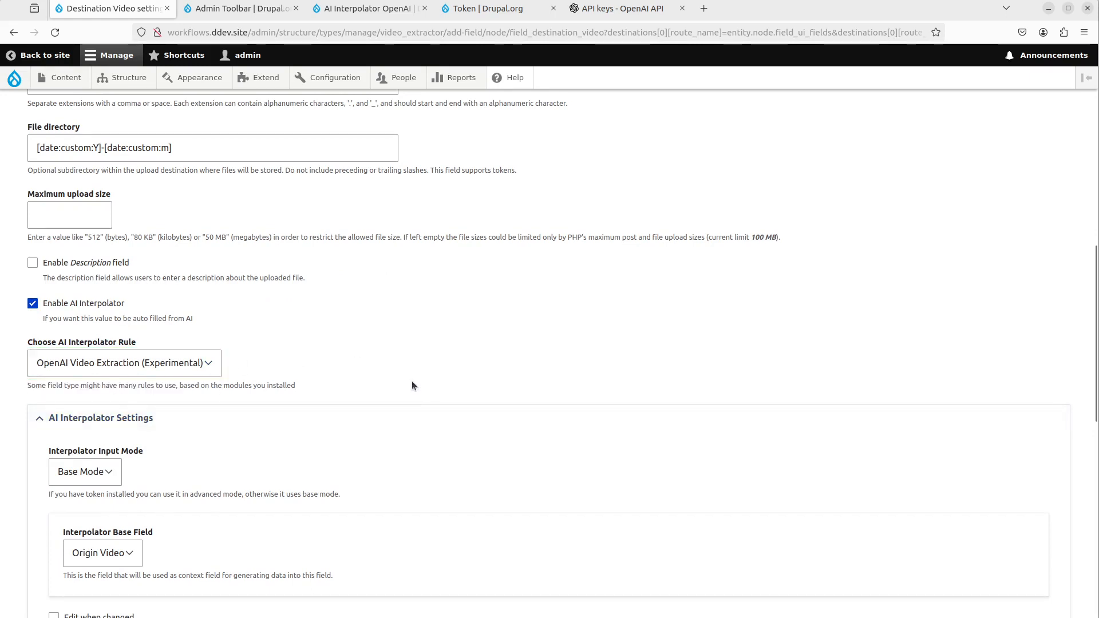
Step: Set the Cutting Prompt to the [node:field_prompt] token from the Nodes token group
{"action": "scroll", "scroll_direction": "down", "scroll_amount": 3}
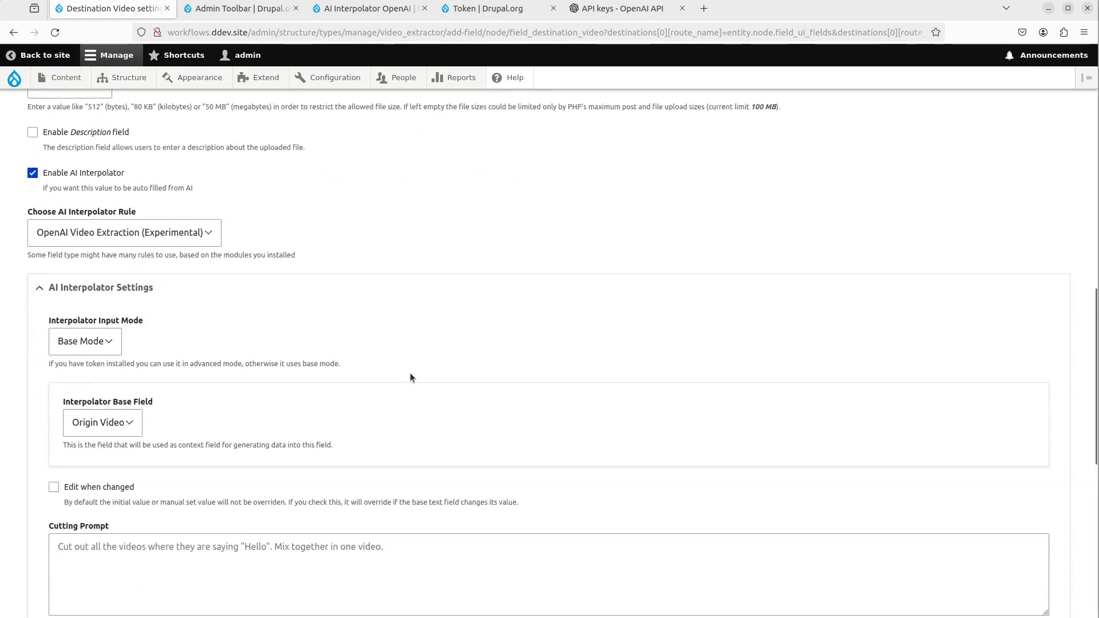
{"action": "scroll", "scroll_direction": "down", "scroll_amount": 3}
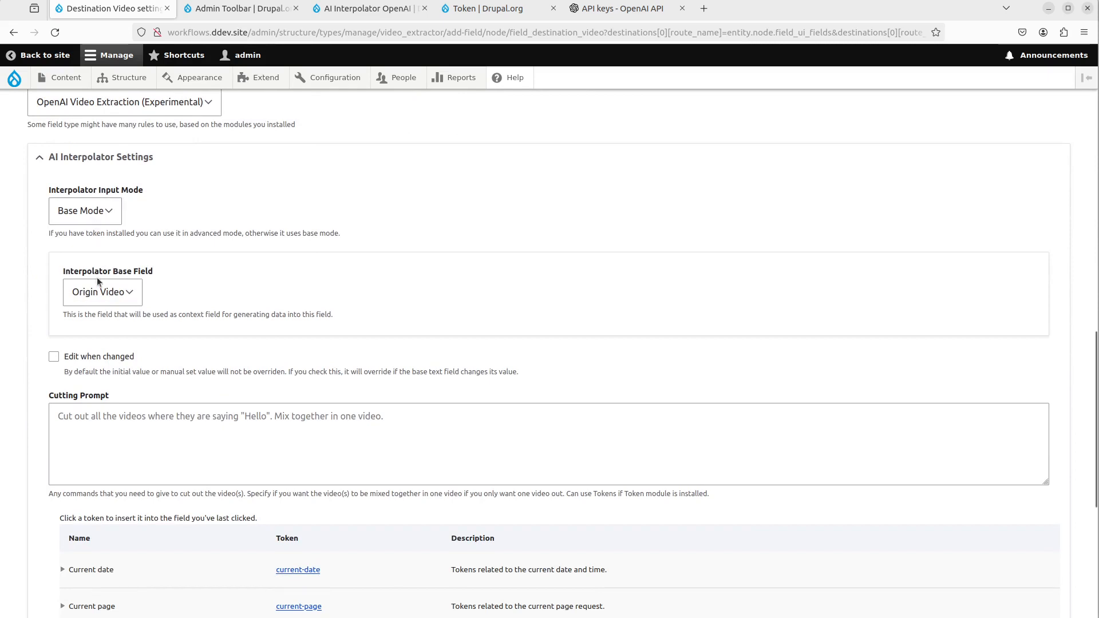
{"action": "left_click", "coordinate": [102, 291]}
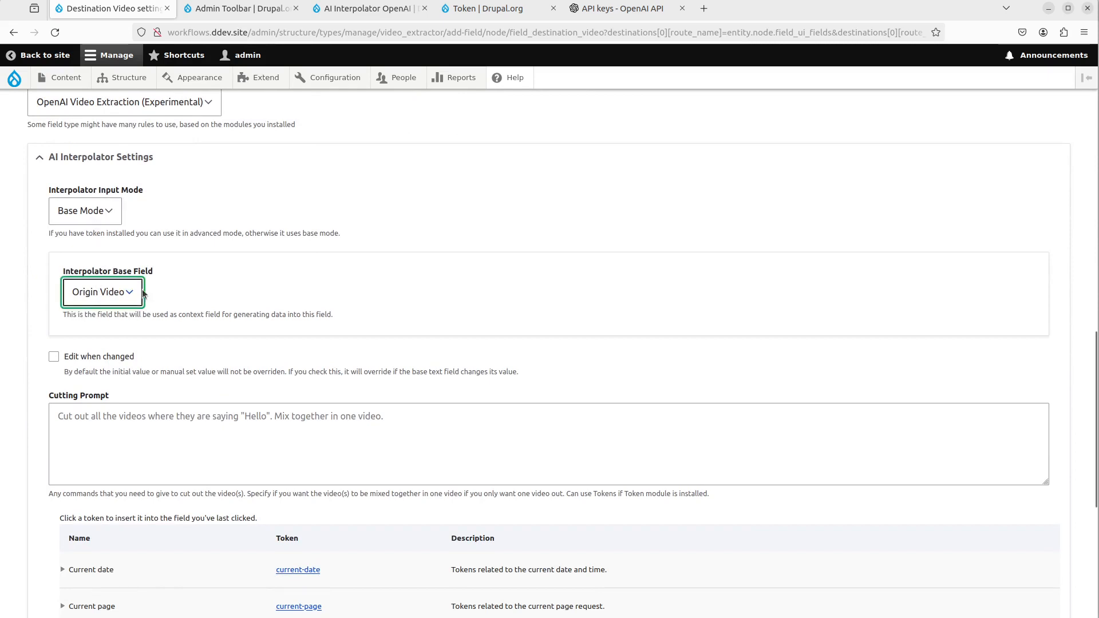
{"action": "scroll", "scroll_direction": "down", "scroll_amount": 3}
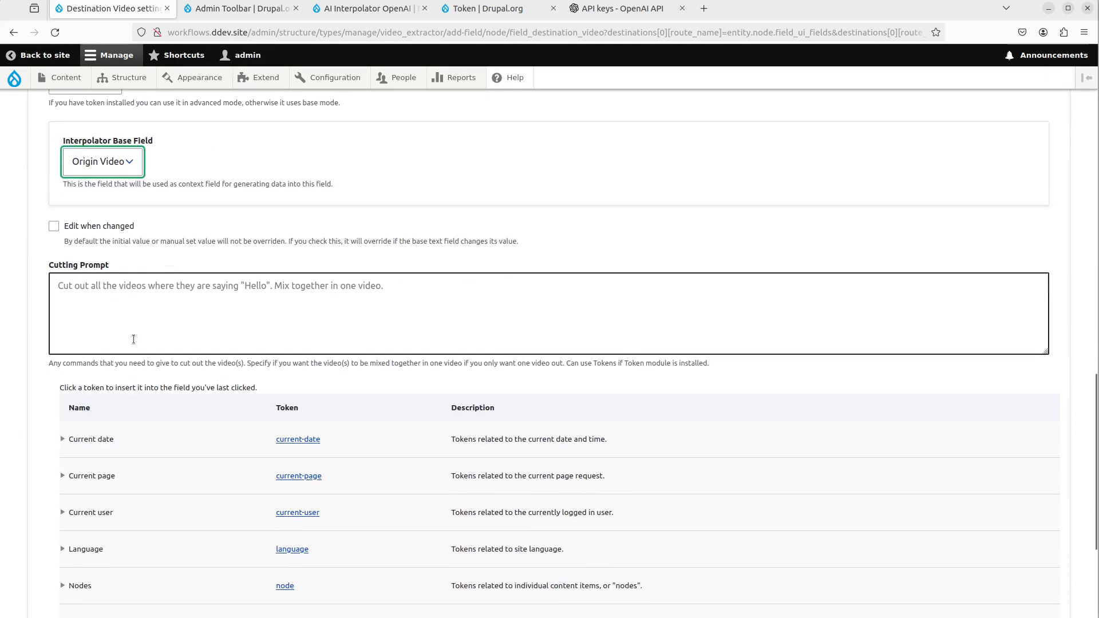
{"action": "left_click", "coordinate": [141, 322]}
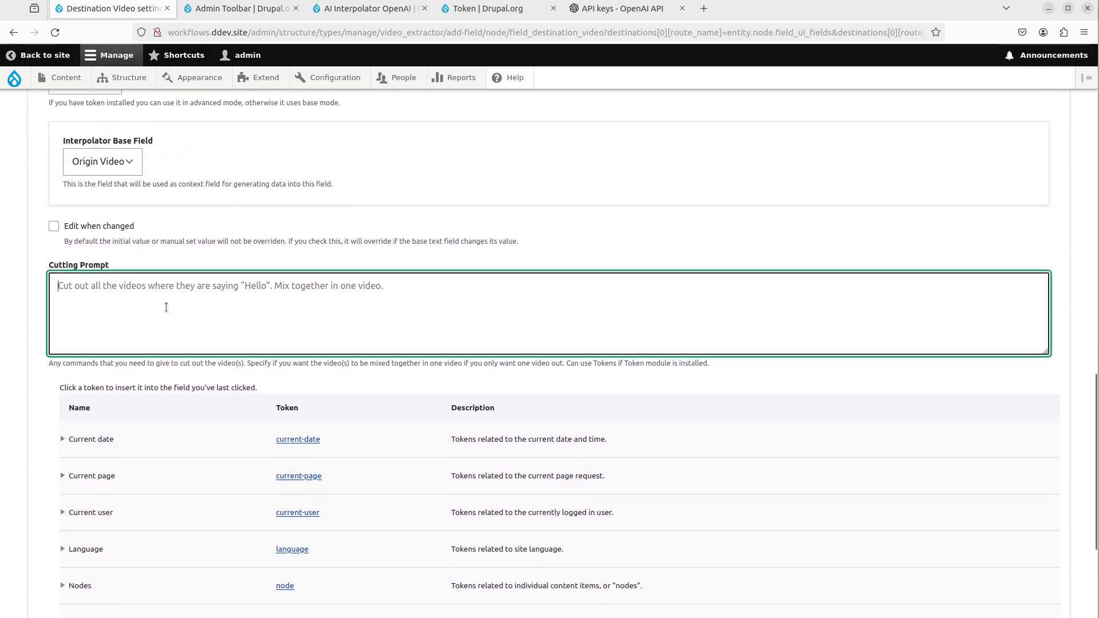
{"action": "scroll", "scroll_direction": "down", "scroll_amount": 3}
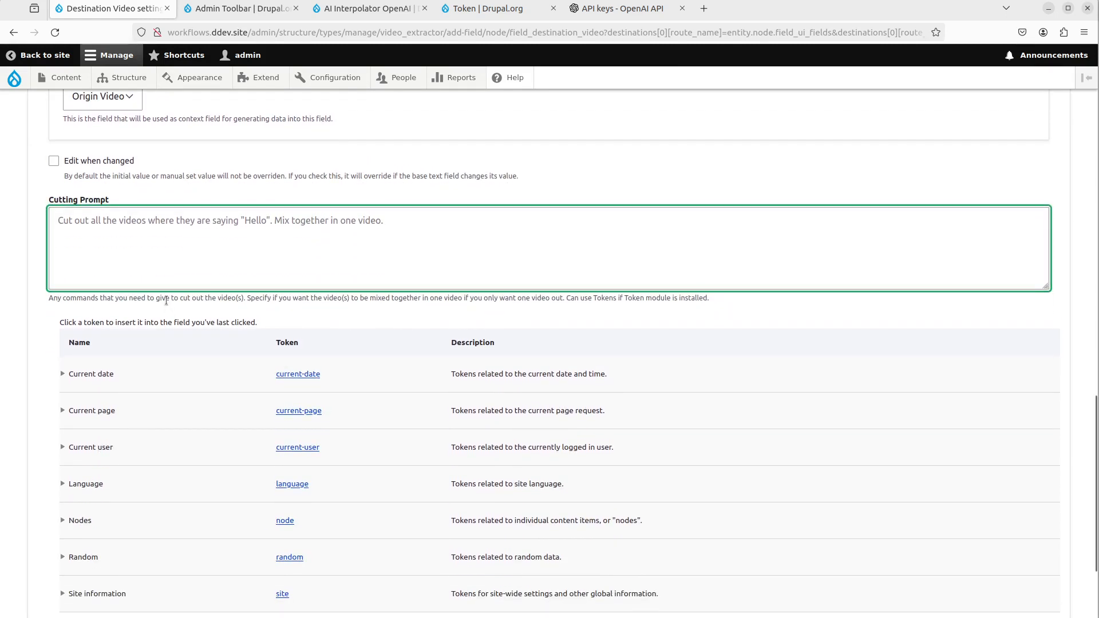
{"action": "scroll", "scroll_direction": "down", "scroll_amount": 3}
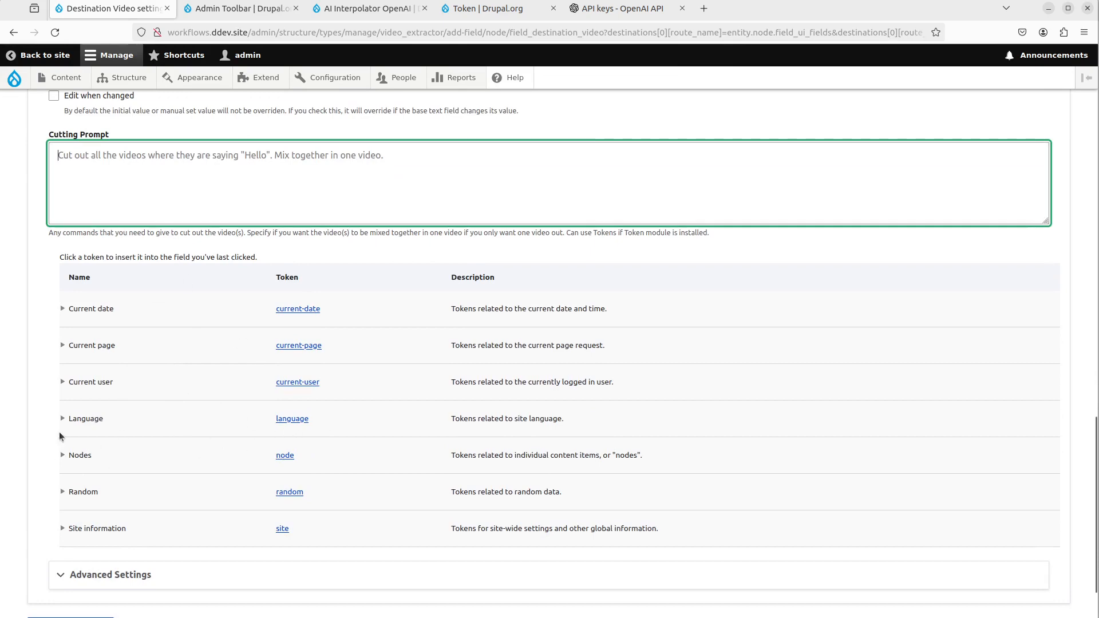
{"action": "left_click", "coordinate": [62, 455]}
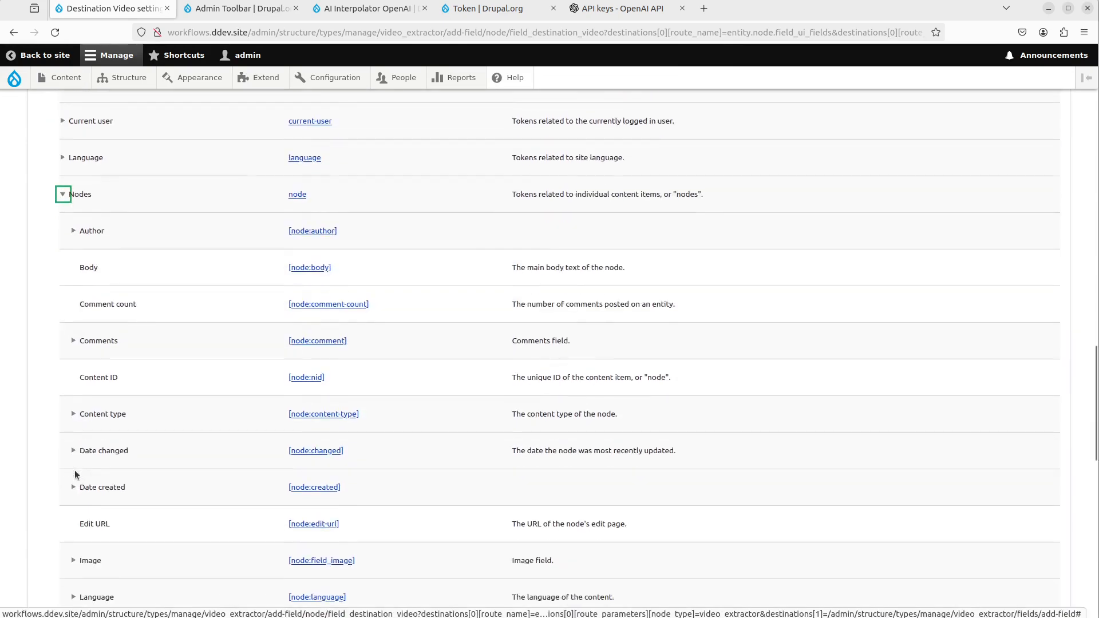
{"action": "scroll", "scroll_direction": "down", "scroll_amount": 3}
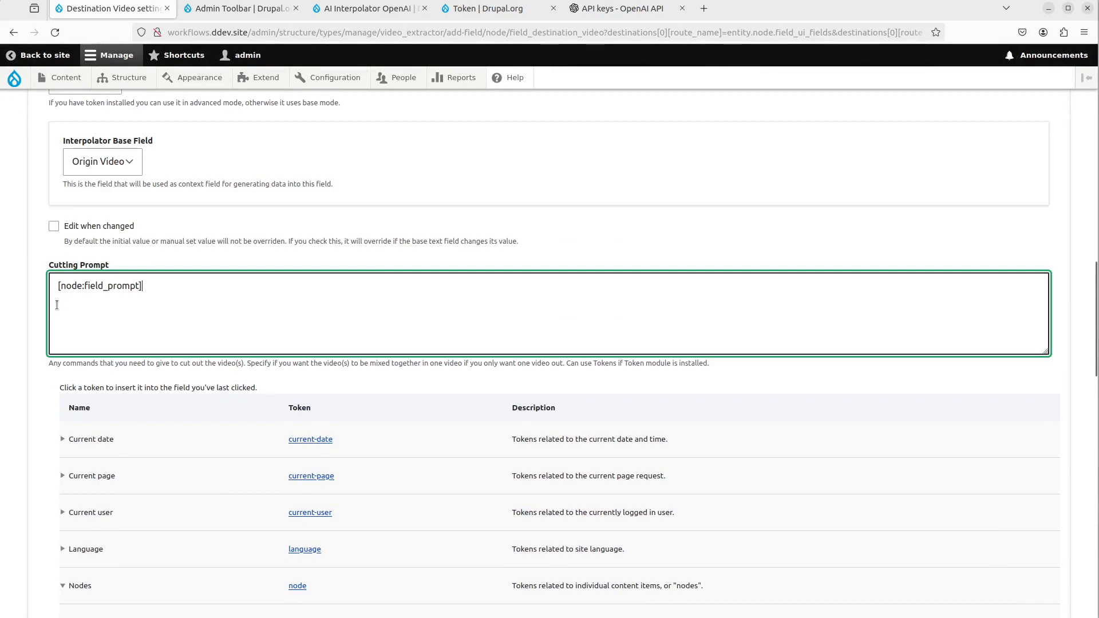
{"action": "mouse_move", "coordinate": [160, 313]}
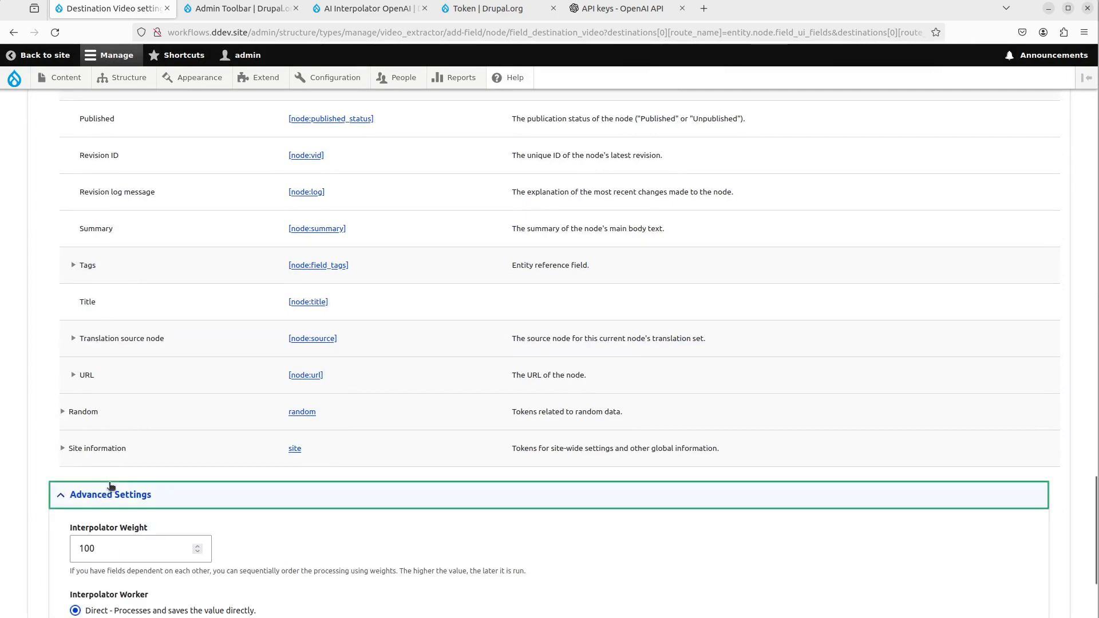
Step: Save the Destination Video field settings and start a new Video Extractor content item
{"action": "scroll", "scroll_direction": "down", "scroll_amount": 3}
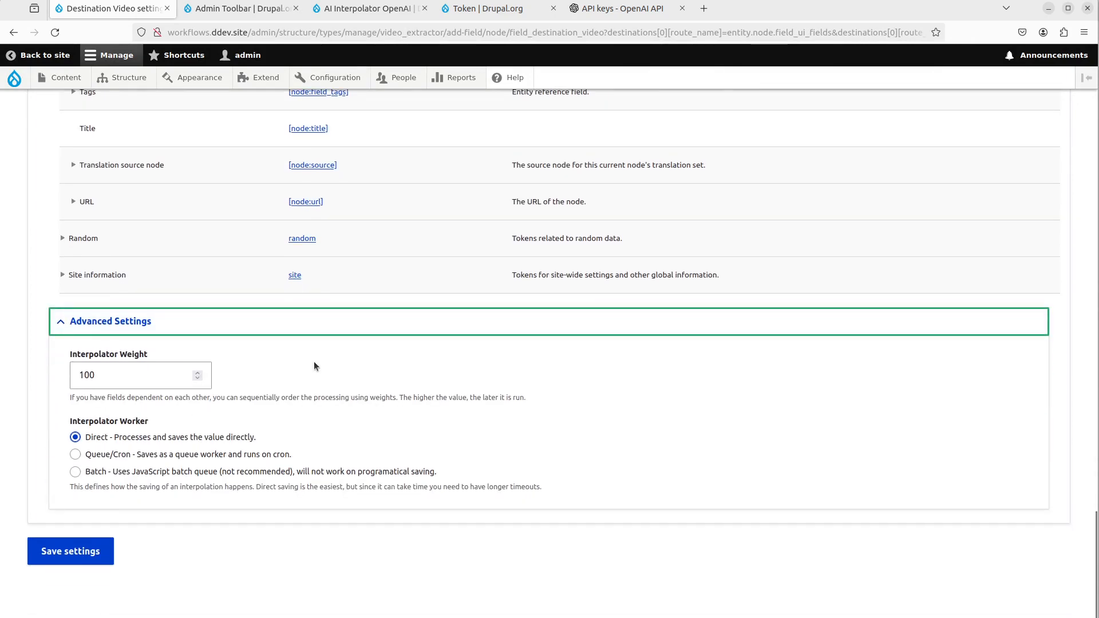
{"action": "mouse_move", "coordinate": [287, 412]}
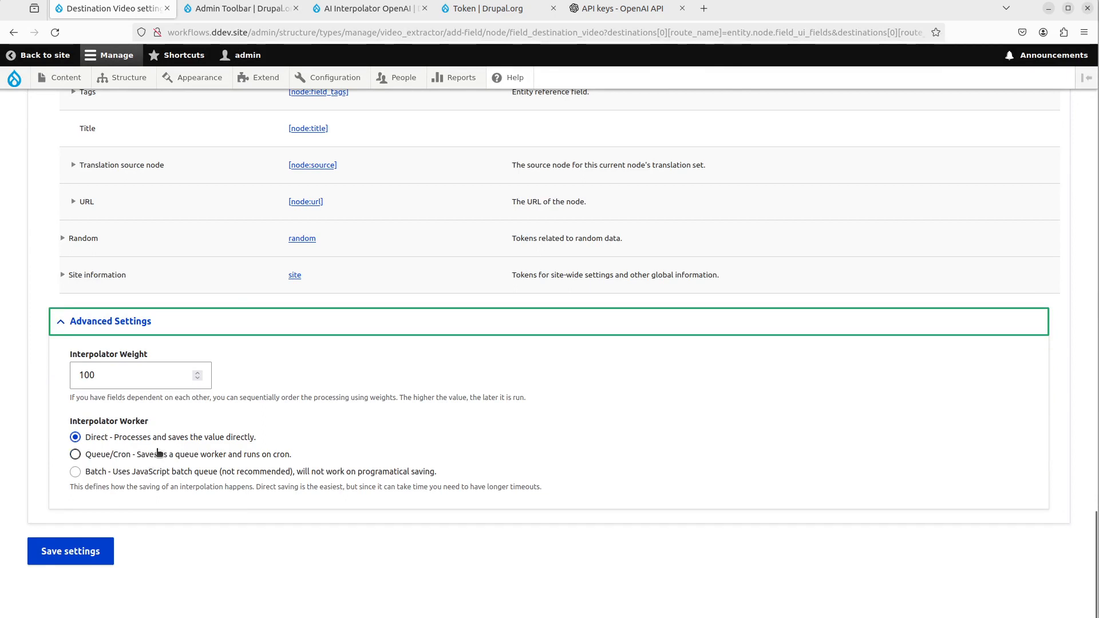
{"action": "mouse_move", "coordinate": [96, 453]}
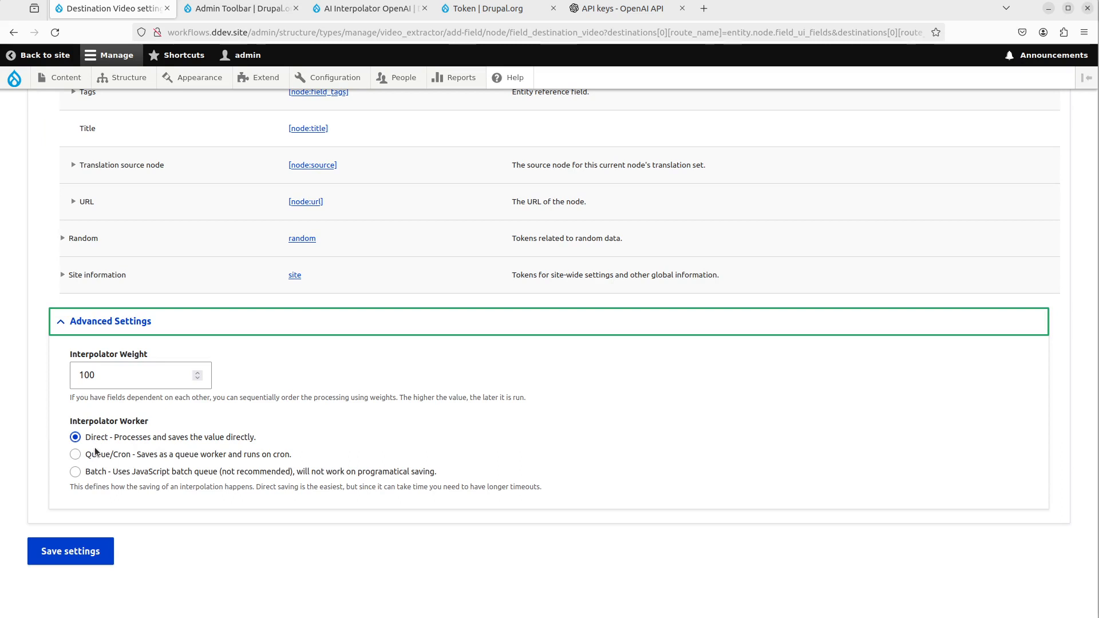
{"action": "mouse_move", "coordinate": [184, 519]}
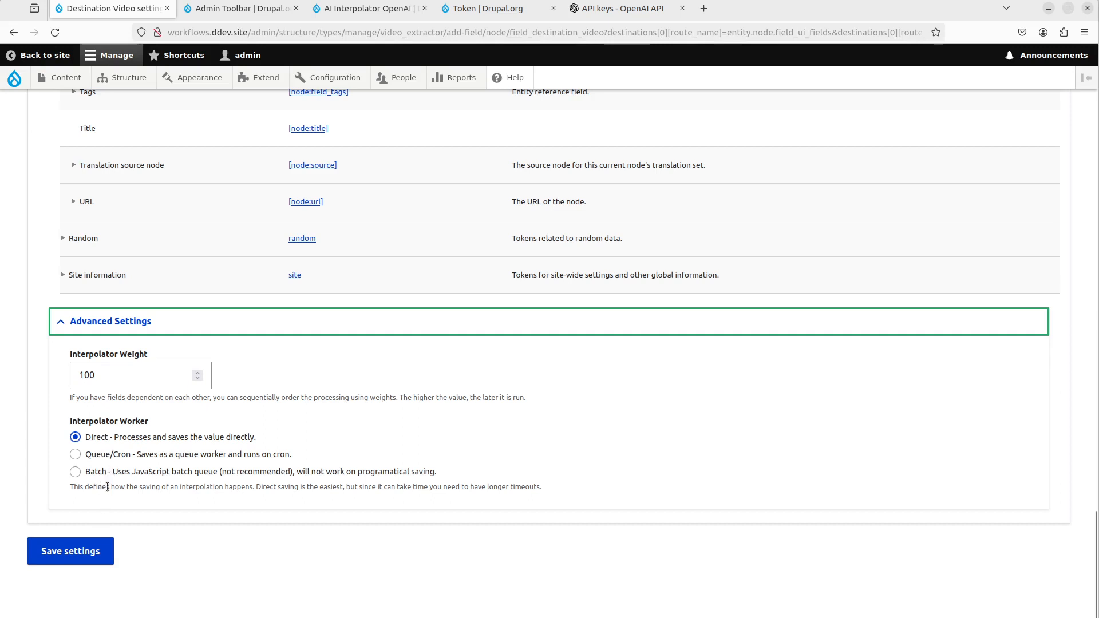
{"action": "mouse_move", "coordinate": [107, 540]}
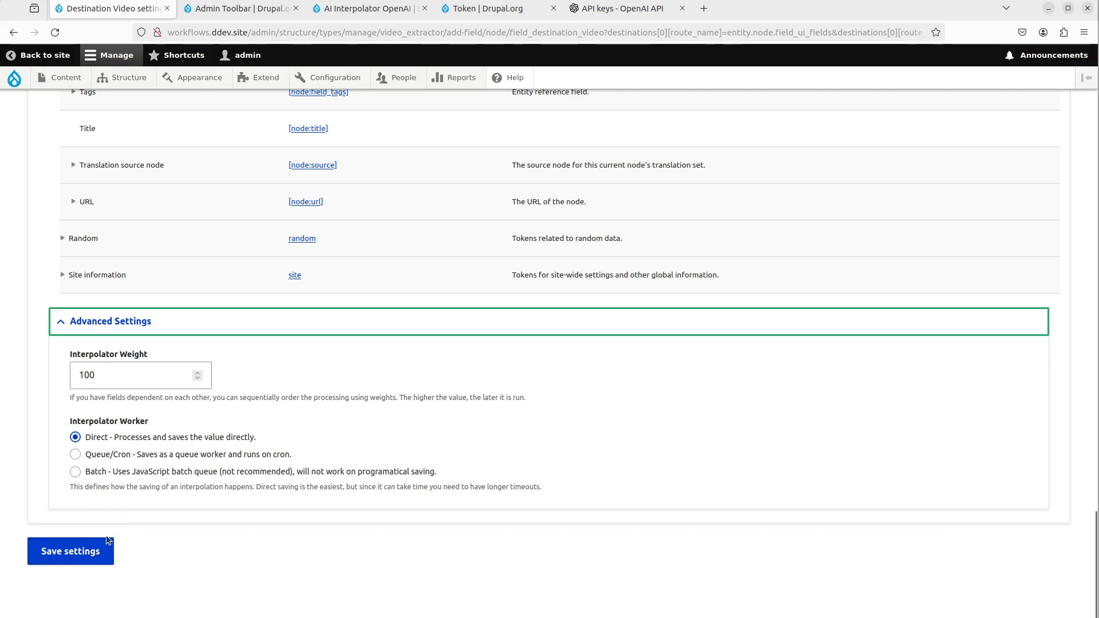
{"action": "left_click", "coordinate": [70, 550]}
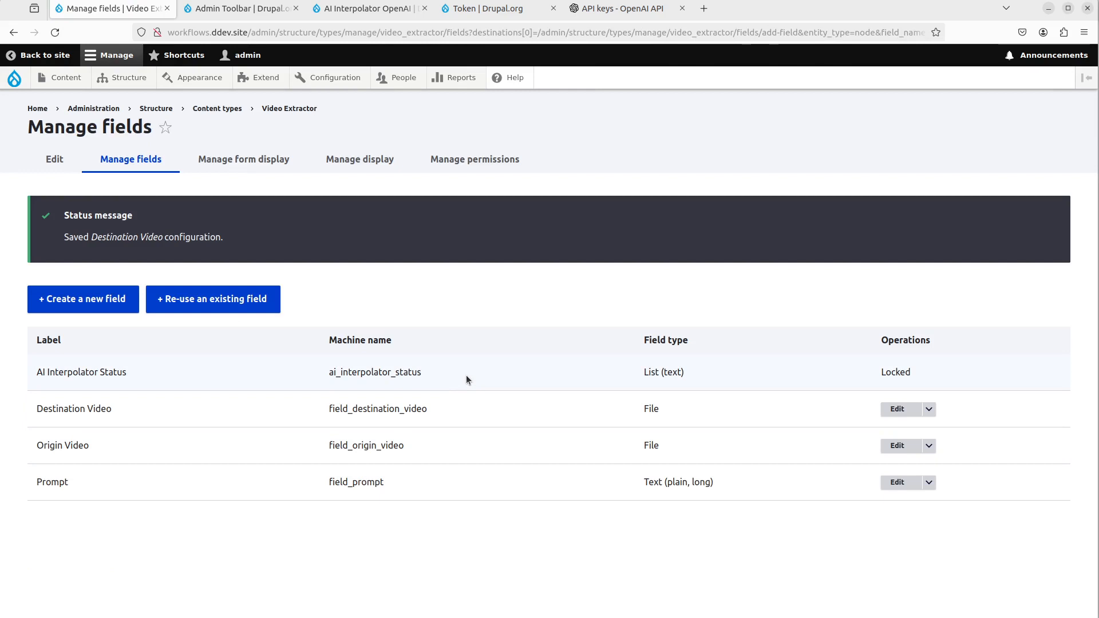
{"action": "mouse_move", "coordinate": [126, 191]}
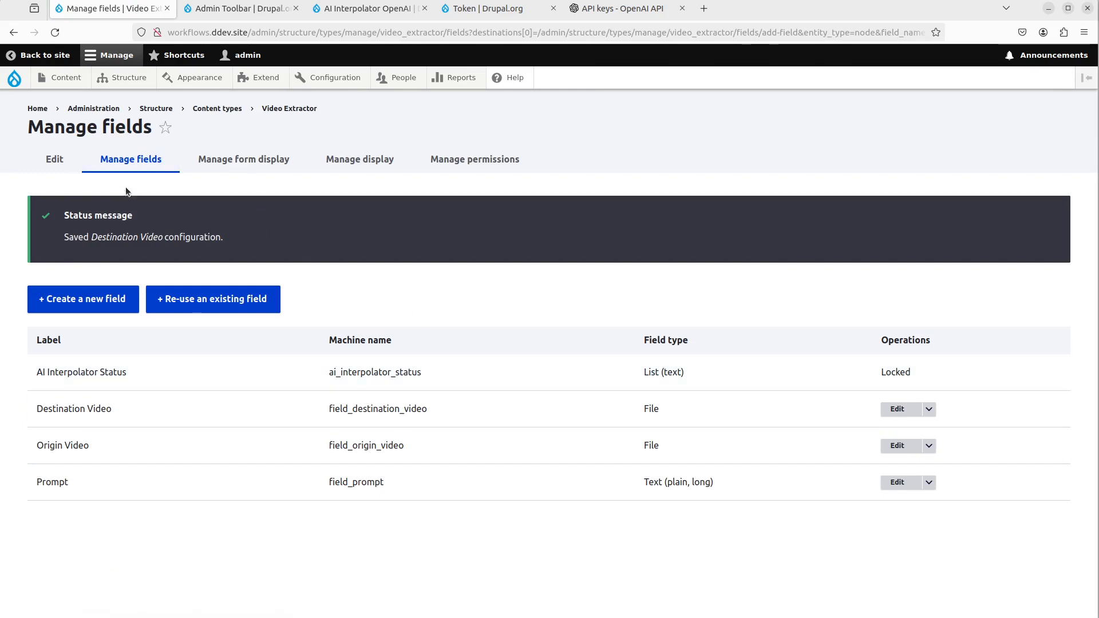
{"action": "left_click", "coordinate": [65, 77]}
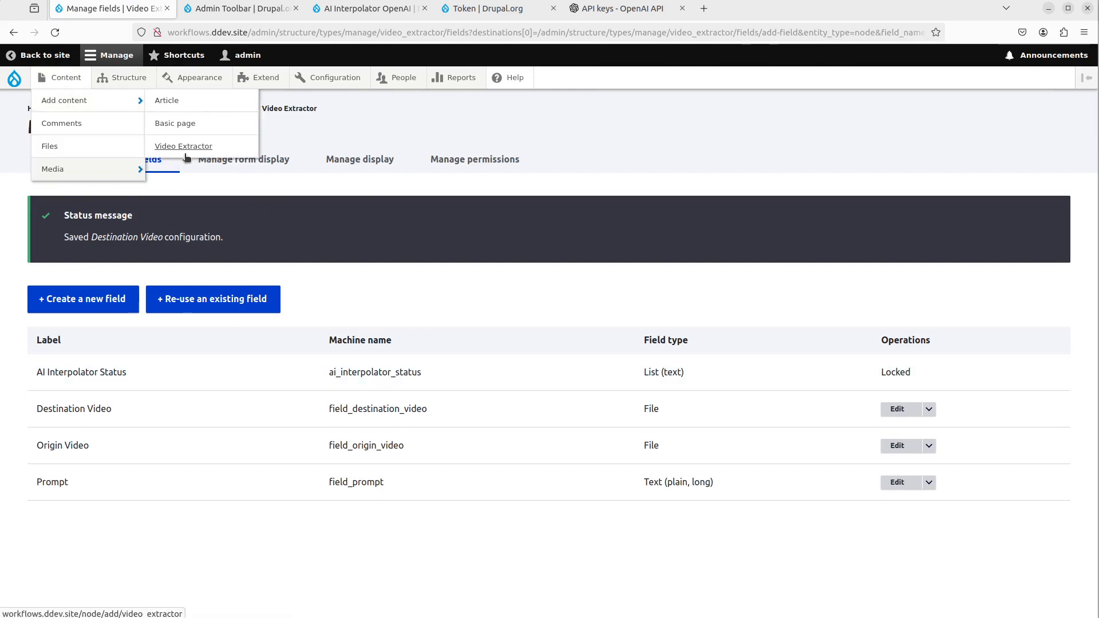
{"action": "left_click", "coordinate": [183, 146]}
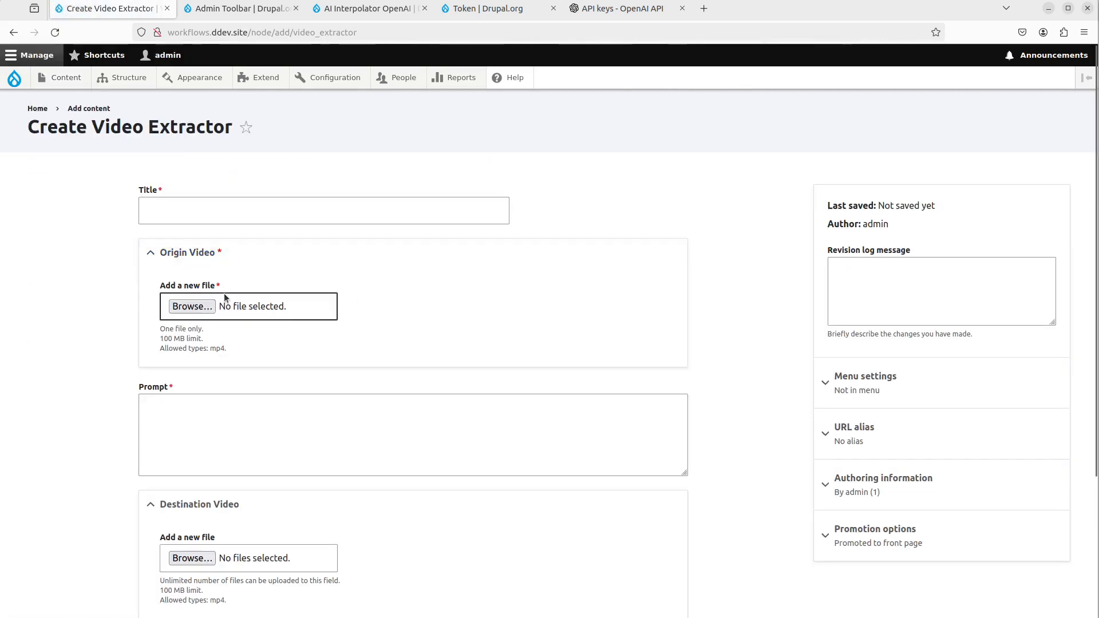
Step: Upload babyshark.mp4 as origin video and title the node 'Babyshark'
{"action": "left_click", "coordinate": [192, 306]}
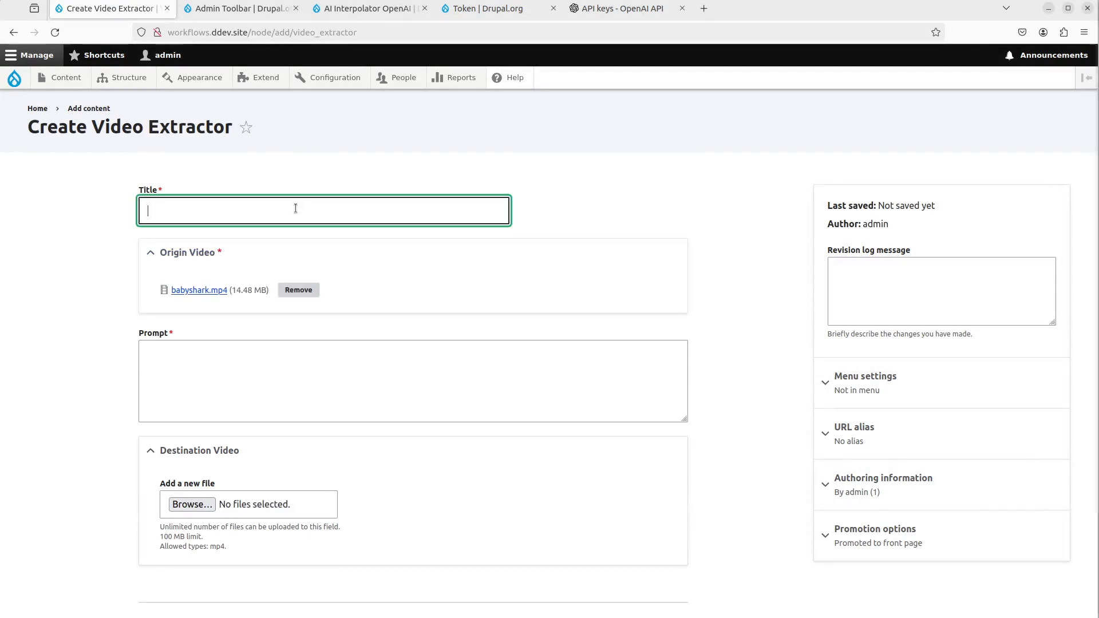
{"action": "type", "text": "Babyshark"}
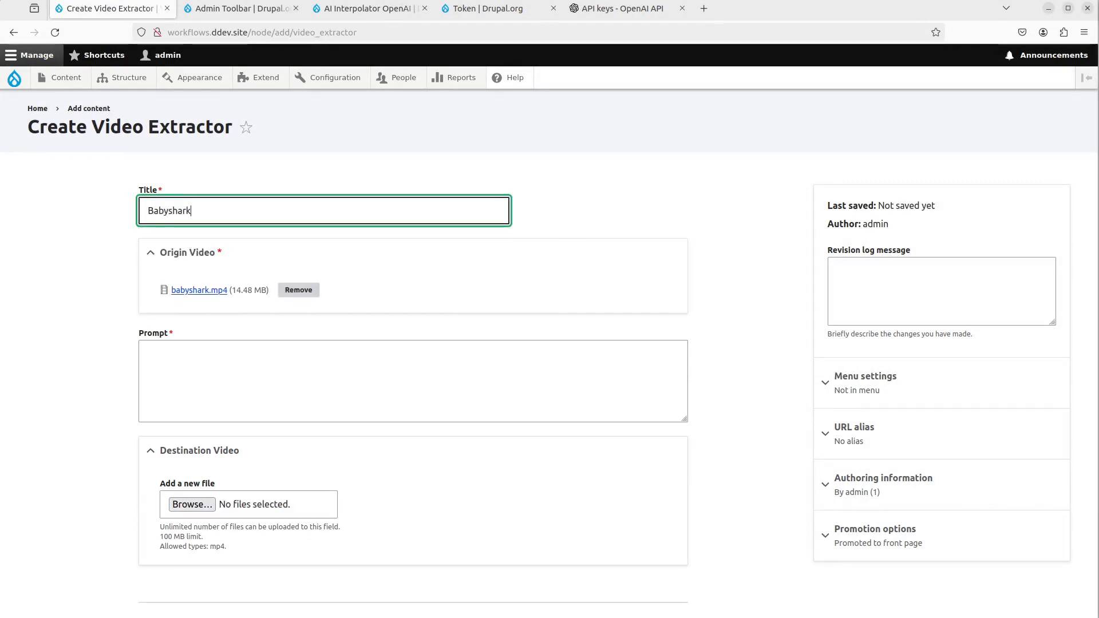
Step: Write the prompt 'Cut out the video that where there are visual confirmation that you should subscribe.'
{"action": "type", "text": "Cut"}
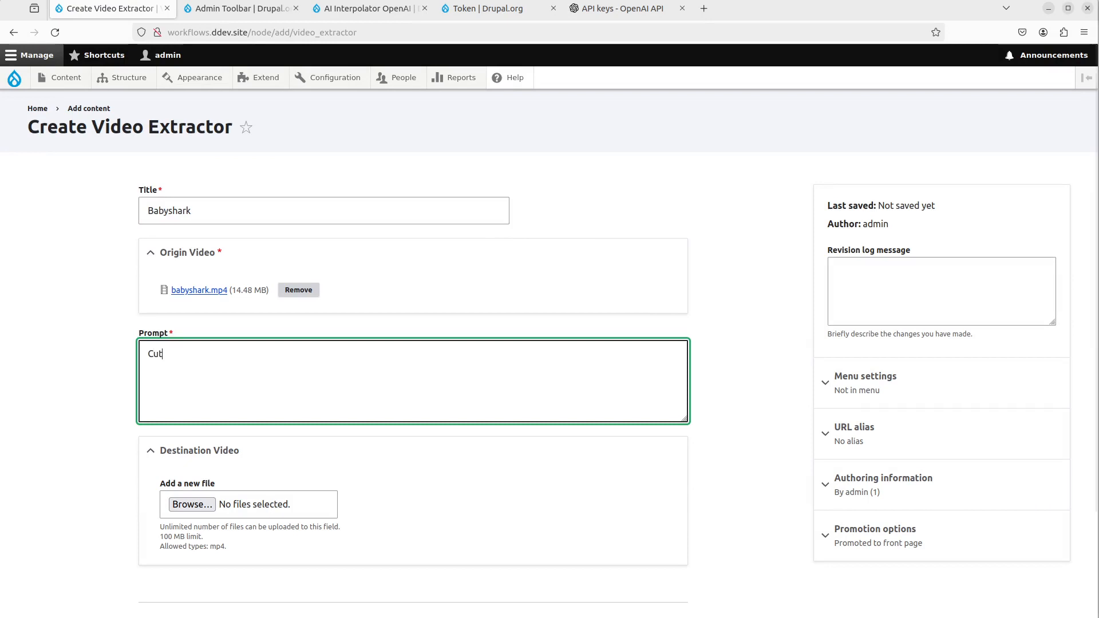
{"action": "type", "text": "out the video"}
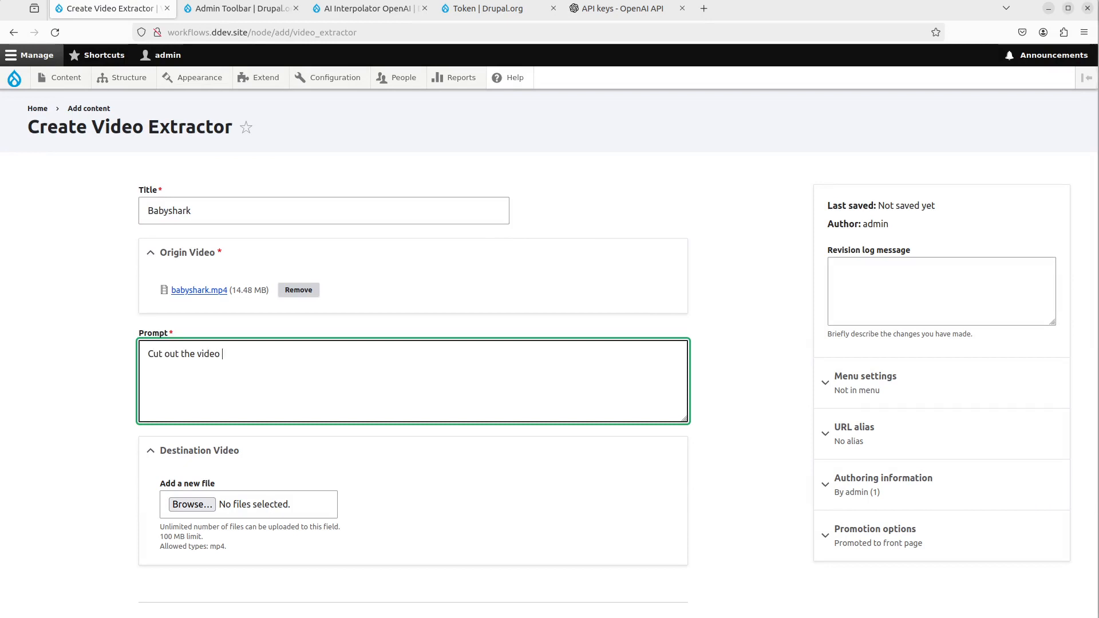
{"action": "type", "text": "that"}
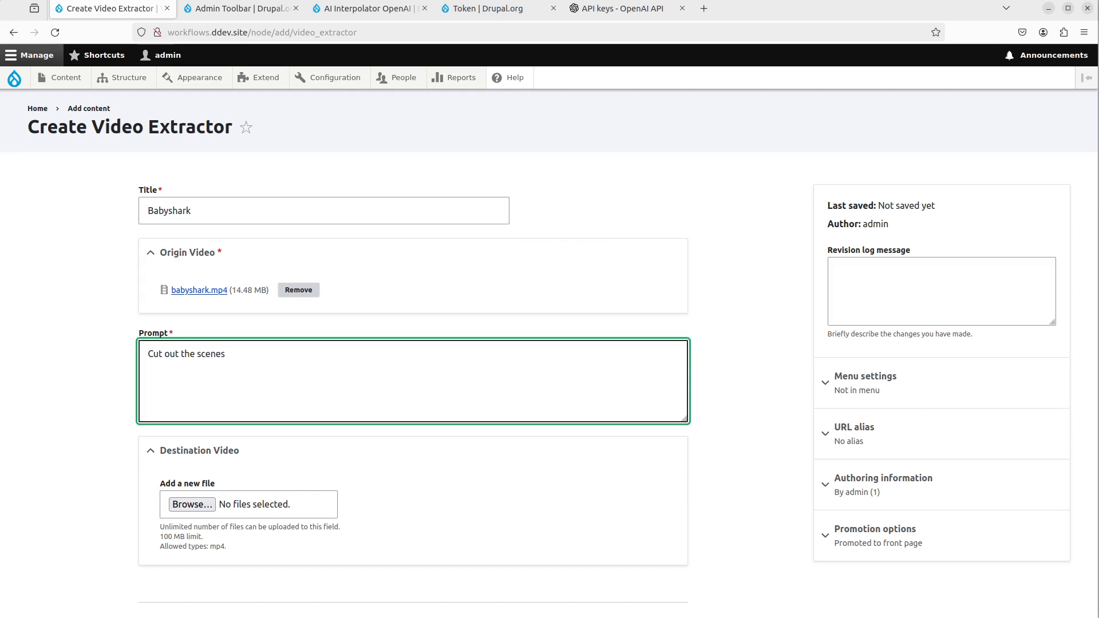
{"action": "type", "text": "where there"}
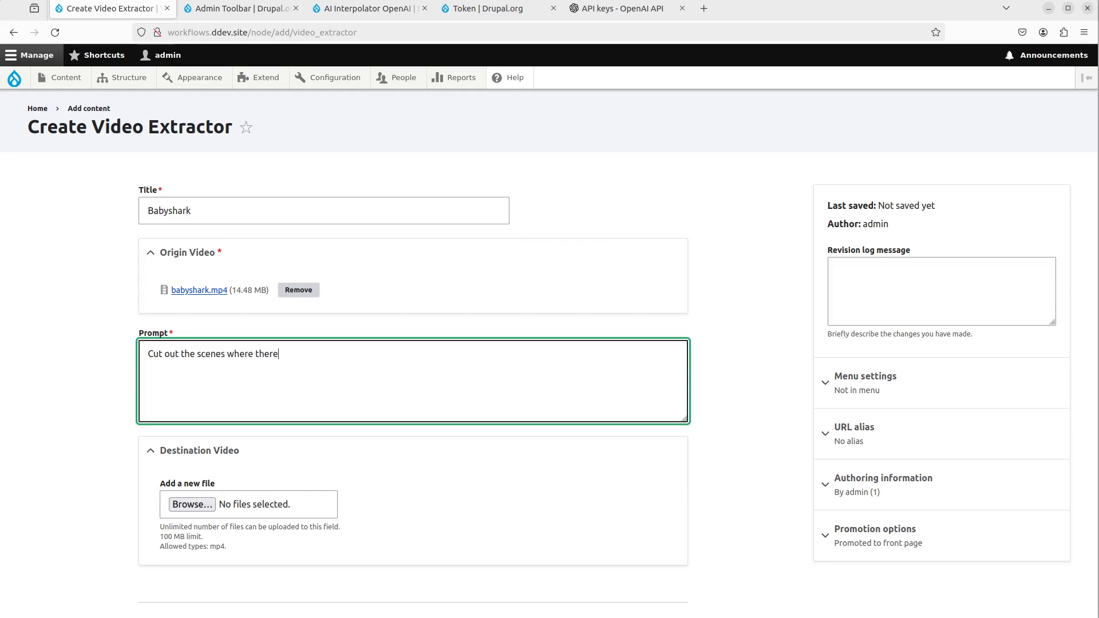
{"action": "type", "text": "are visual c"}
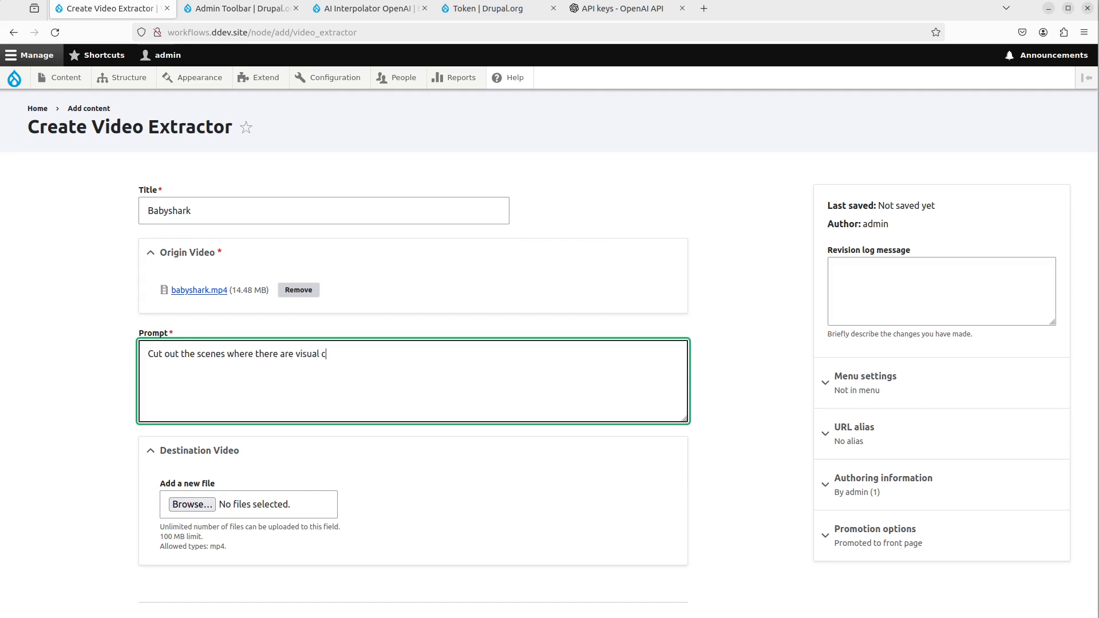
{"action": "type", "text": "onfirmation that you"}
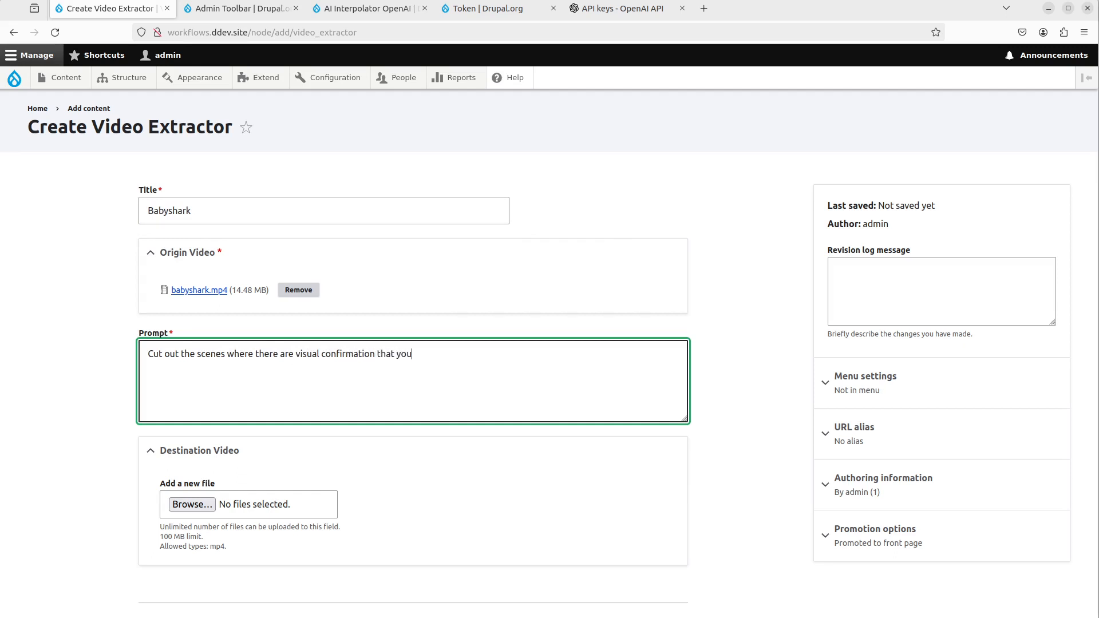
{"action": "type", "text": "should subsc"}
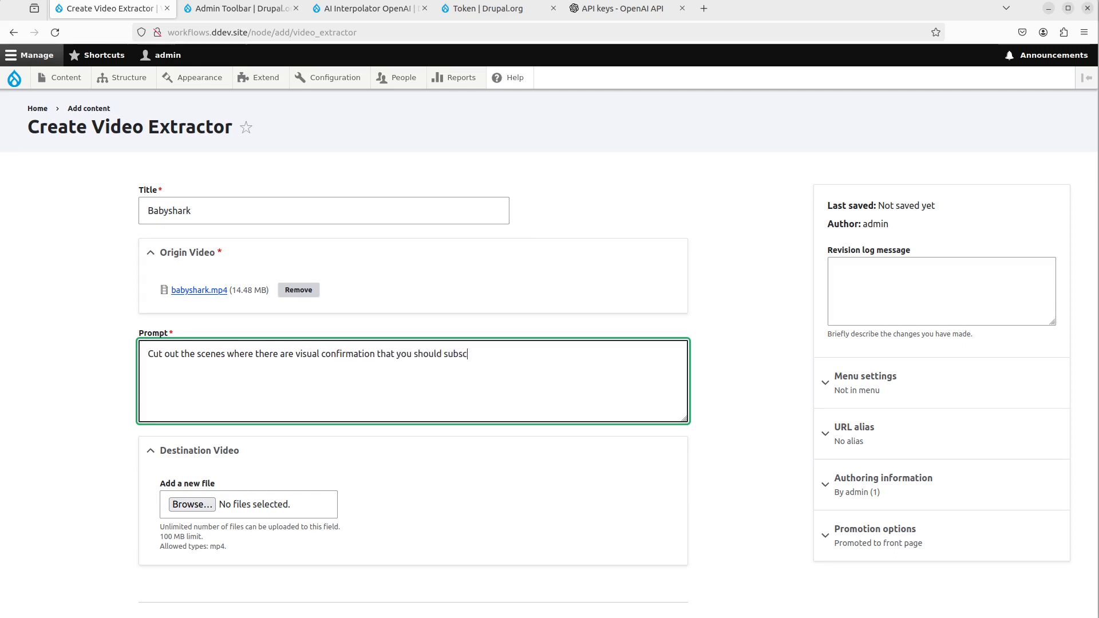
{"action": "type", "text": "ribe."}
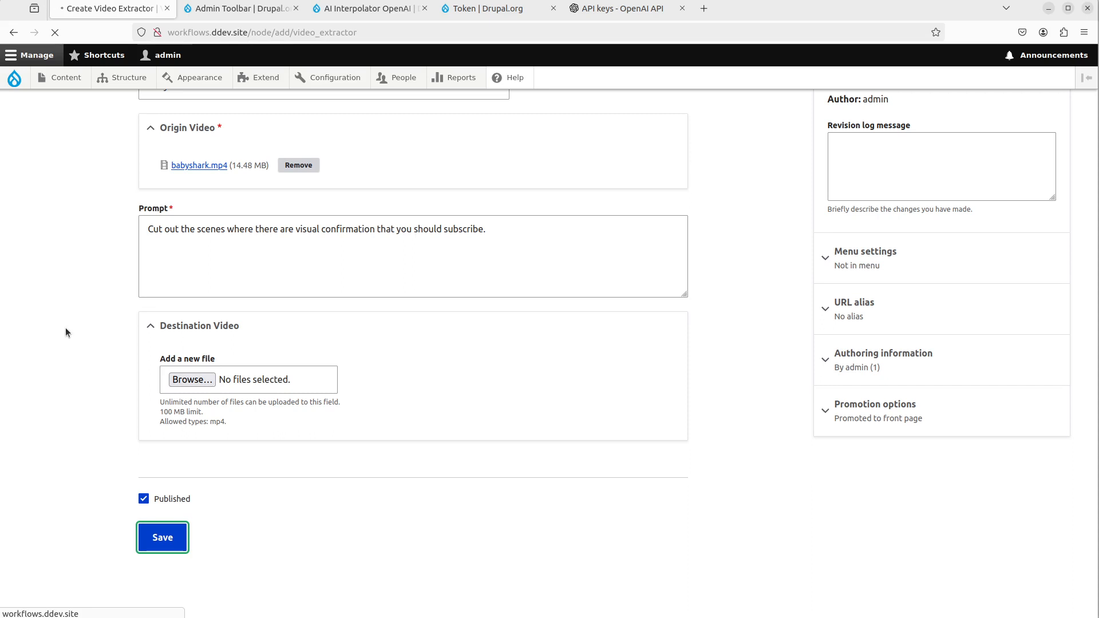
Step: Save the Babyshark node and play the generated babyshark_cut.mp4 destination video
{"action": "left_click", "coordinate": [162, 537]}
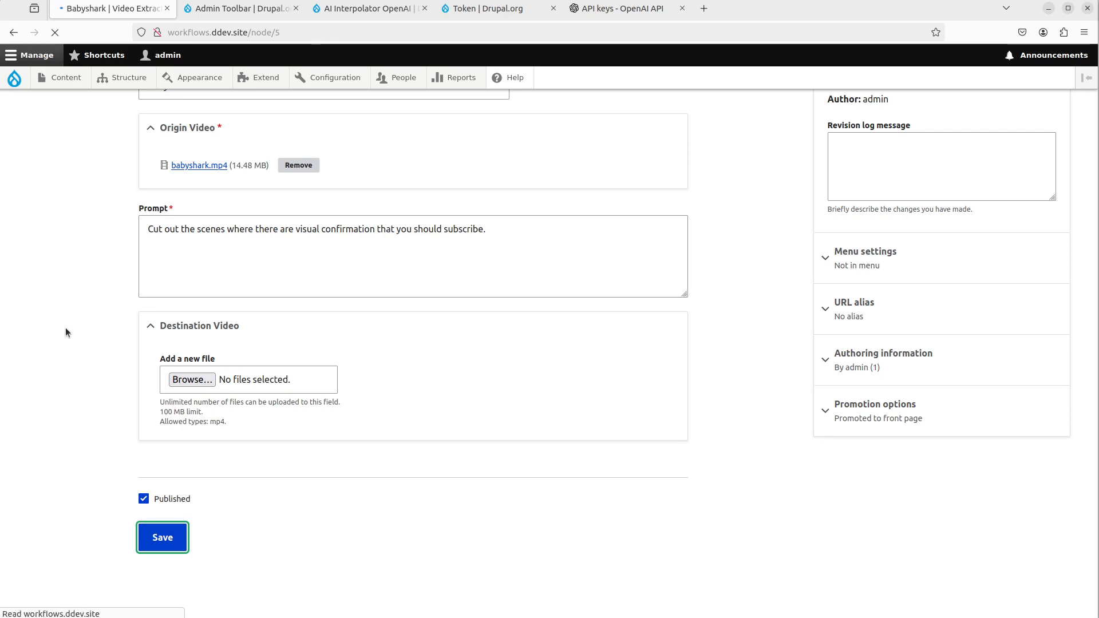
{"action": "left_click", "coordinate": [162, 537]}
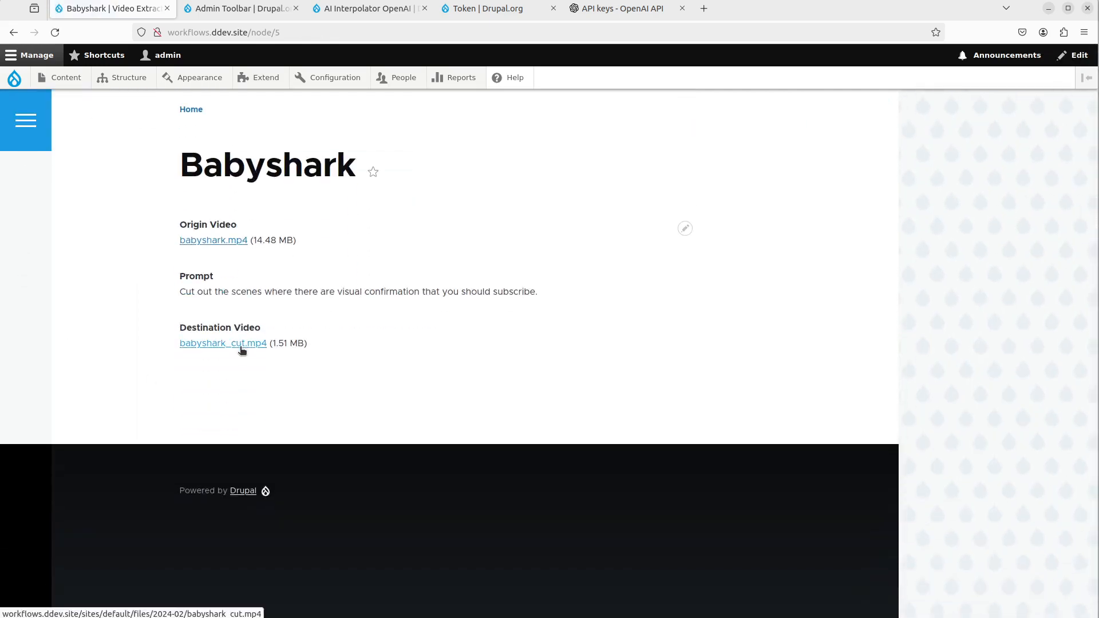
{"action": "left_click", "coordinate": [223, 343]}
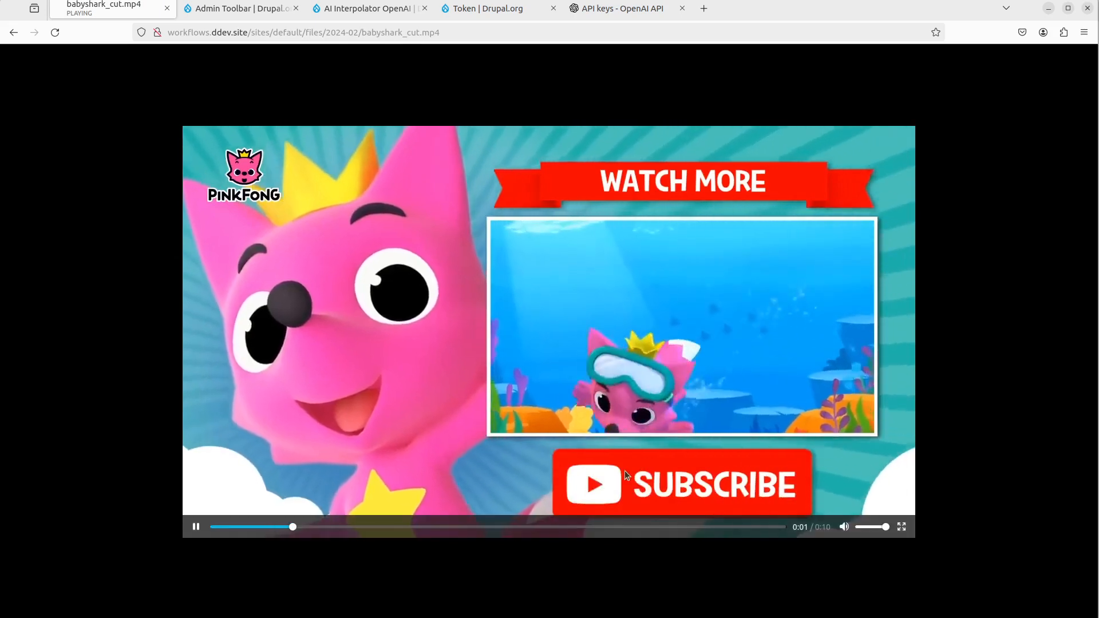
{"action": "mouse_move", "coordinate": [30, 408]}
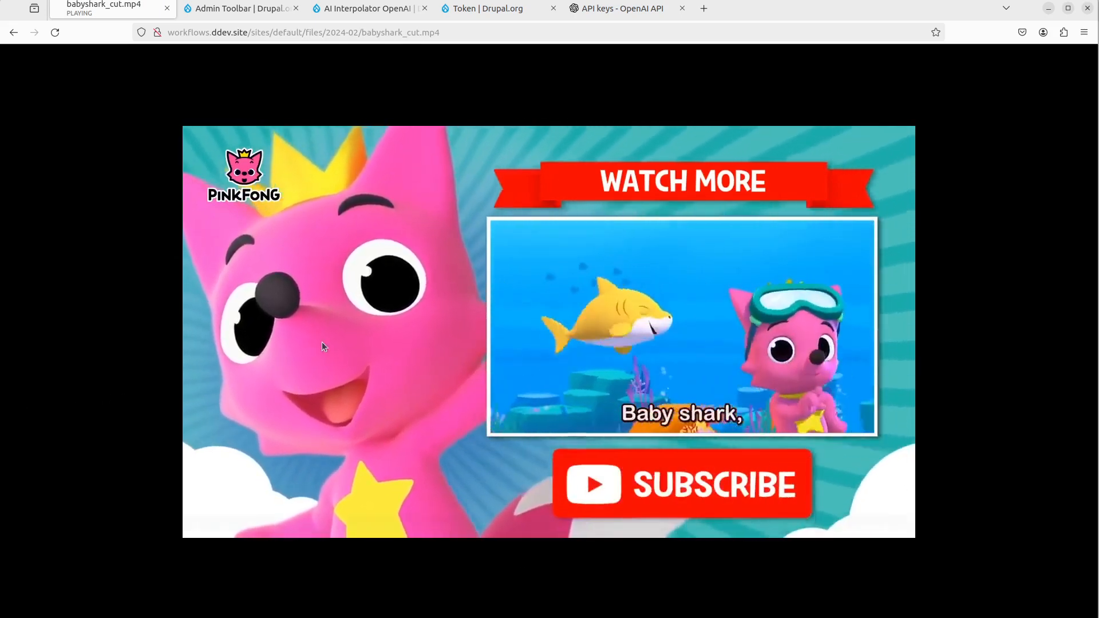
{"action": "mouse_move", "coordinate": [124, 370]}
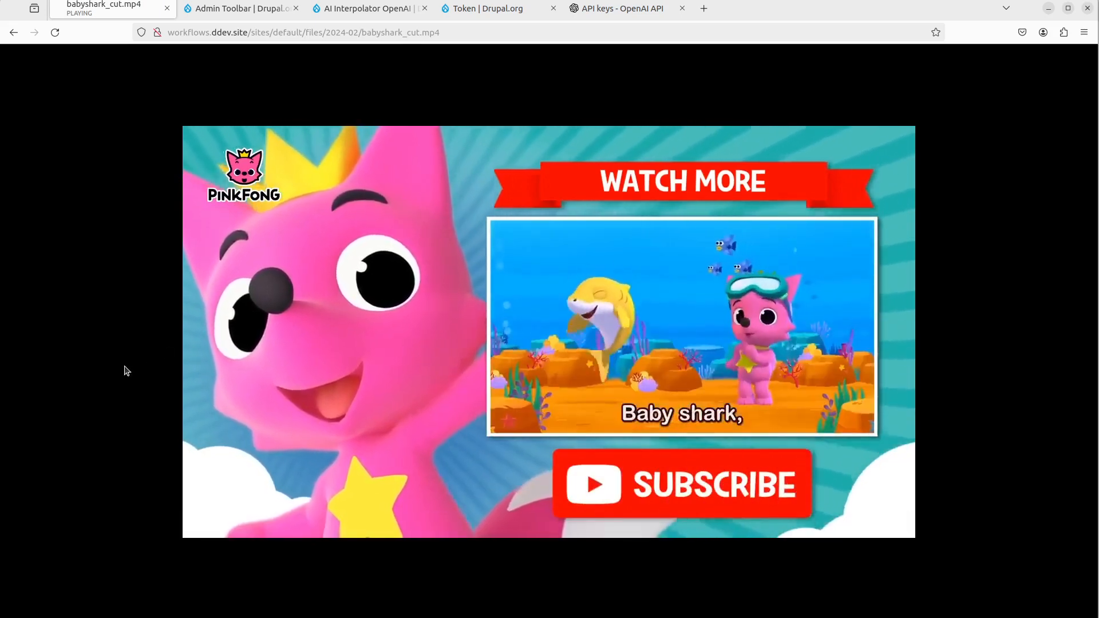